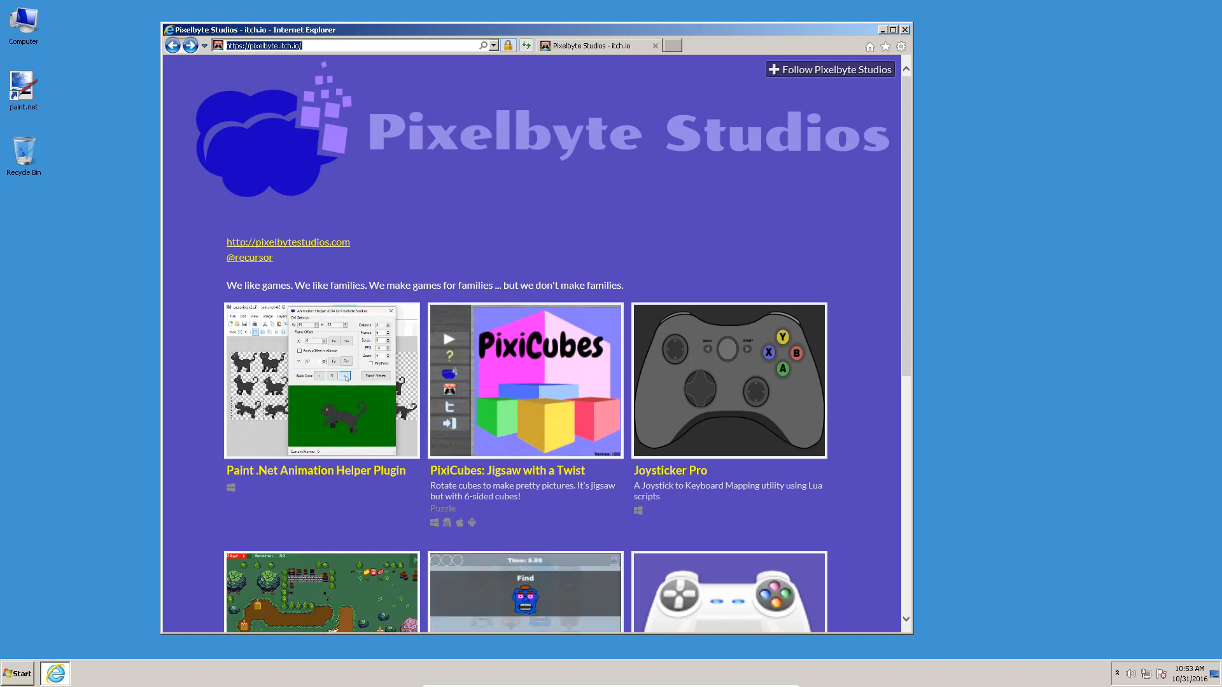
{"action": "mouse_move", "coordinate": [318, 340]}
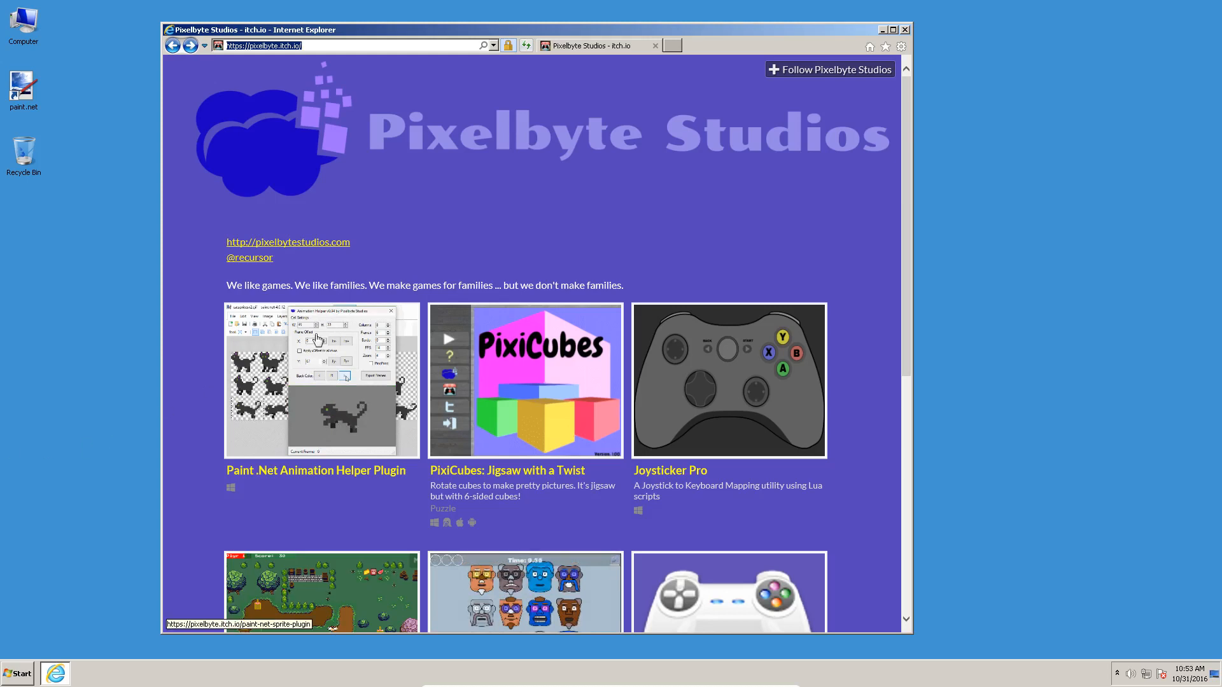
{"action": "mouse_move", "coordinate": [411, 168]}
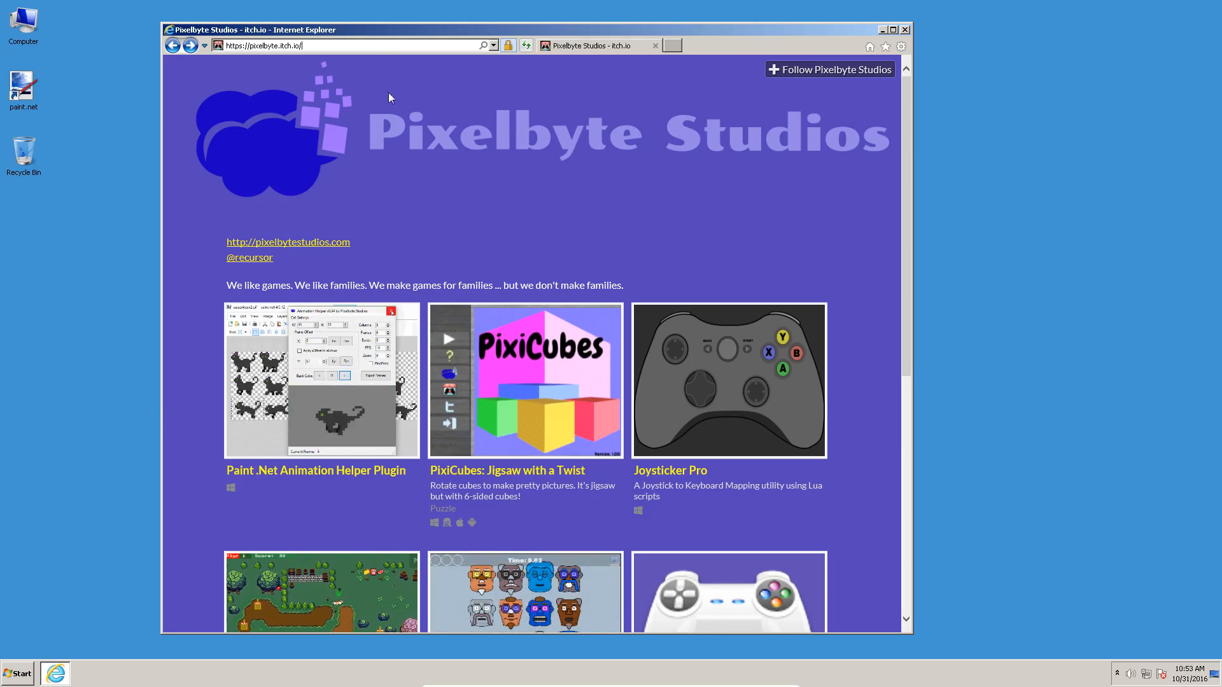
{"action": "mouse_move", "coordinate": [286, 410]}
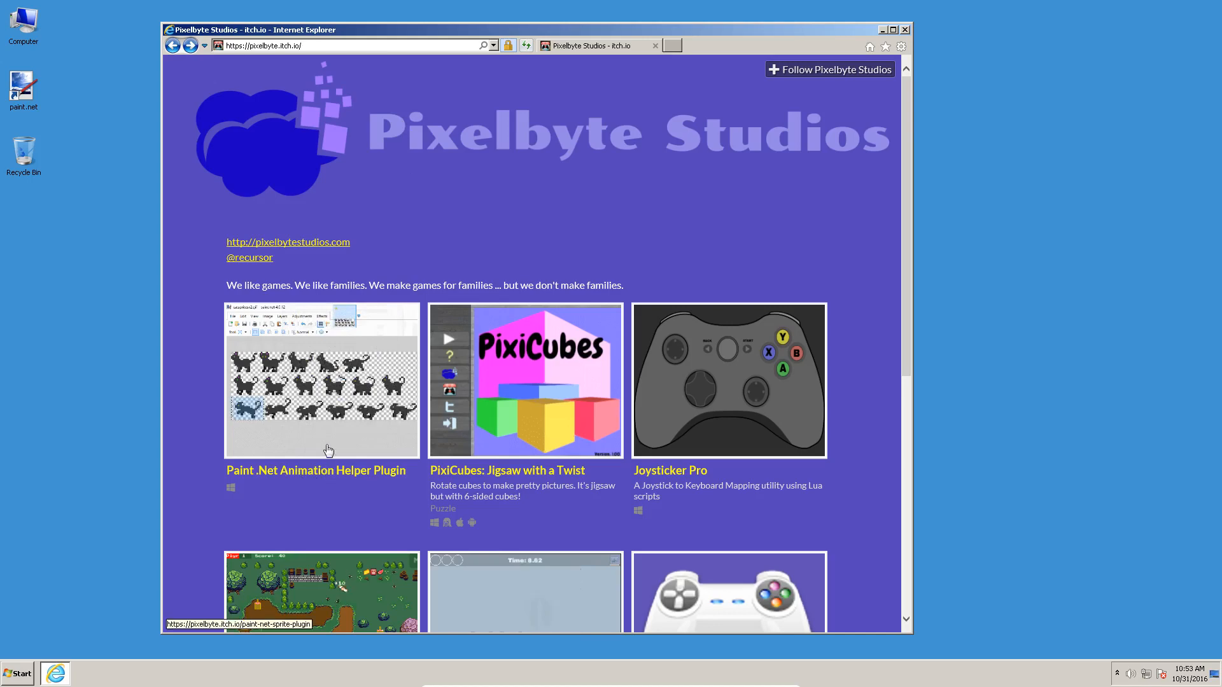
Go to the Paint .Net Animation Helper Plugin page and reach its Download section.
{"action": "left_click", "coordinate": [322, 381]}
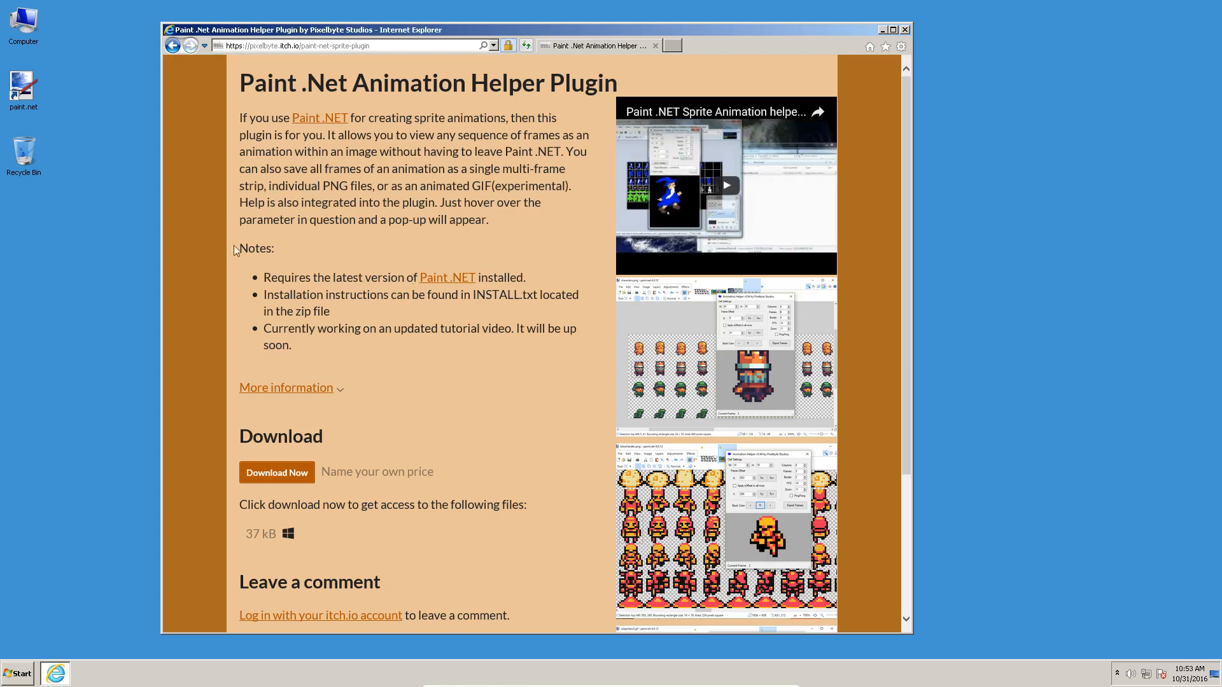
{"action": "mouse_move", "coordinate": [477, 433]}
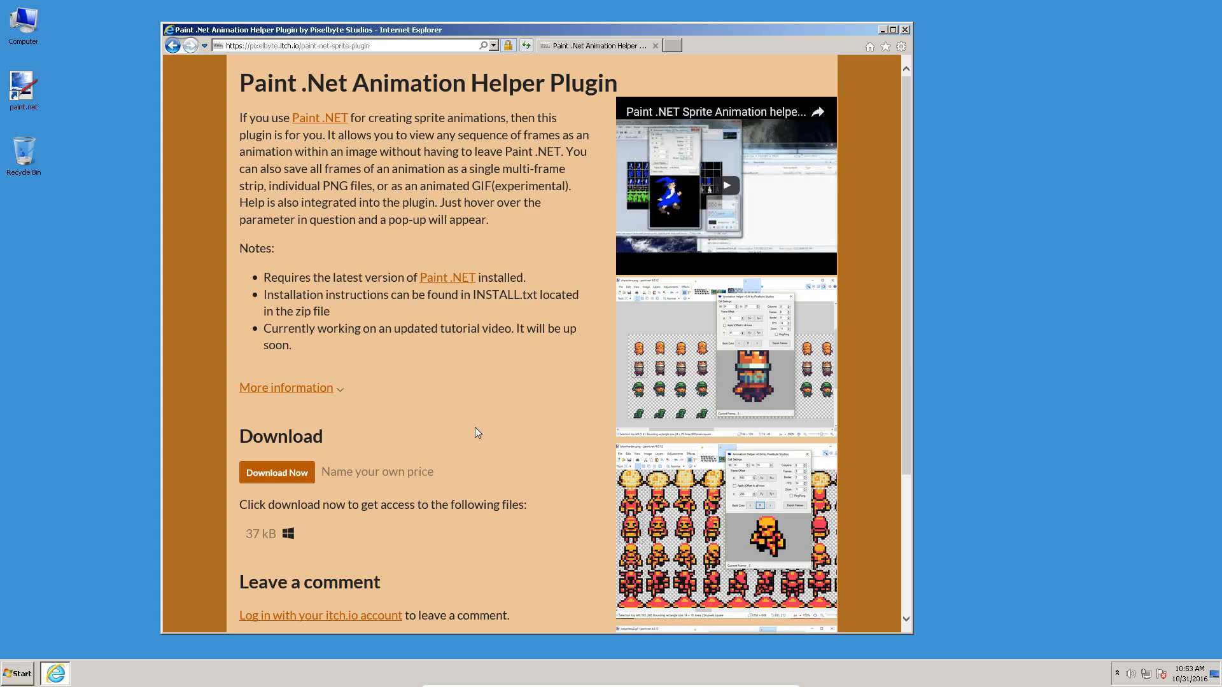
{"action": "scroll", "scroll_direction": "down", "scroll_amount": 3}
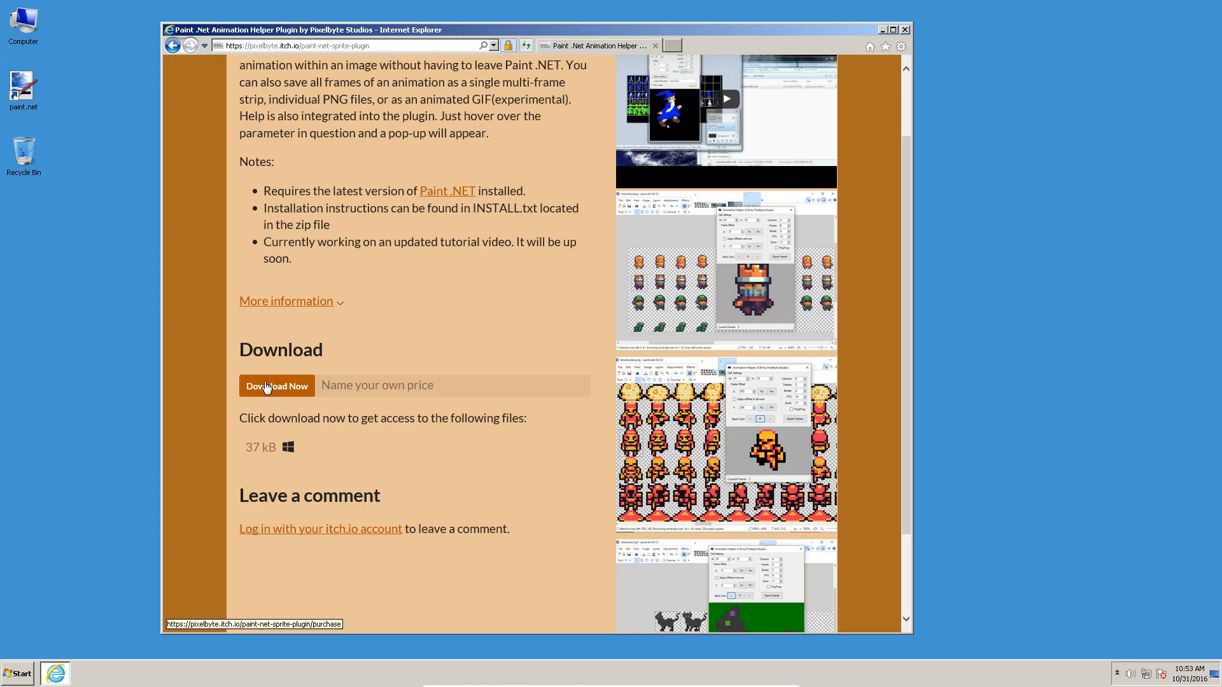
Bring up the plugin's pay-what-you-want download offer, then dismiss it.
{"action": "left_click", "coordinate": [276, 385]}
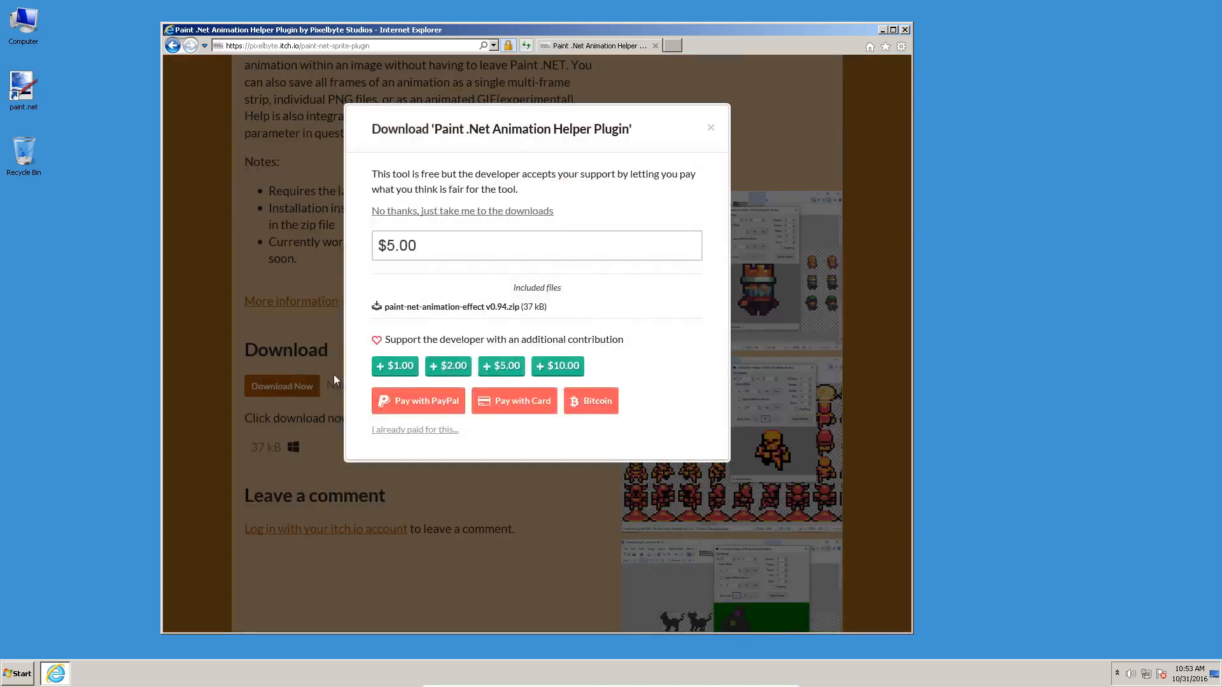
{"action": "mouse_move", "coordinate": [443, 193]}
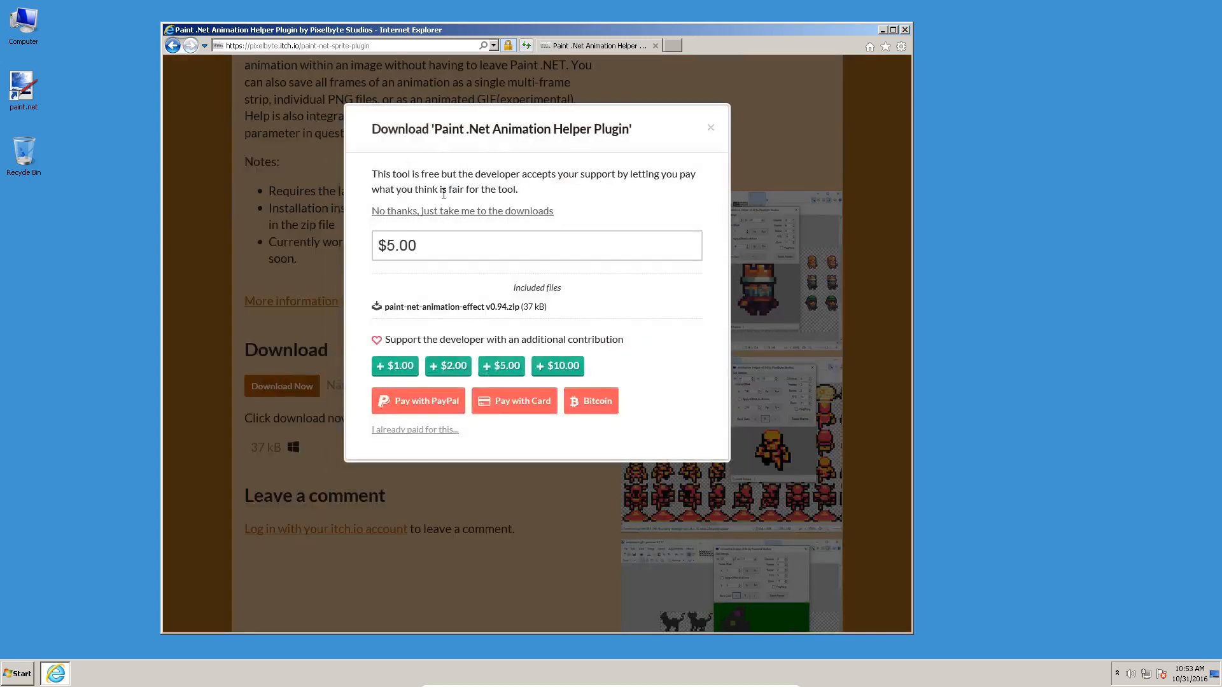
{"action": "mouse_move", "coordinate": [435, 221]}
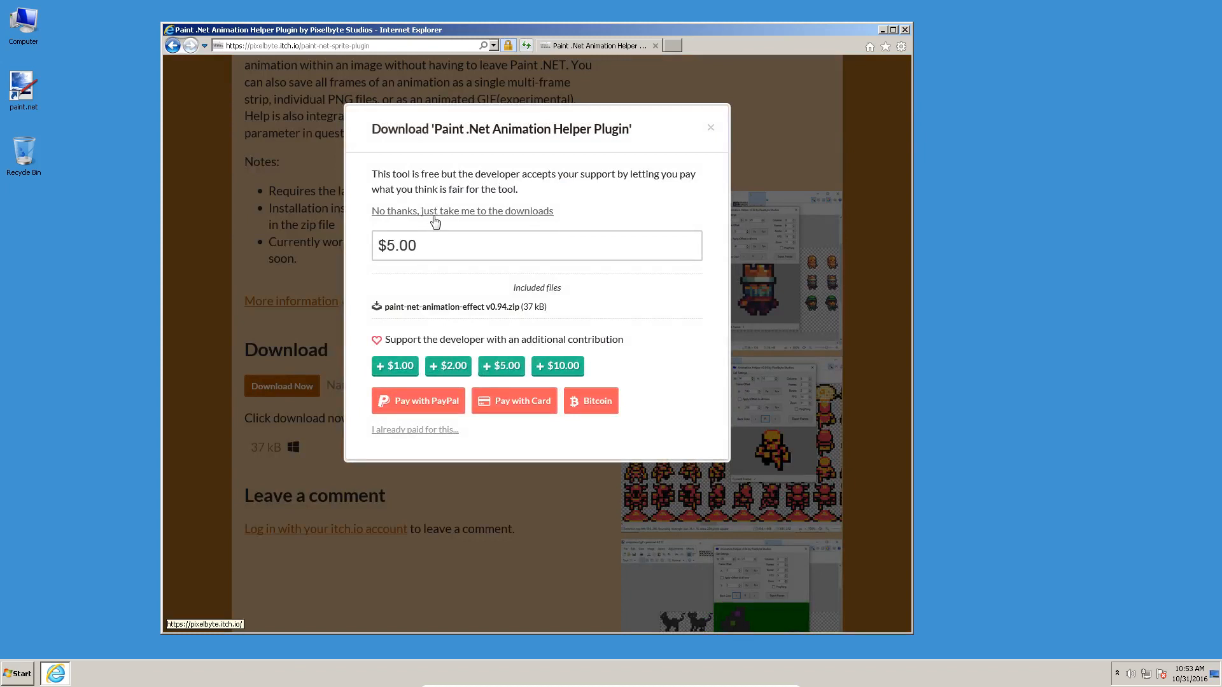
{"action": "mouse_move", "coordinate": [433, 223]}
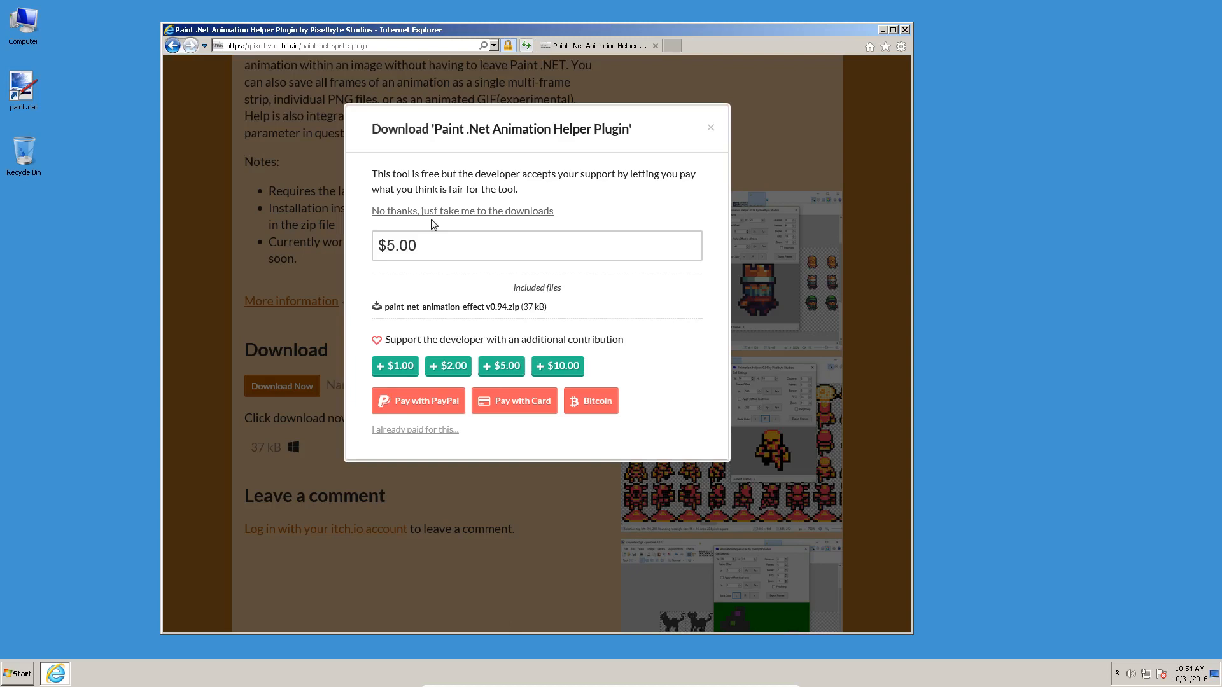
{"action": "mouse_move", "coordinate": [712, 131]}
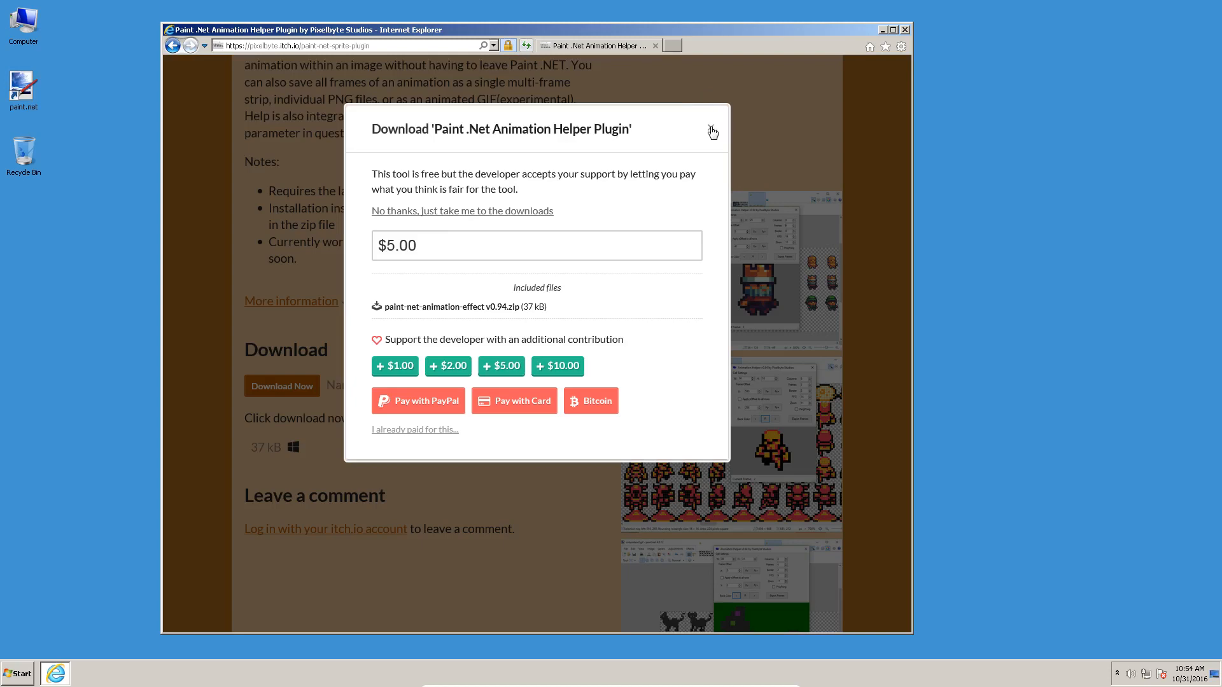
{"action": "left_click", "coordinate": [903, 29]}
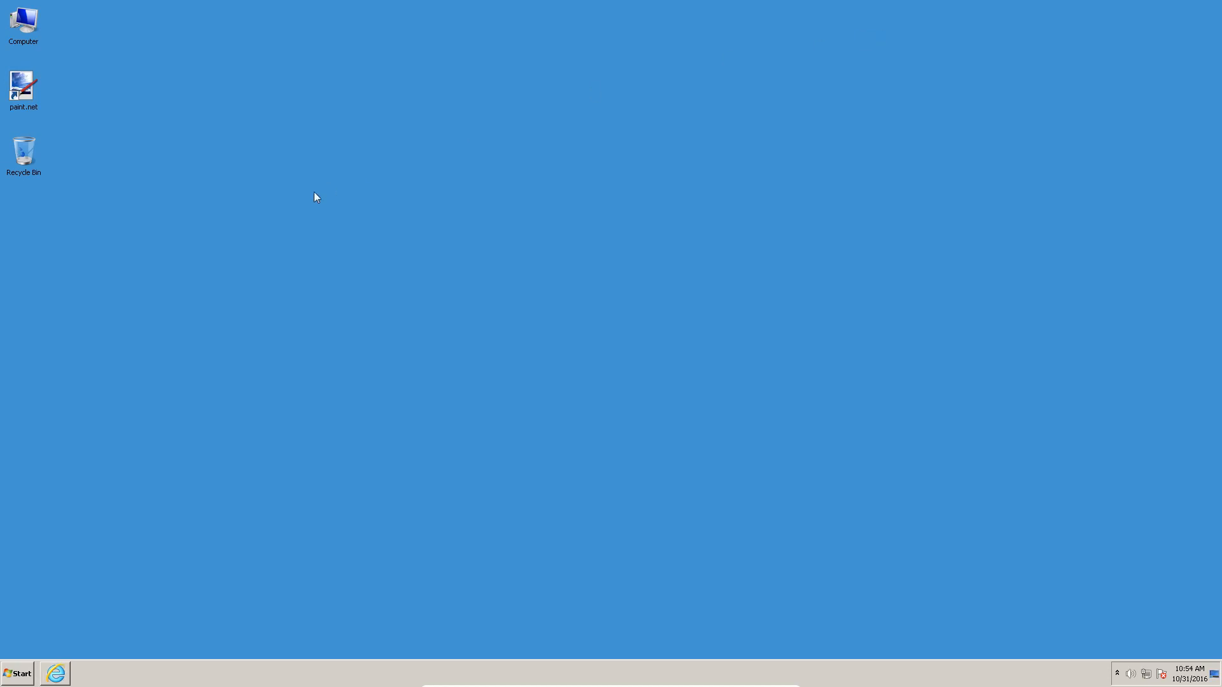
Extract the paint-net-animation-effect v0.94 zip in the Downloads folder.
{"action": "double_click", "coordinate": [23, 20]}
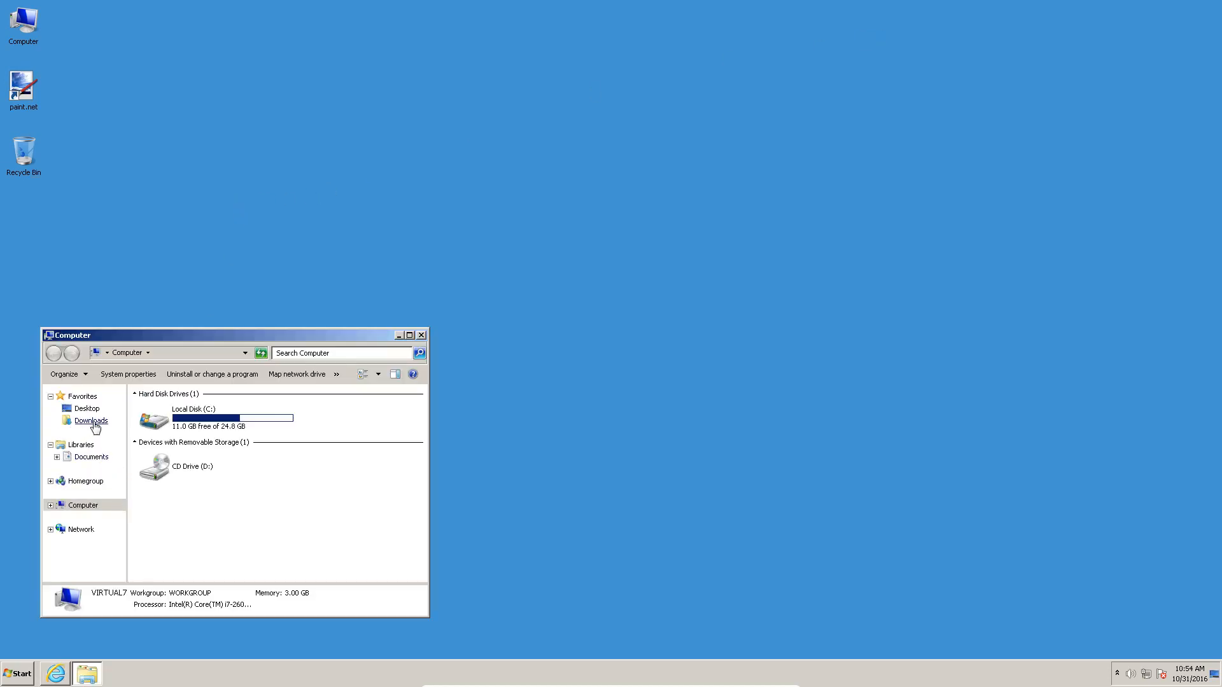
{"action": "left_click", "coordinate": [91, 421]}
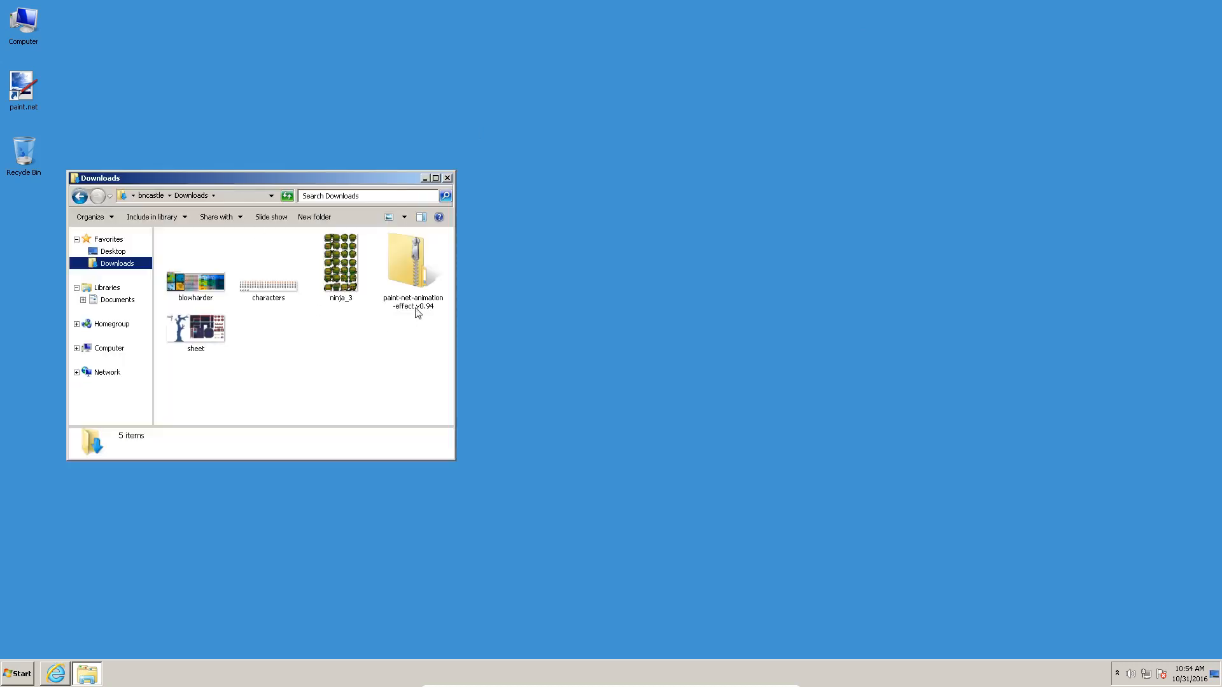
{"action": "left_click", "coordinate": [412, 265]}
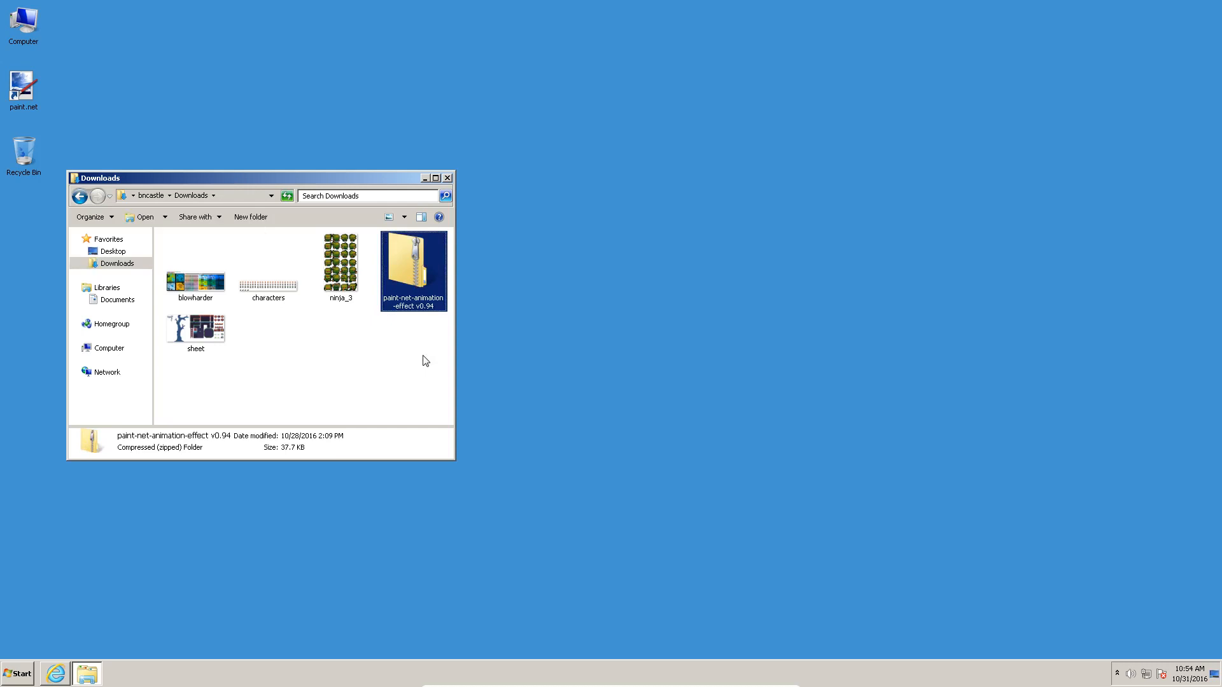
{"action": "mouse_move", "coordinate": [390, 272]}
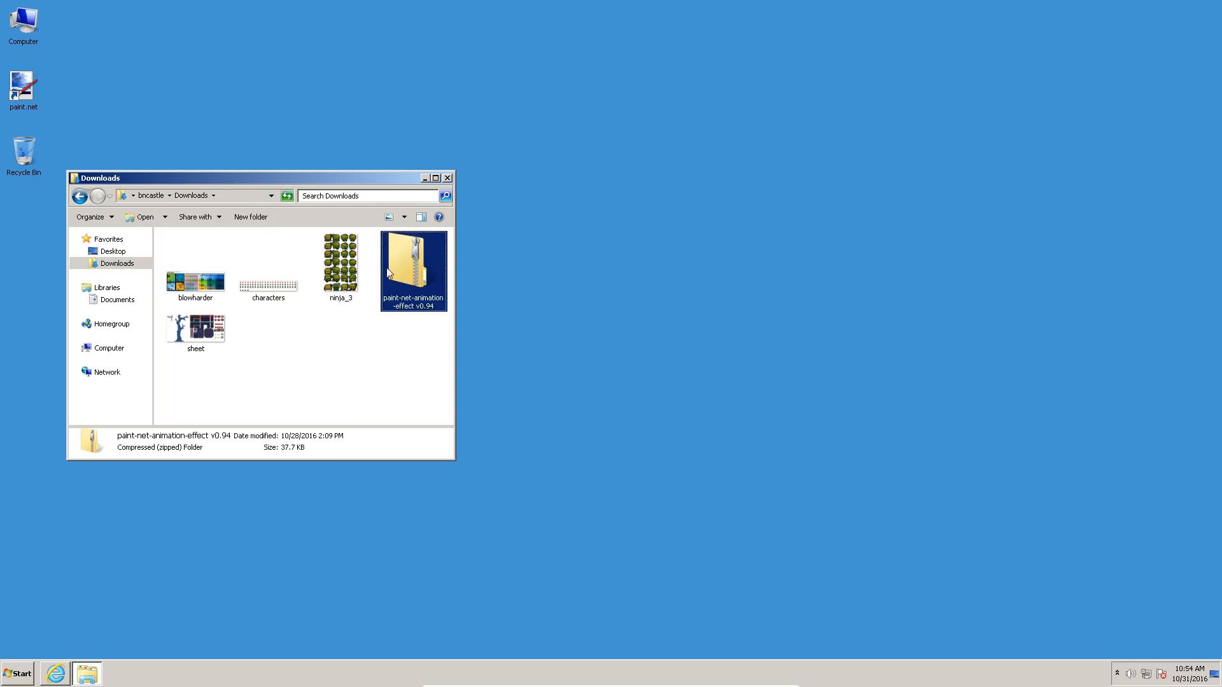
{"action": "right_click", "coordinate": [412, 269]}
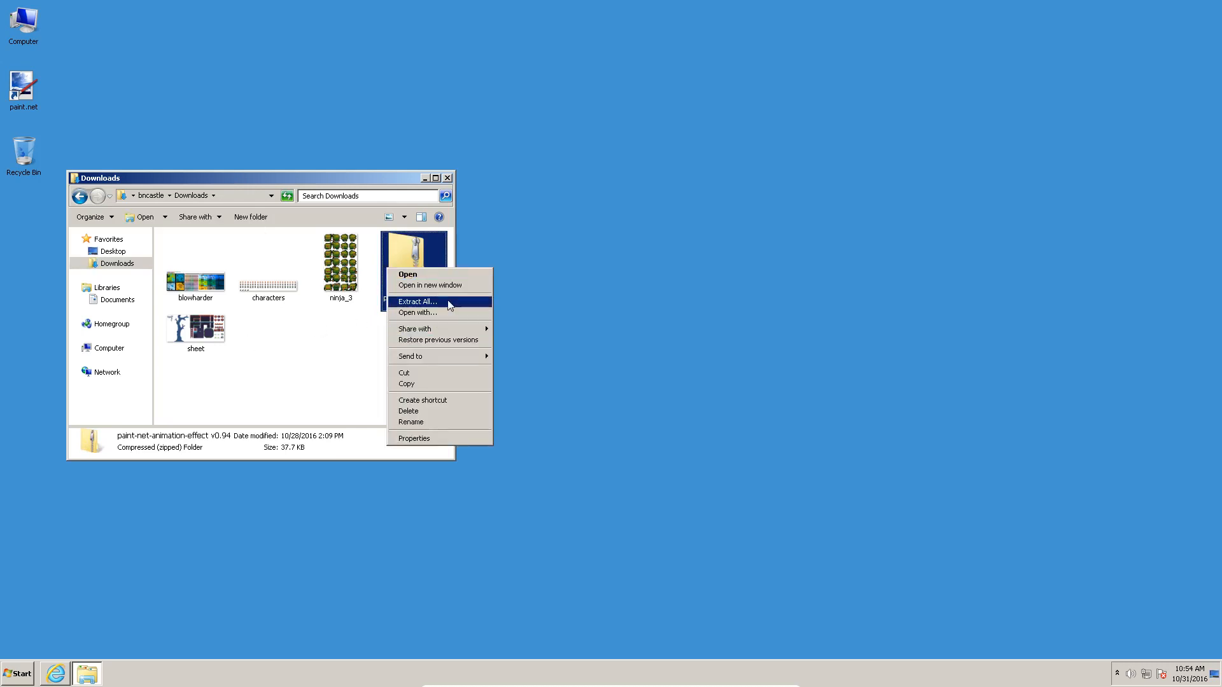
{"action": "left_click", "coordinate": [418, 302]}
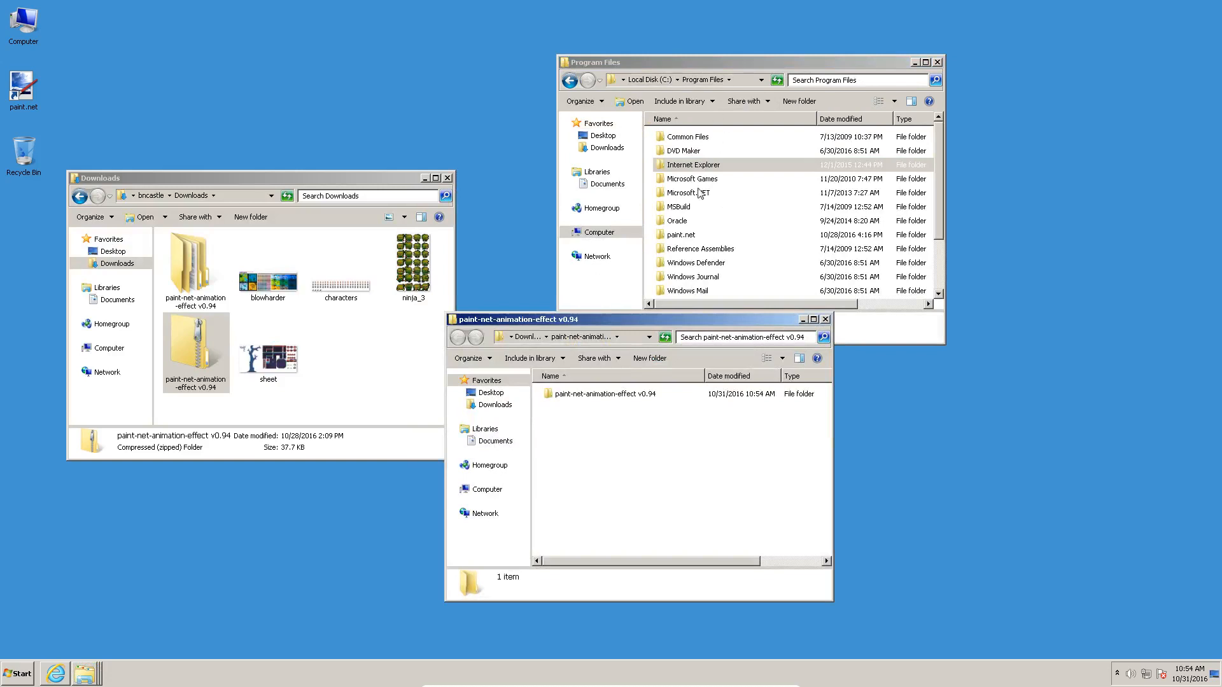
Reach paint.net's Effects folder and select AnimationEffect.dll in the extracted plugin folder.
{"action": "double_click", "coordinate": [679, 234]}
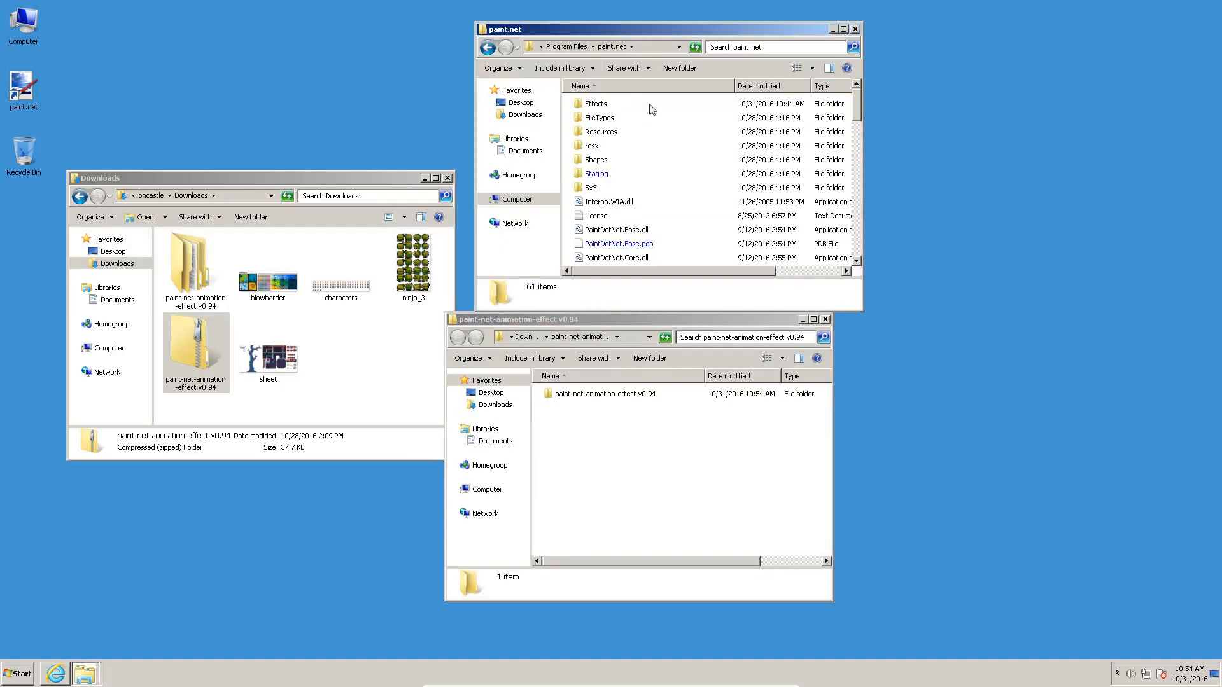
{"action": "double_click", "coordinate": [595, 103]}
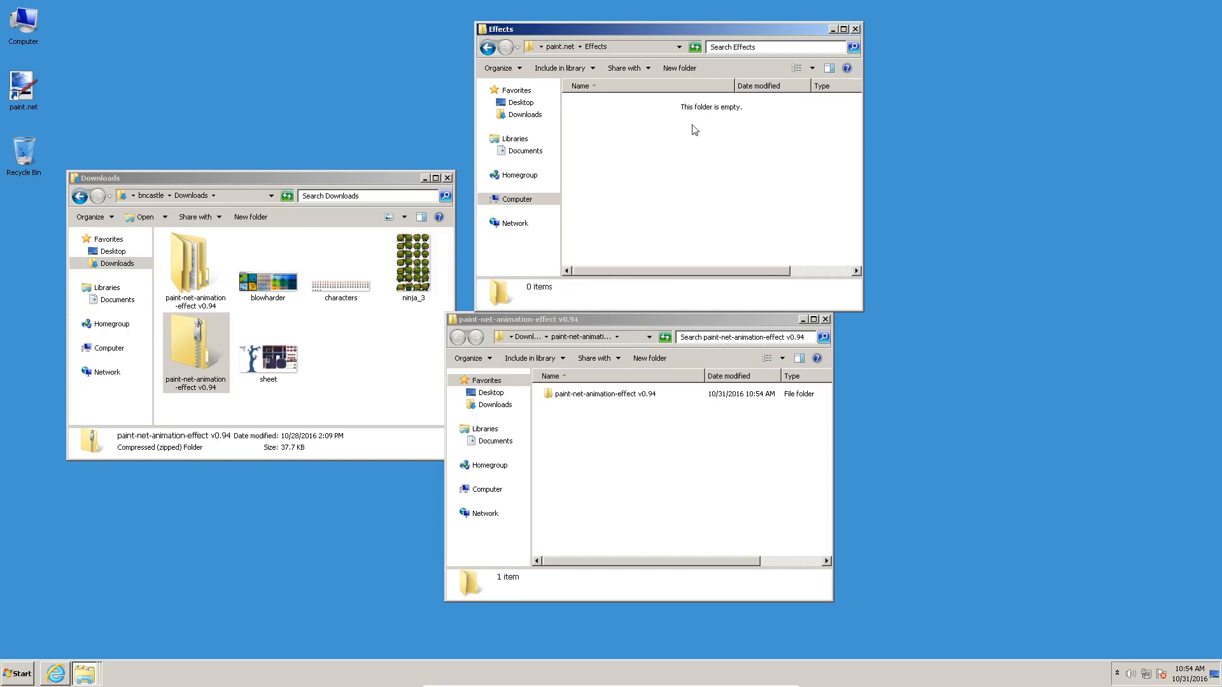
{"action": "mouse_move", "coordinate": [677, 125]}
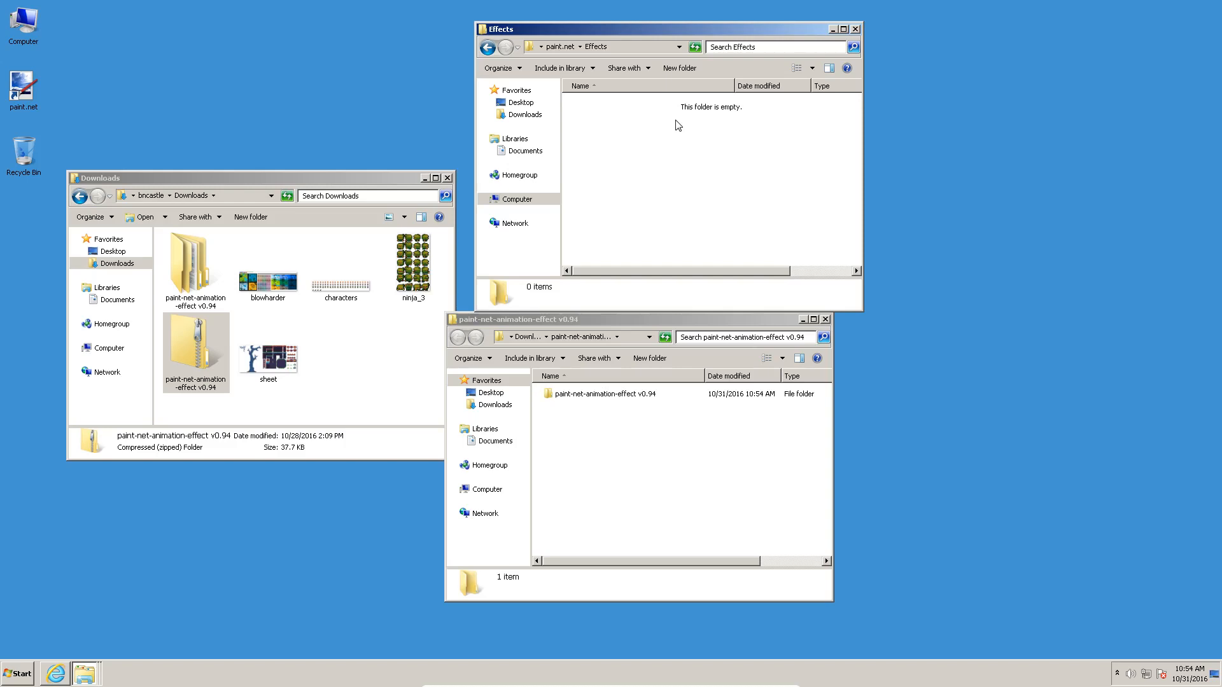
{"action": "mouse_move", "coordinate": [613, 402]}
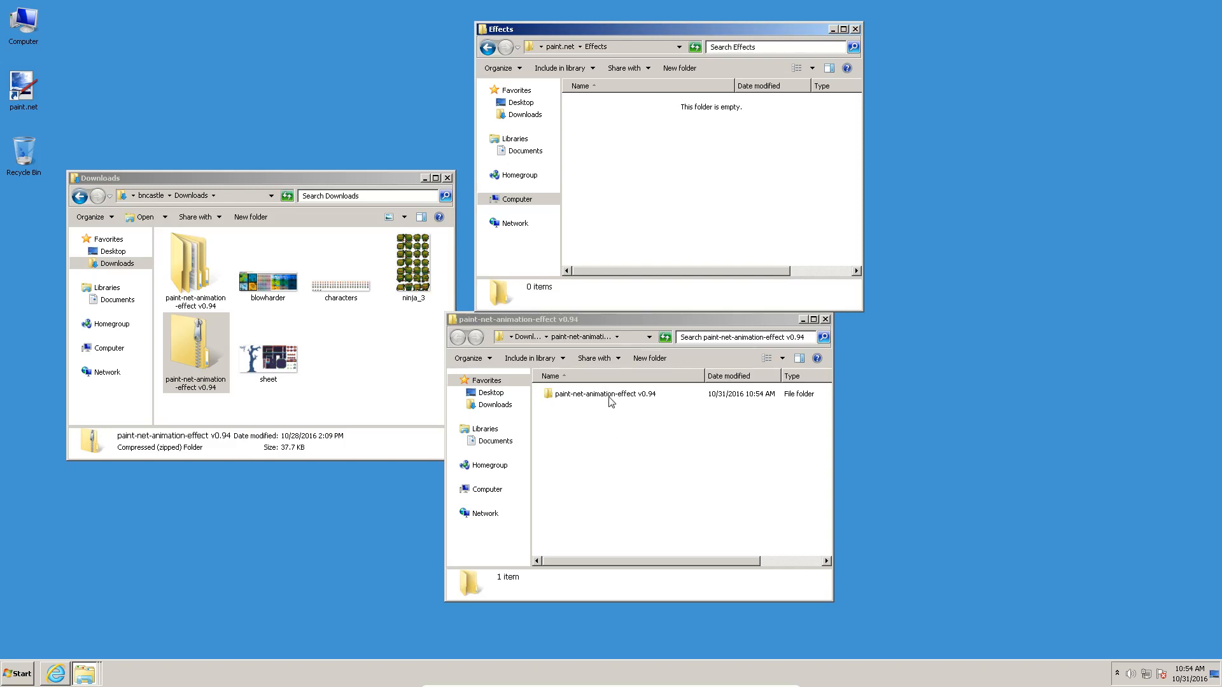
{"action": "double_click", "coordinate": [605, 394]}
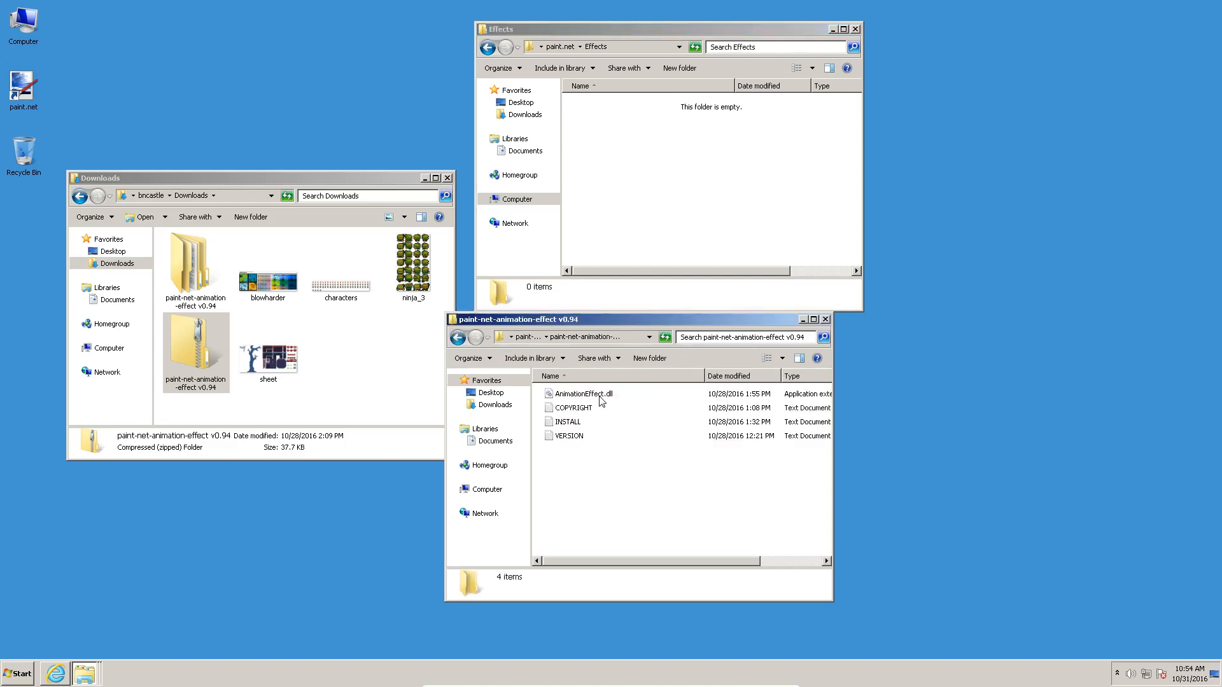
{"action": "left_click", "coordinate": [582, 393]}
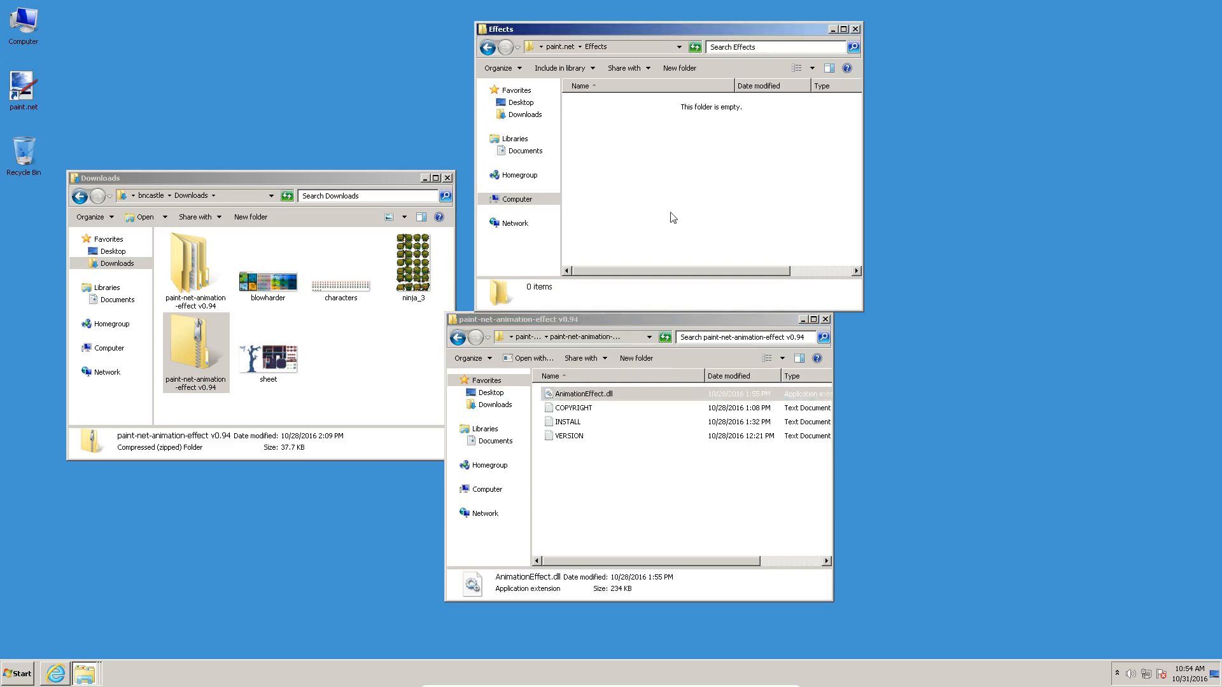
{"action": "mouse_move", "coordinate": [571, 238]}
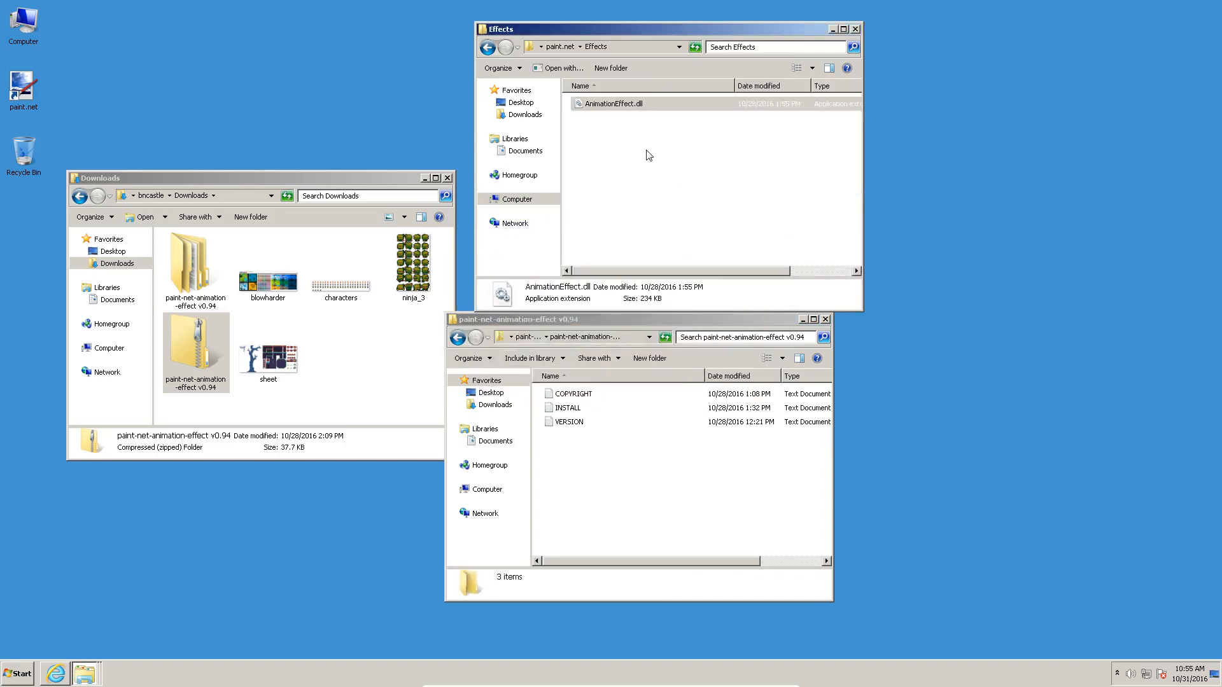
Look over the COPYRIGHT, INSTALL and VERSION files, then close the extracted folder.
{"action": "left_click", "coordinate": [574, 393]}
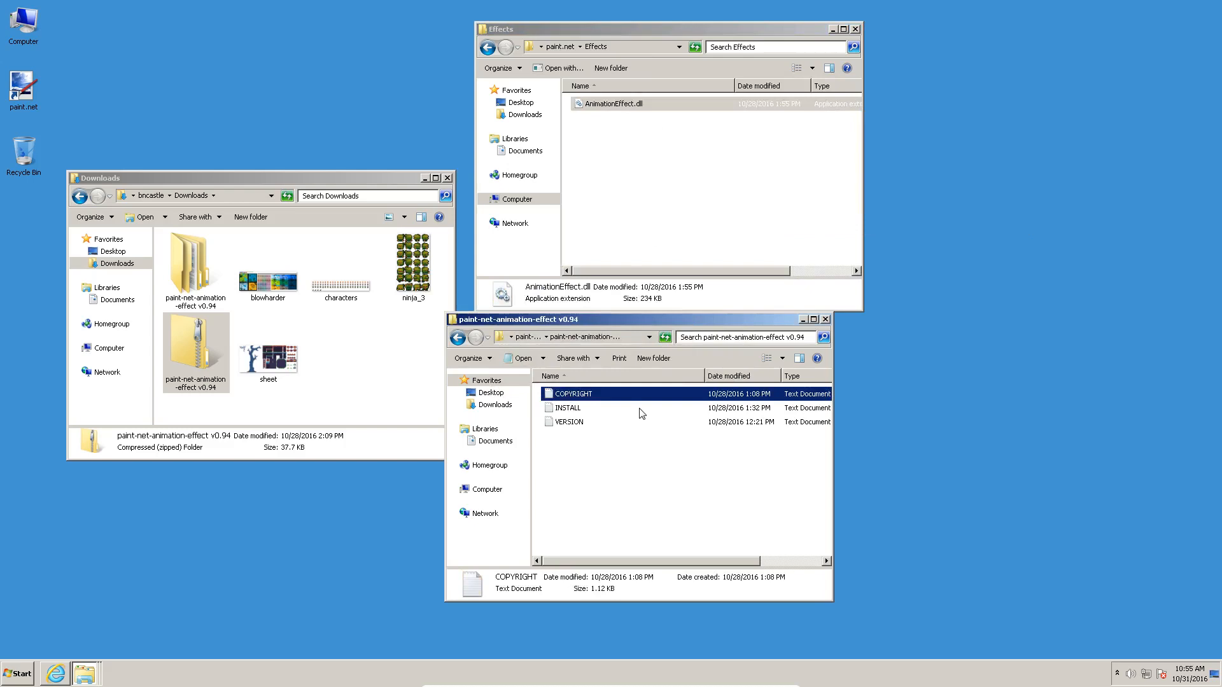
{"action": "left_click", "coordinate": [567, 407]}
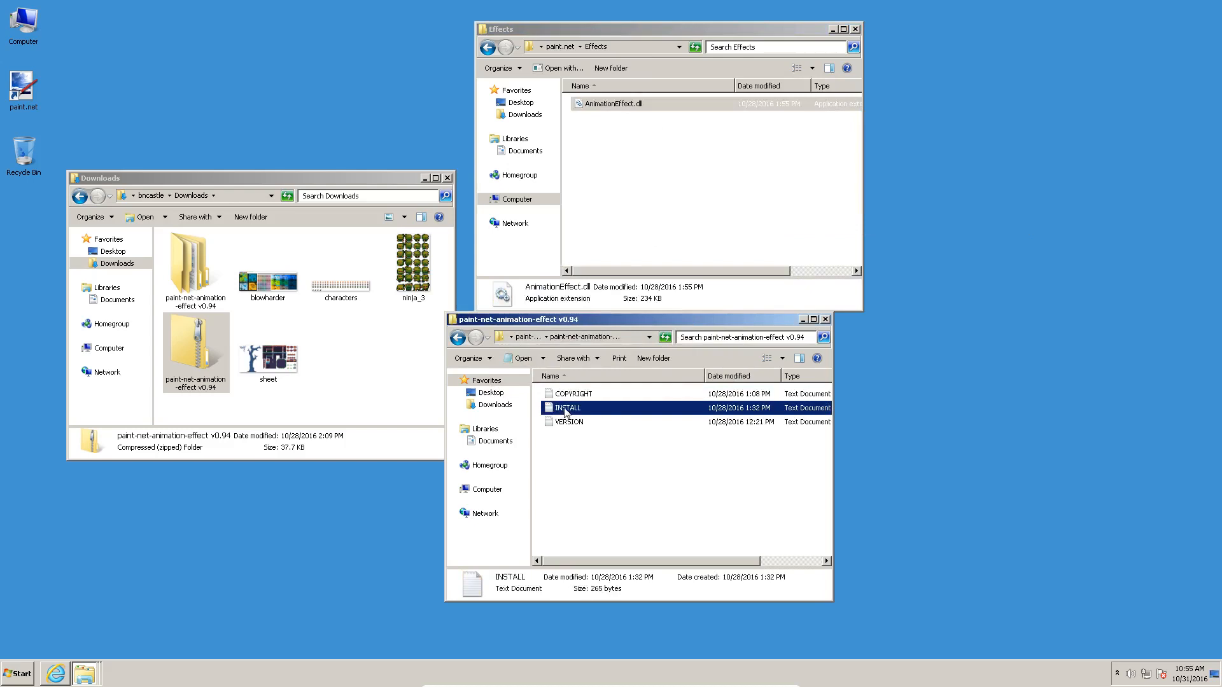
{"action": "mouse_move", "coordinate": [613, 231]}
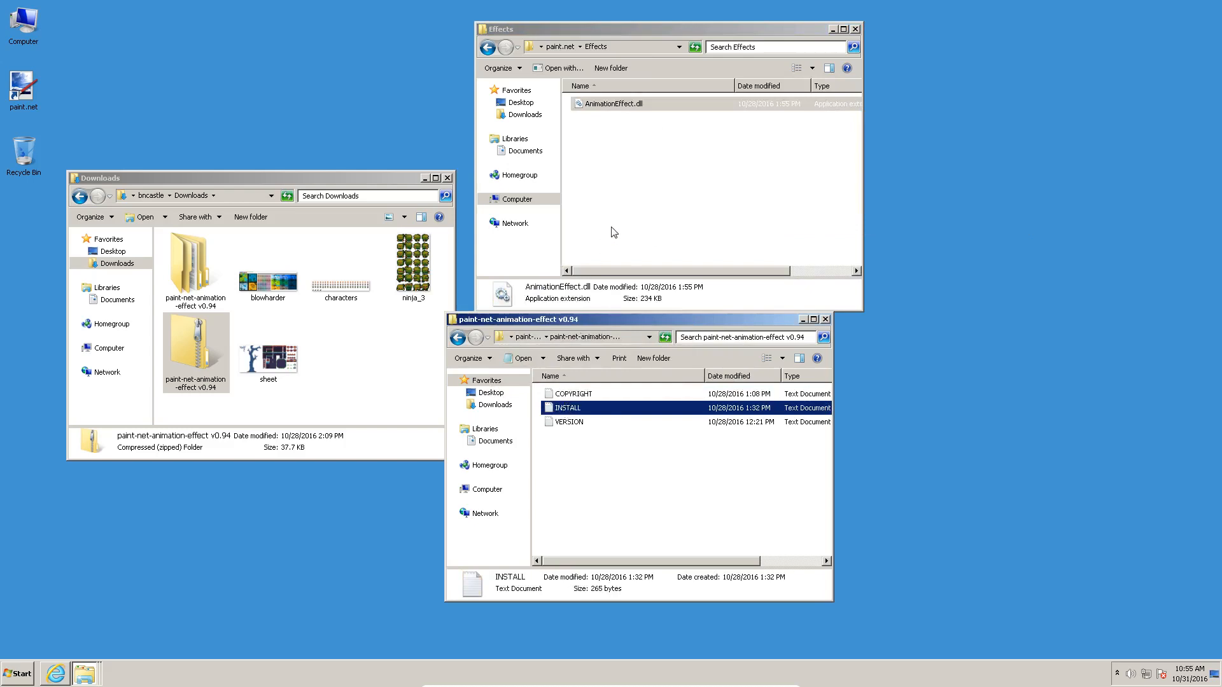
{"action": "left_click", "coordinate": [570, 421]}
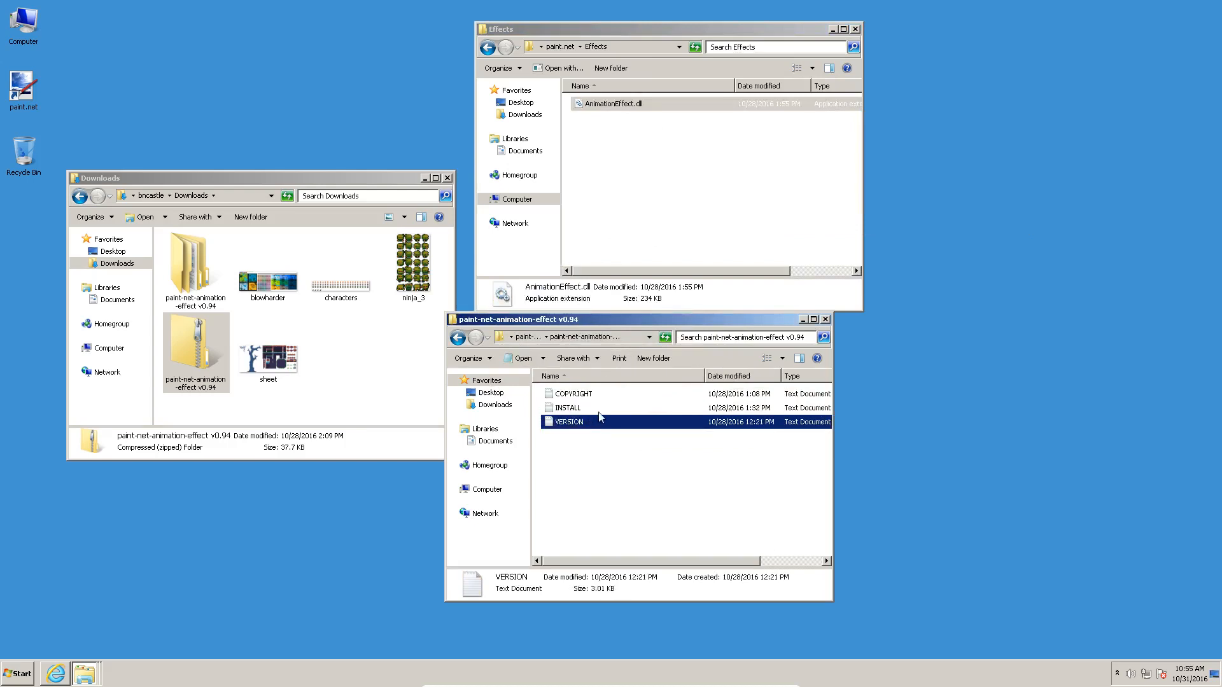
{"action": "mouse_move", "coordinate": [598, 417]}
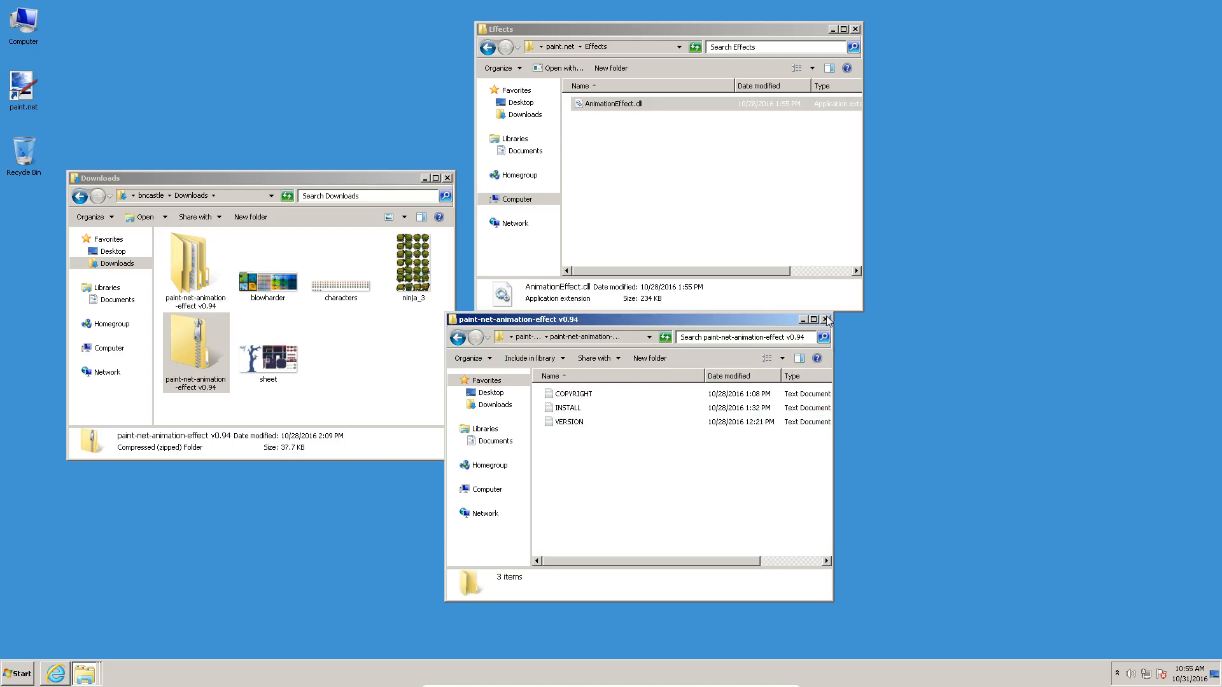
{"action": "left_click", "coordinate": [826, 318]}
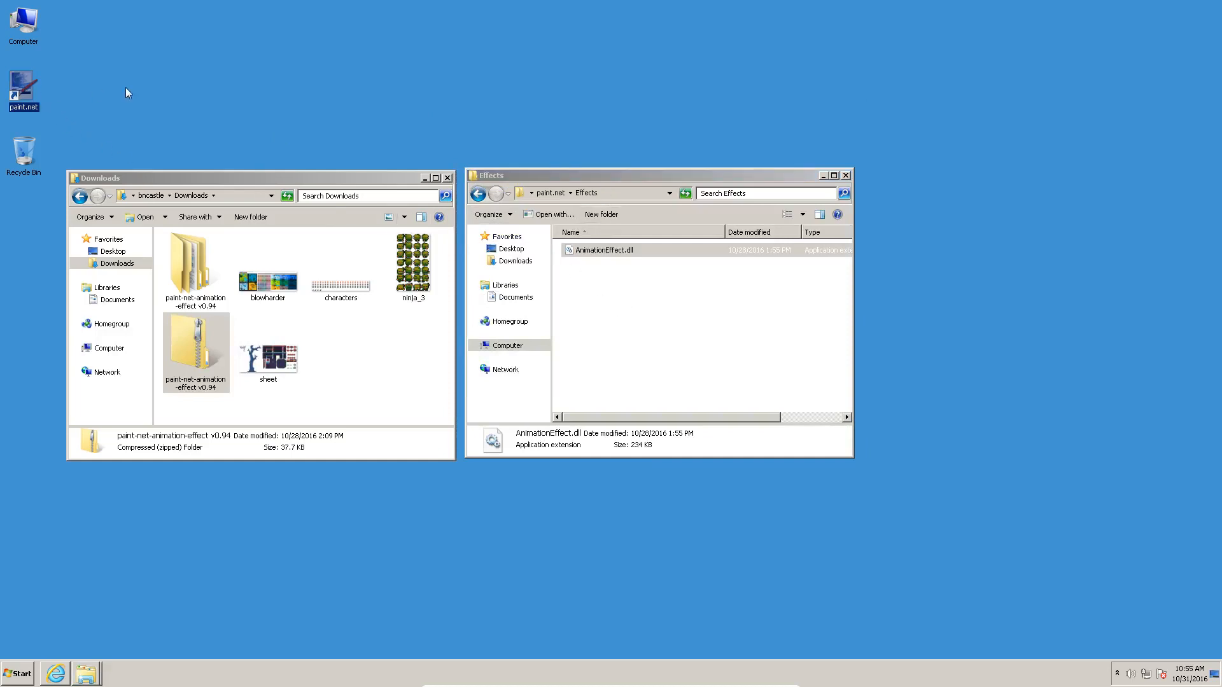
{"action": "mouse_move", "coordinate": [27, 90]}
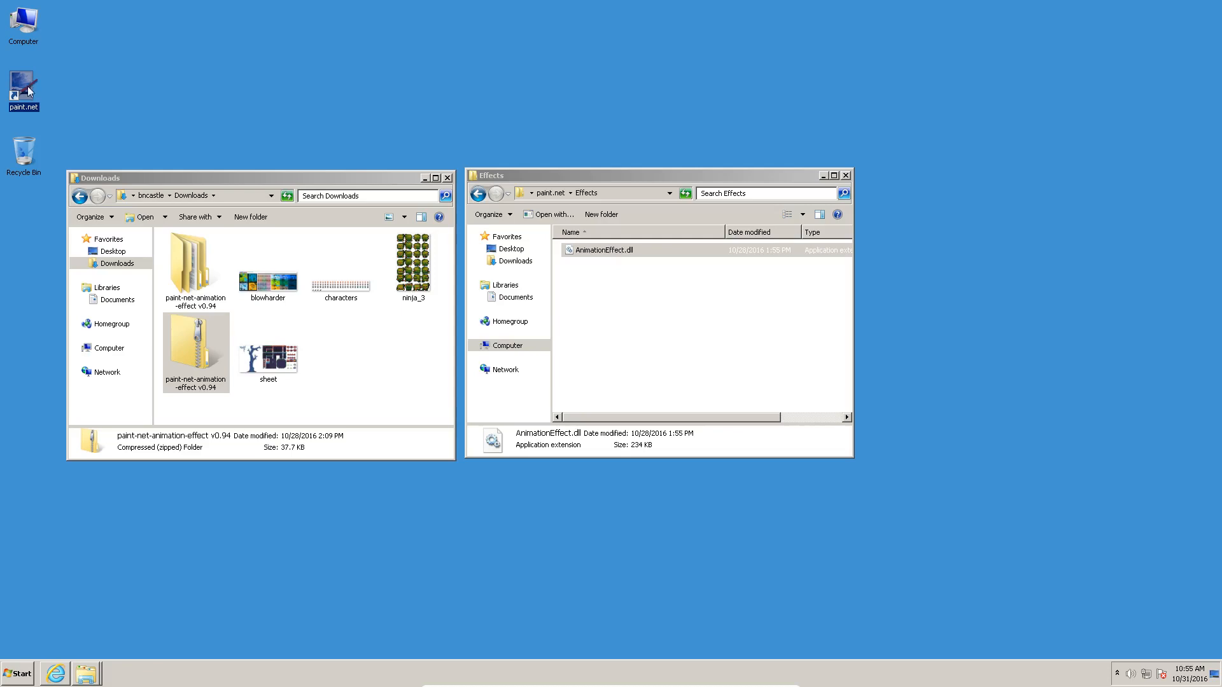
{"action": "mouse_move", "coordinate": [428, 251]}
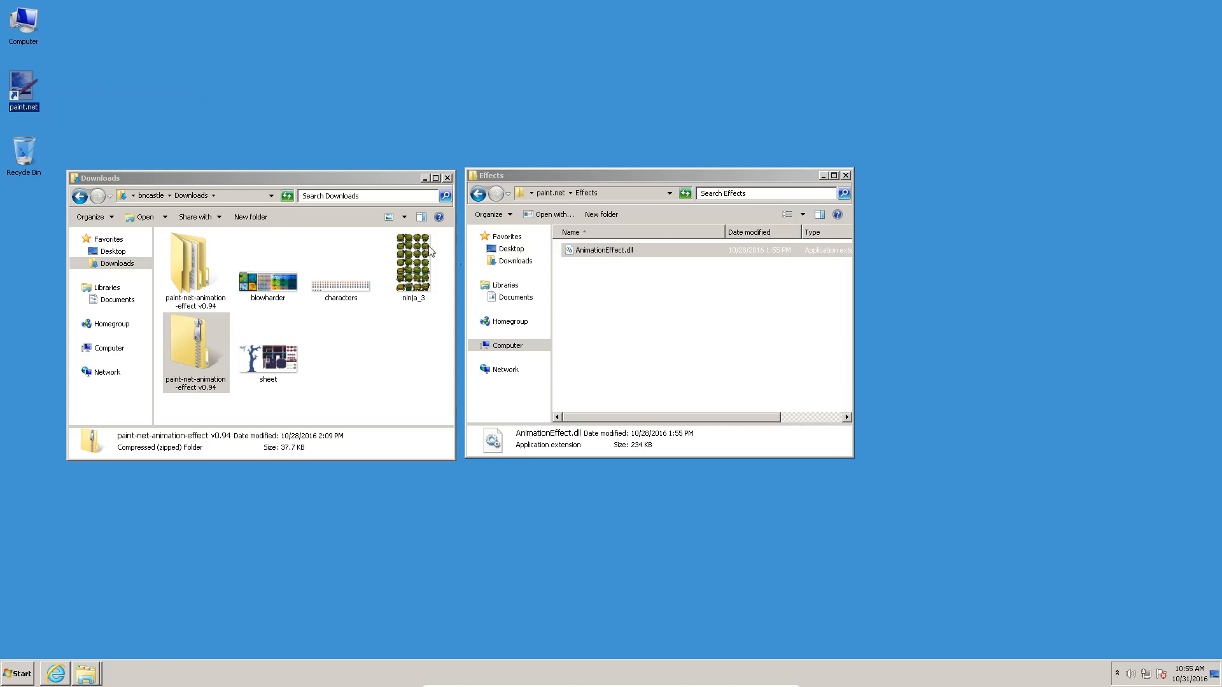
{"action": "mouse_move", "coordinate": [646, 283]}
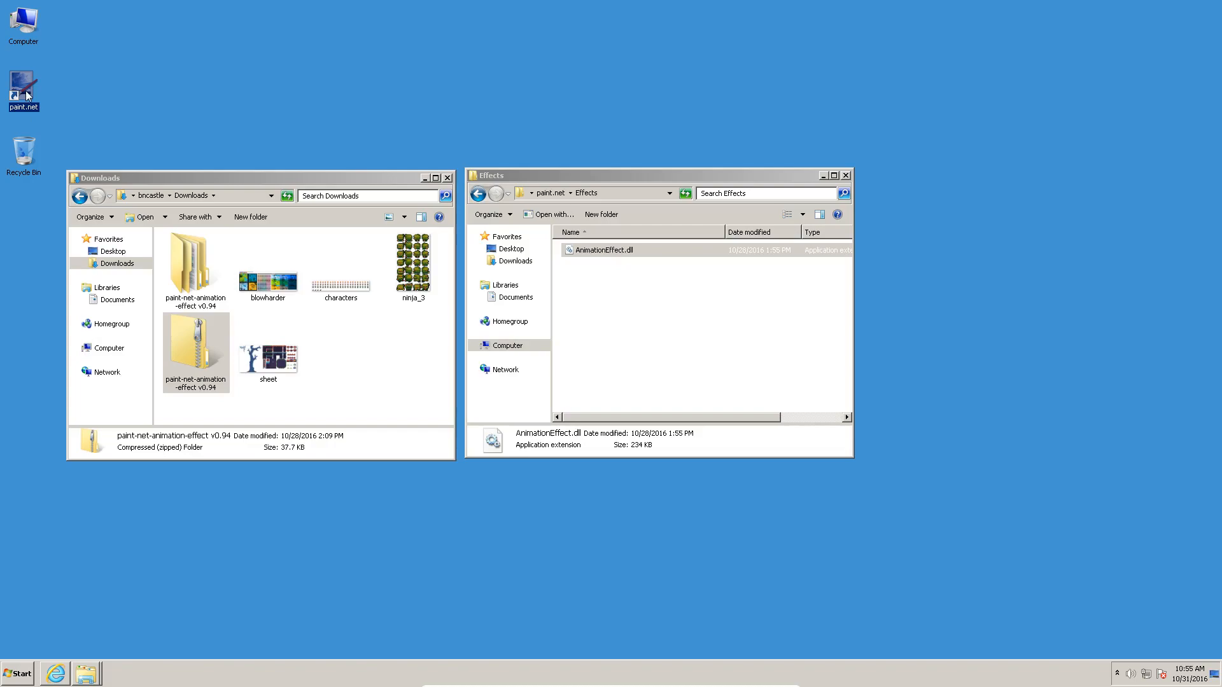
Launch Paint.NET from its desktop shortcut.
{"action": "double_click", "coordinate": [23, 85]}
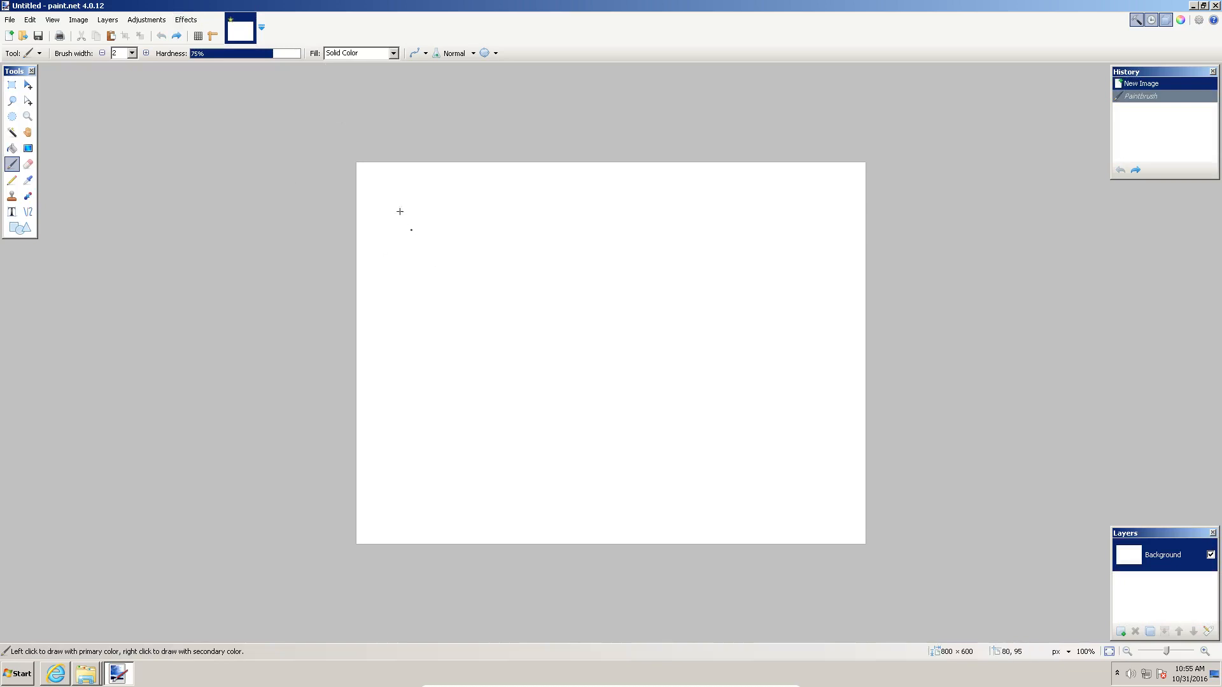
{"action": "mouse_move", "coordinate": [609, 264]}
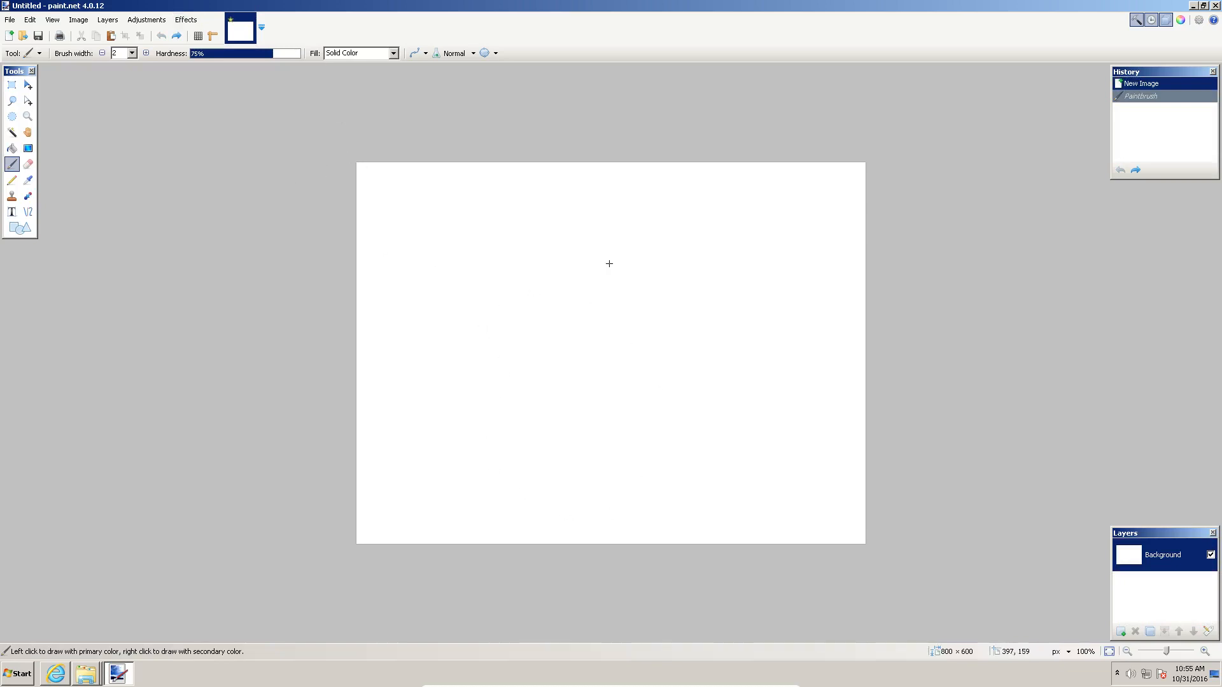
Bring up Paint.NET's File menu to load an image.
{"action": "left_click", "coordinate": [10, 19]}
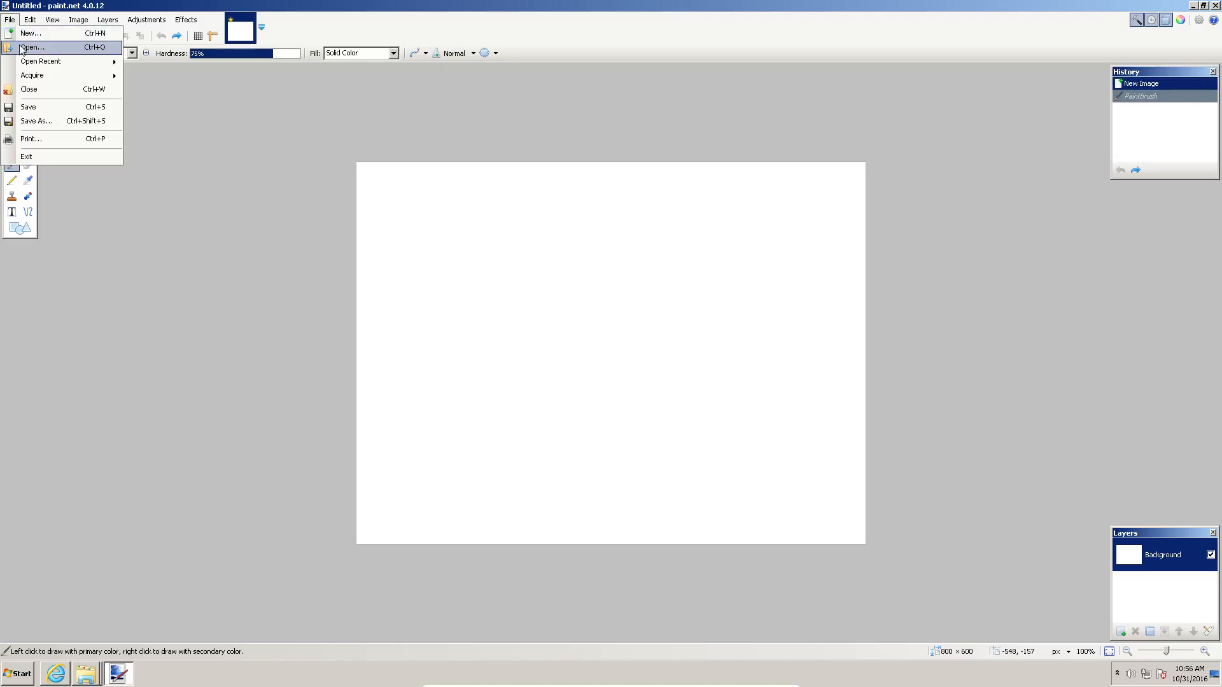
Load the characters.png sprite sheet (736×128) from Downloads.
{"action": "left_click", "coordinate": [33, 48]}
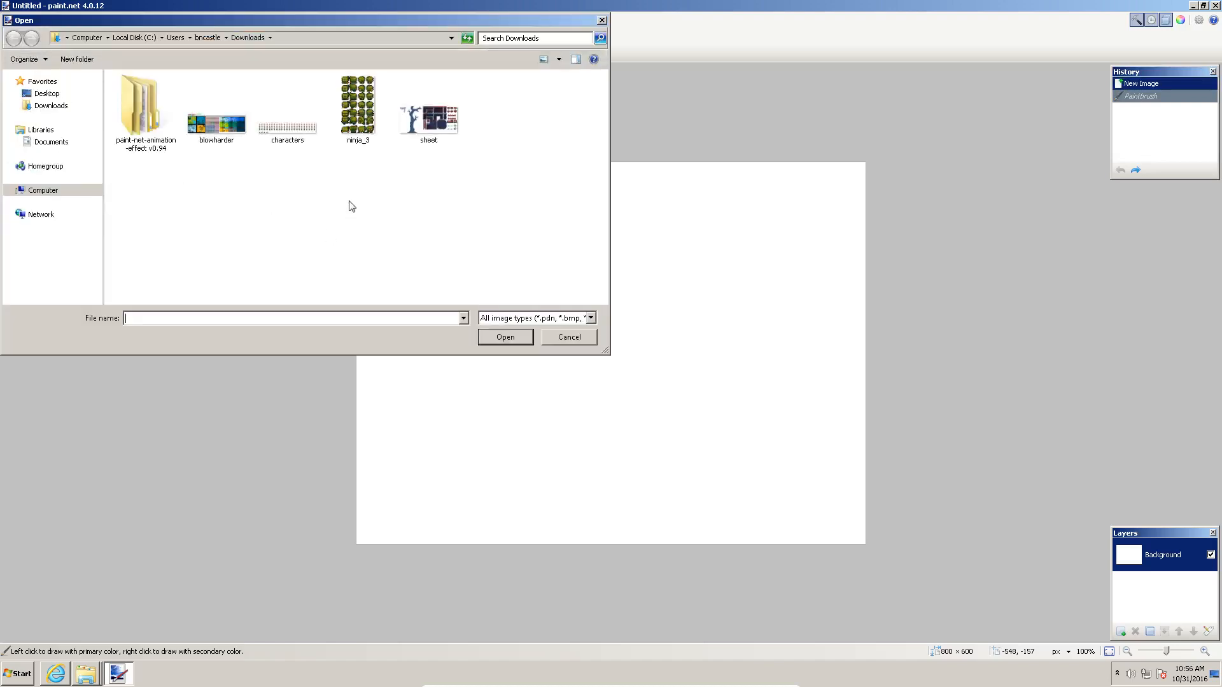
{"action": "double_click", "coordinate": [288, 107]}
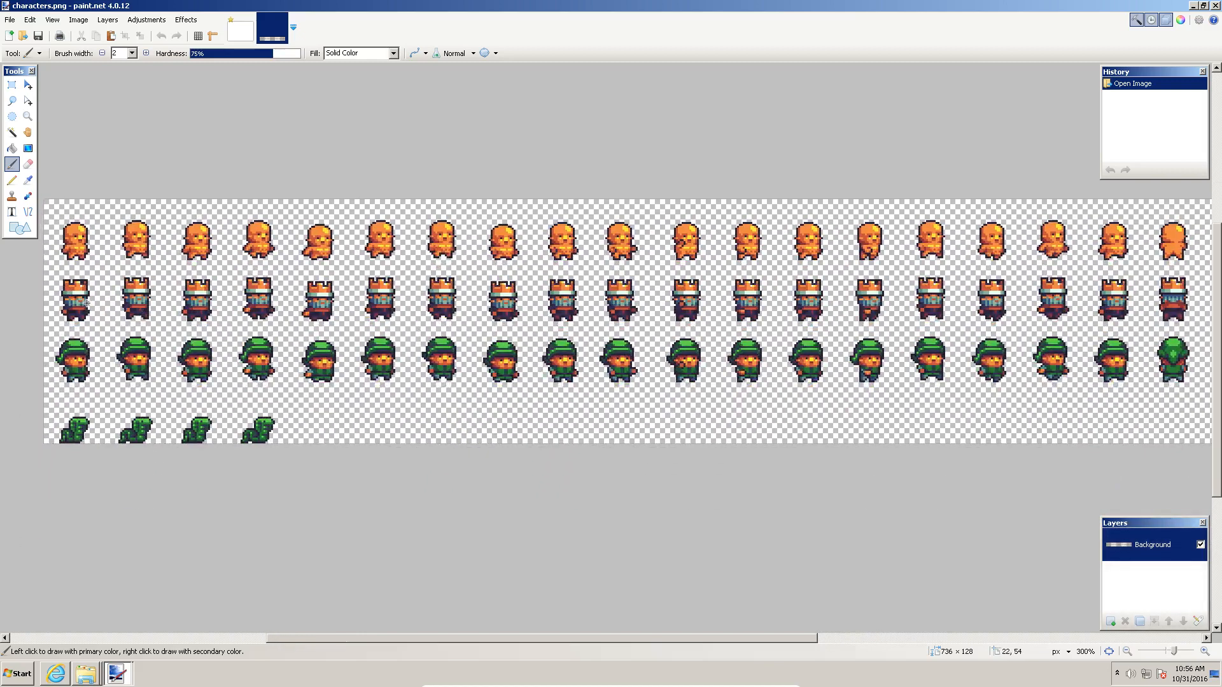
{"action": "mouse_move", "coordinate": [193, 302]}
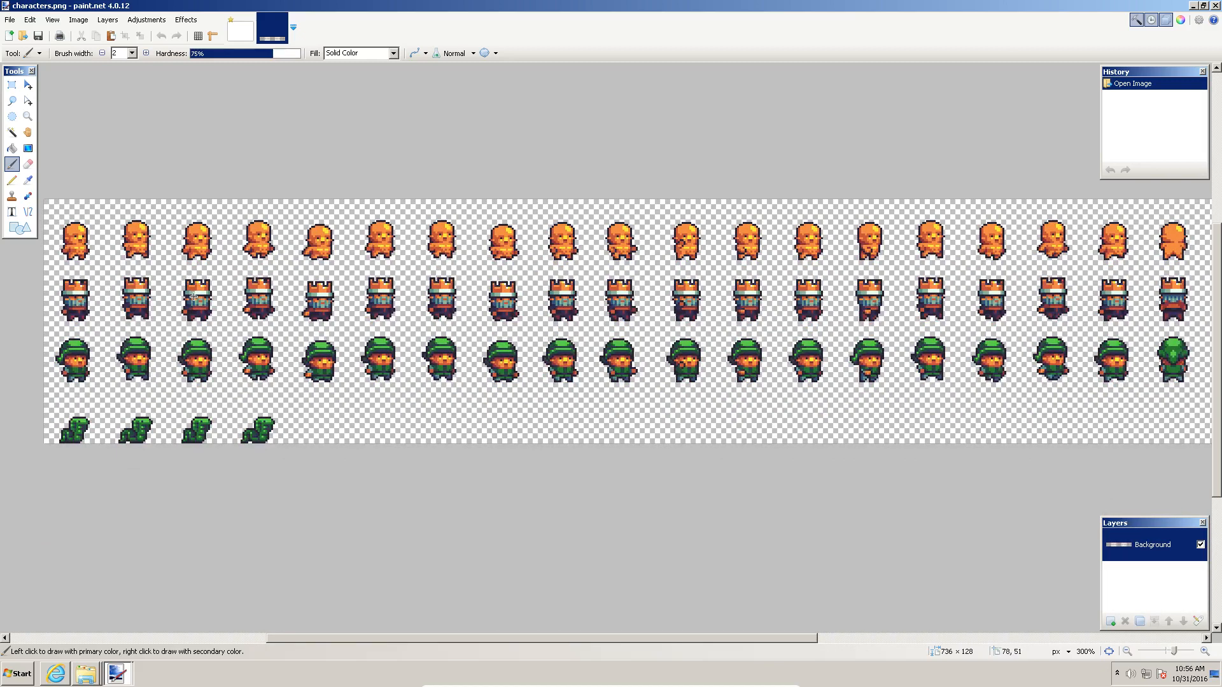
{"action": "mouse_move", "coordinate": [73, 303]}
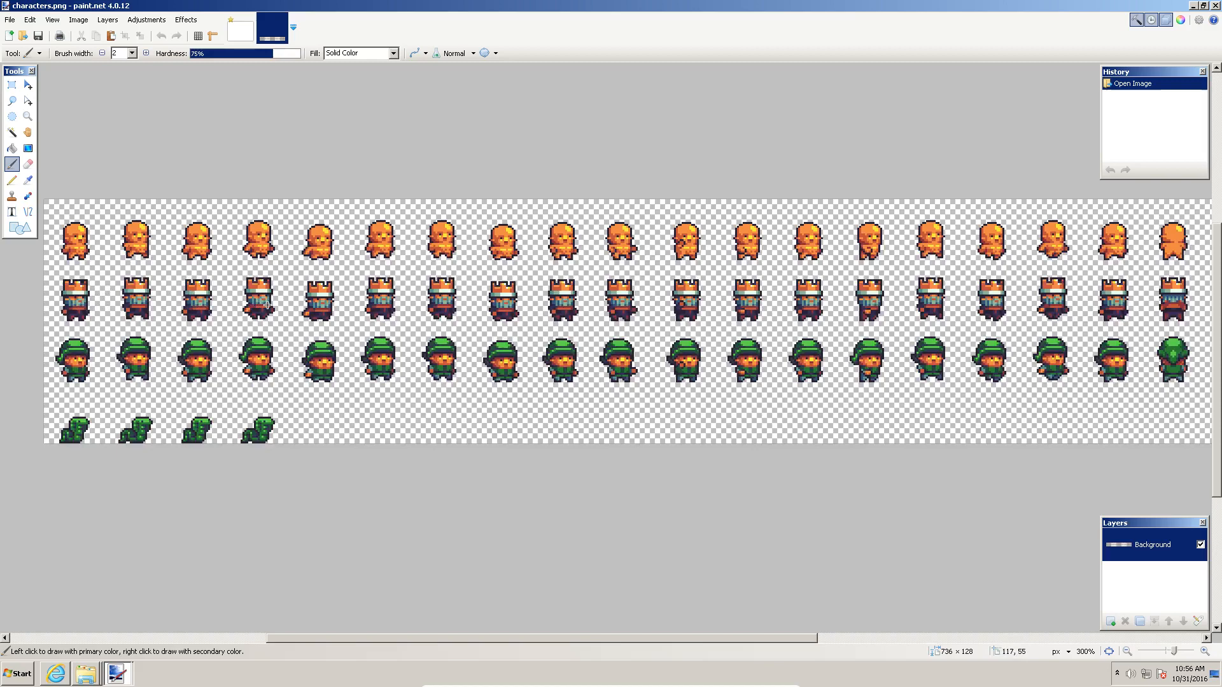
{"action": "mouse_move", "coordinate": [257, 304]}
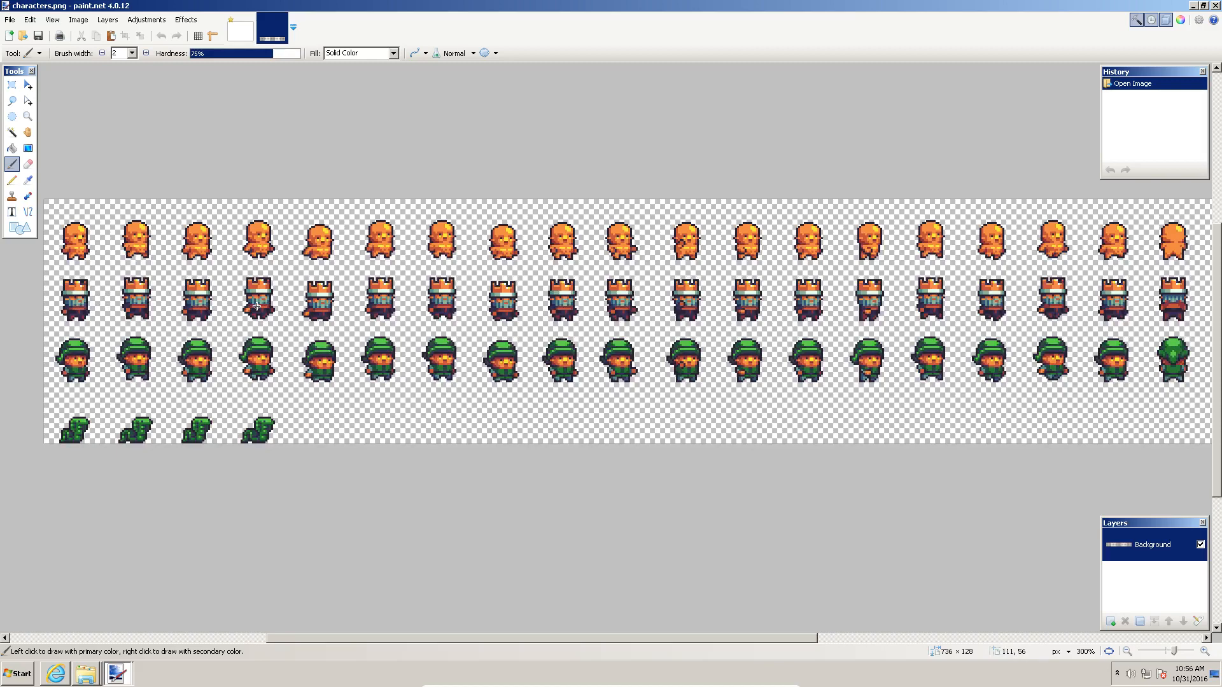
{"action": "left_click", "coordinate": [12, 84]}
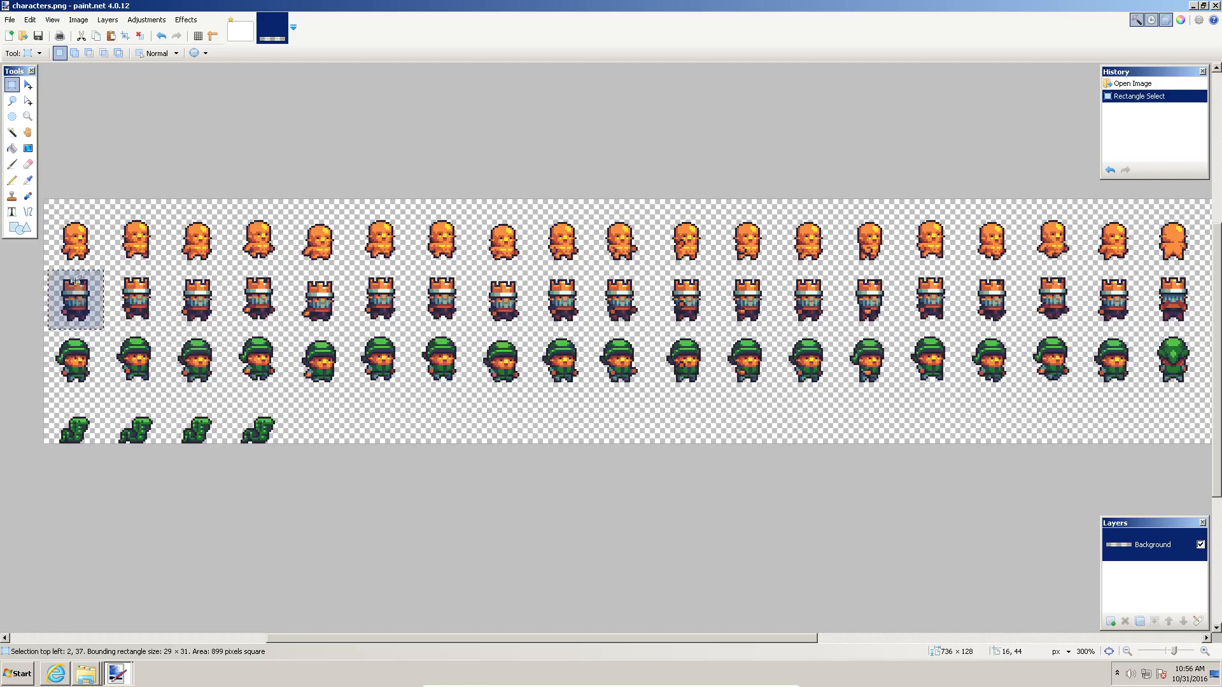
{"action": "mouse_move", "coordinate": [76, 294]}
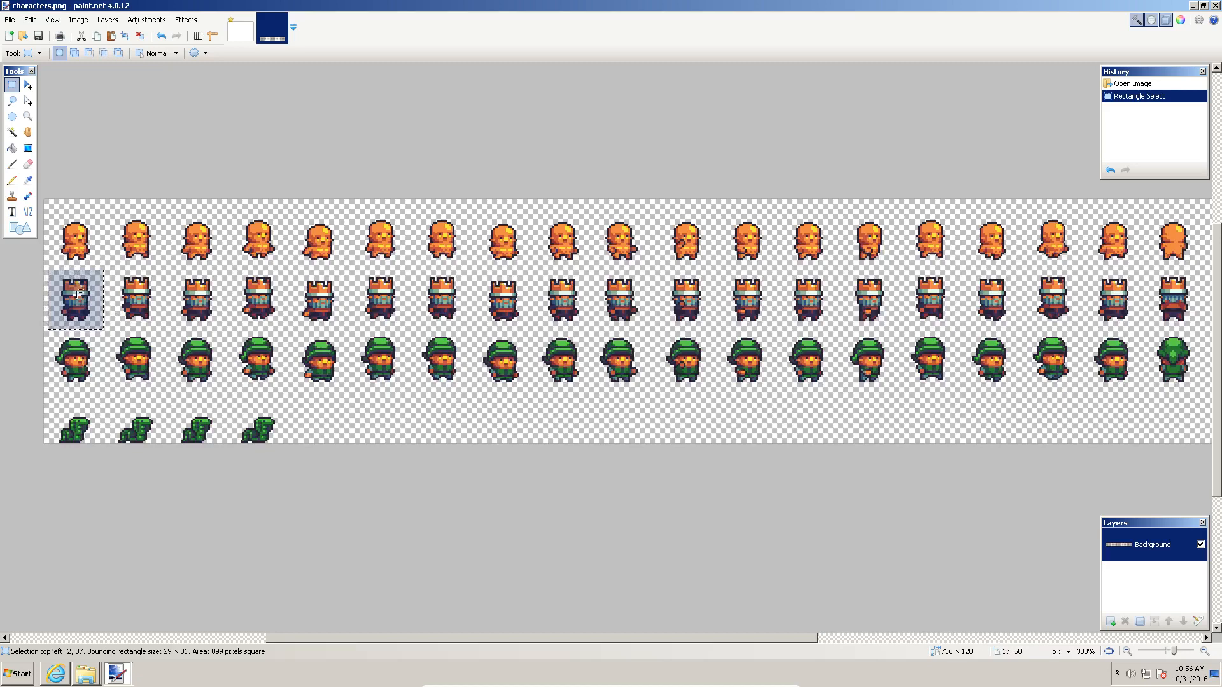
{"action": "mouse_move", "coordinate": [129, 300]}
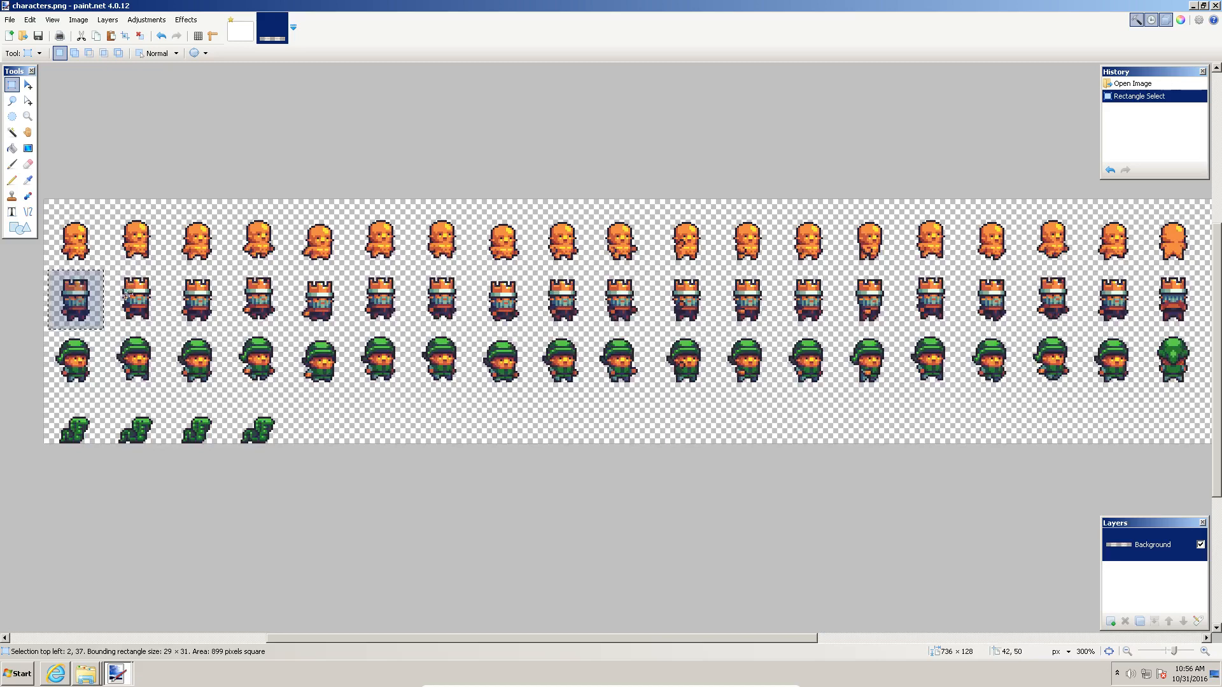
{"action": "mouse_move", "coordinate": [327, 298]}
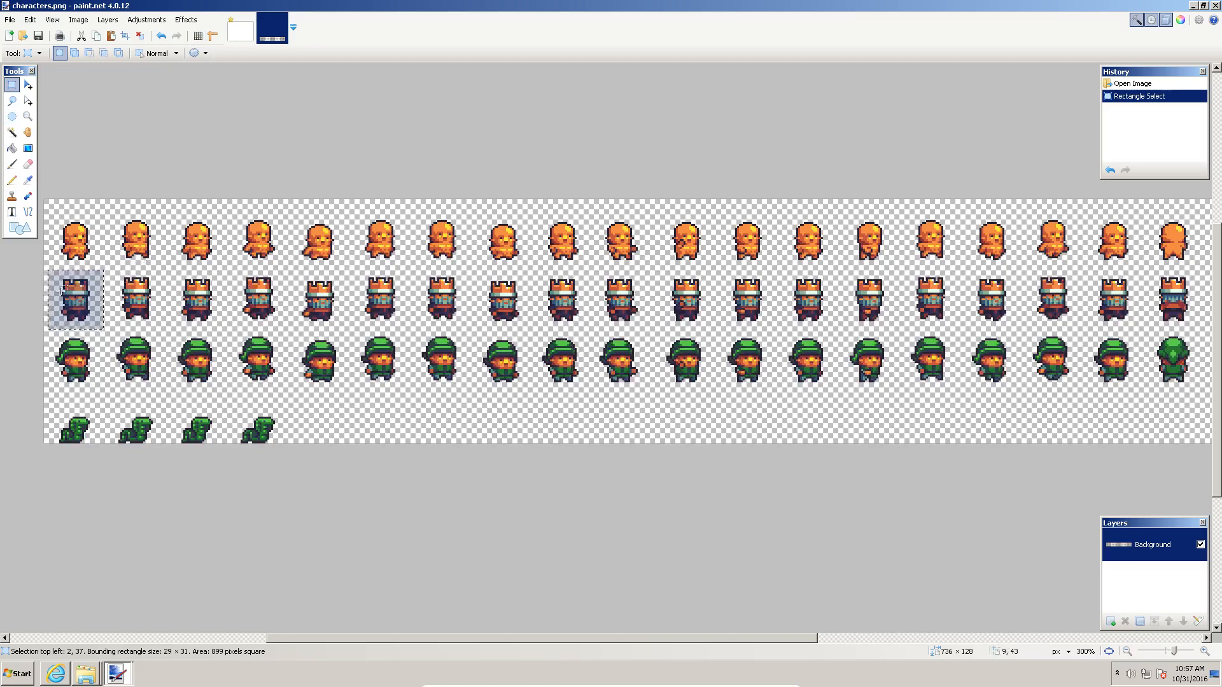
{"action": "mouse_move", "coordinate": [90, 301]}
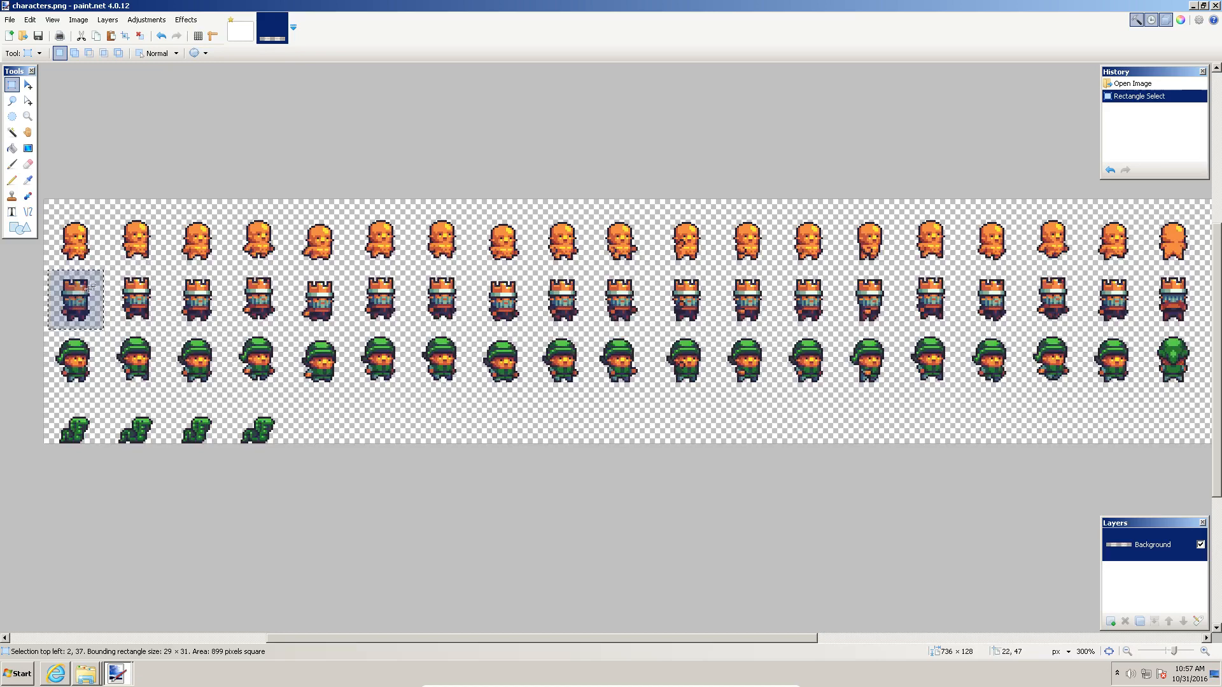
{"action": "mouse_move", "coordinate": [192, 29]}
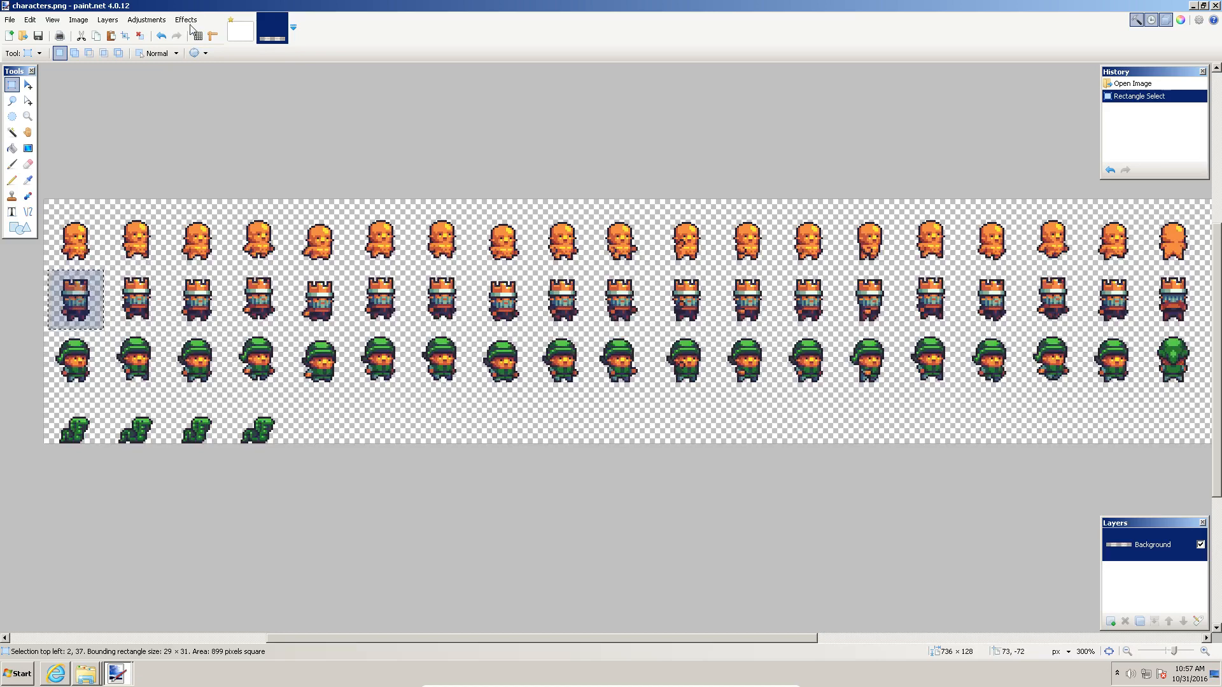
Run Animation Helper on the armoured character and widen the frame cell toward 32×32.
{"action": "left_click", "coordinate": [186, 19]}
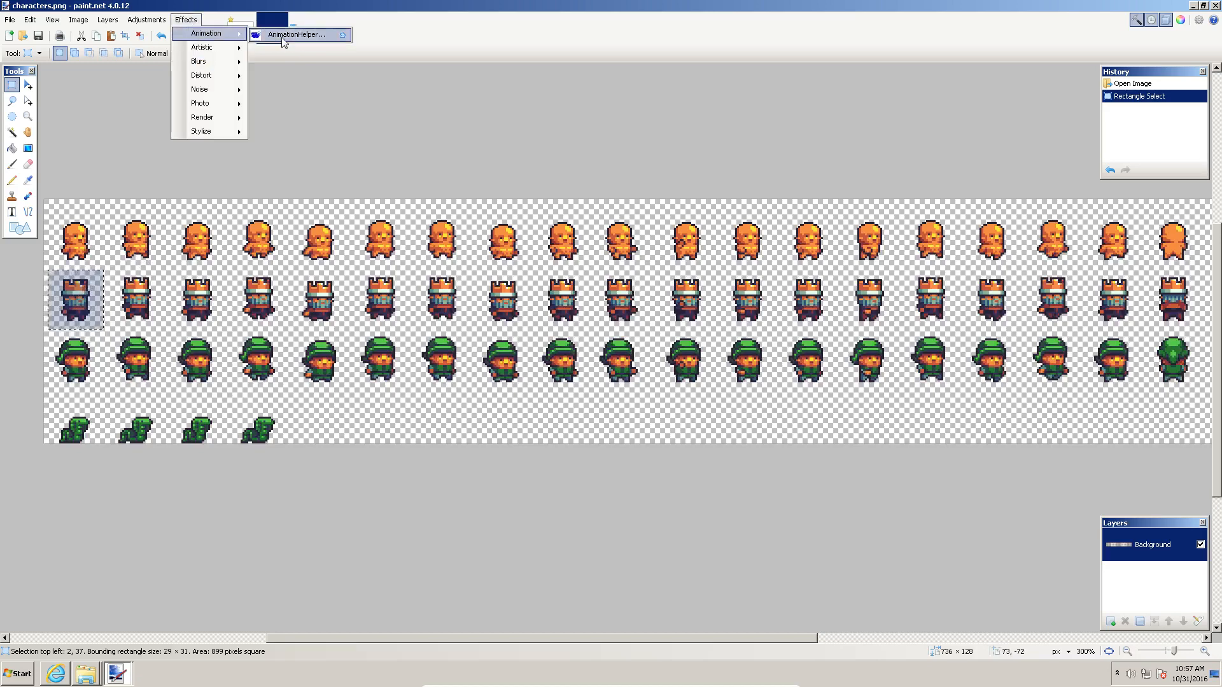
{"action": "left_click", "coordinate": [294, 34]}
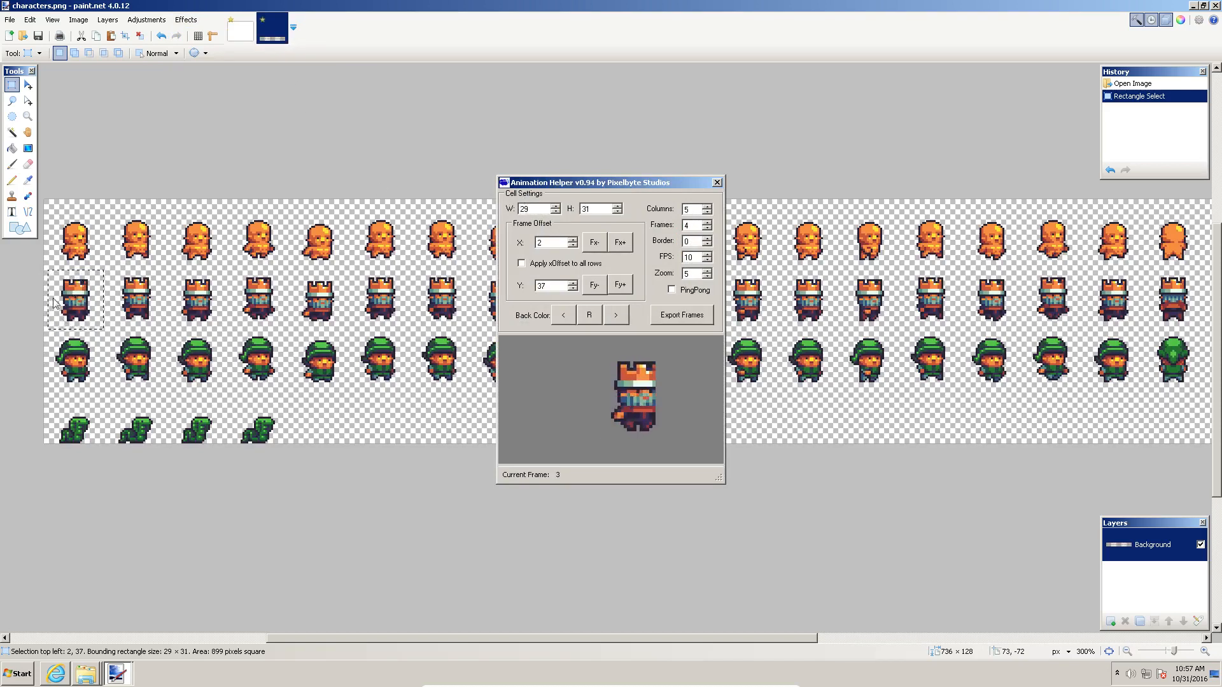
{"action": "mouse_move", "coordinate": [121, 310]}
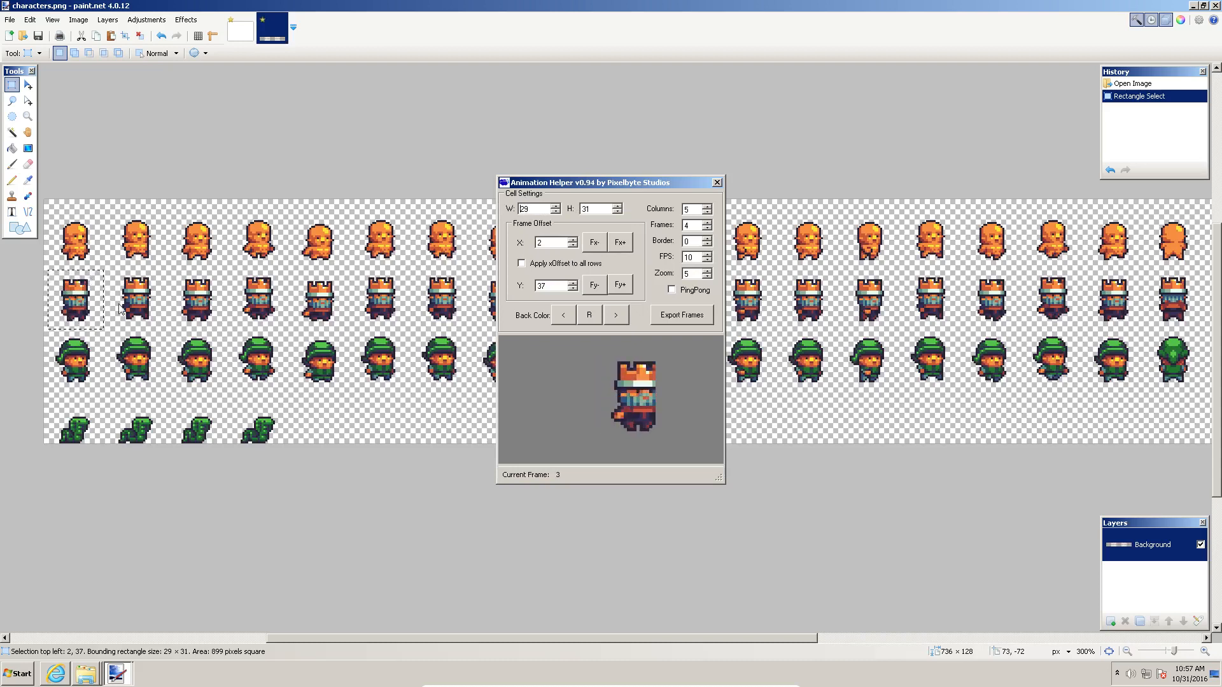
{"action": "left_click", "coordinate": [555, 206]}
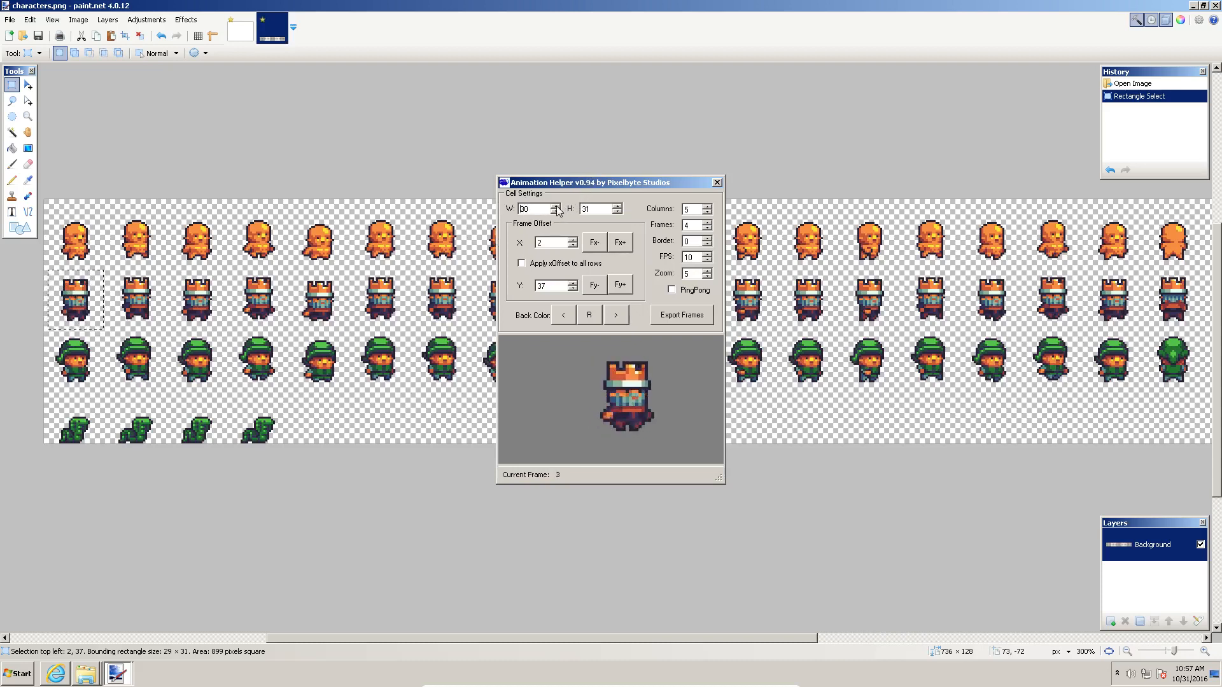
{"action": "left_click", "coordinate": [554, 206]}
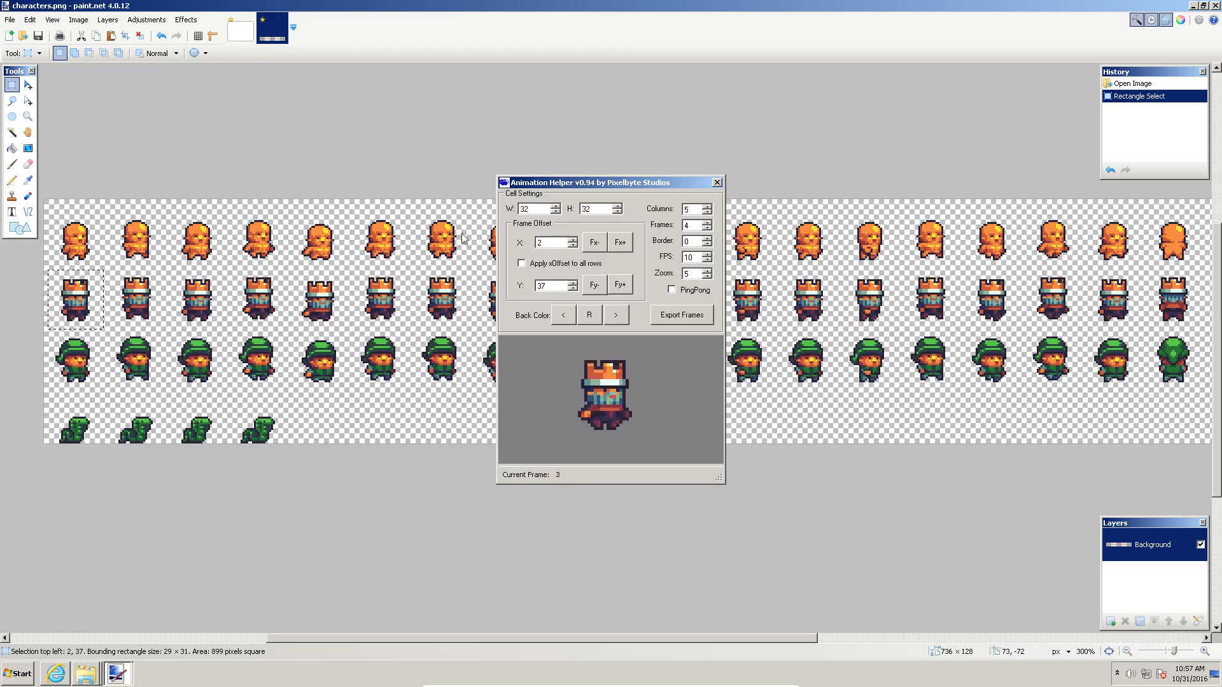
{"action": "mouse_move", "coordinate": [552, 297]}
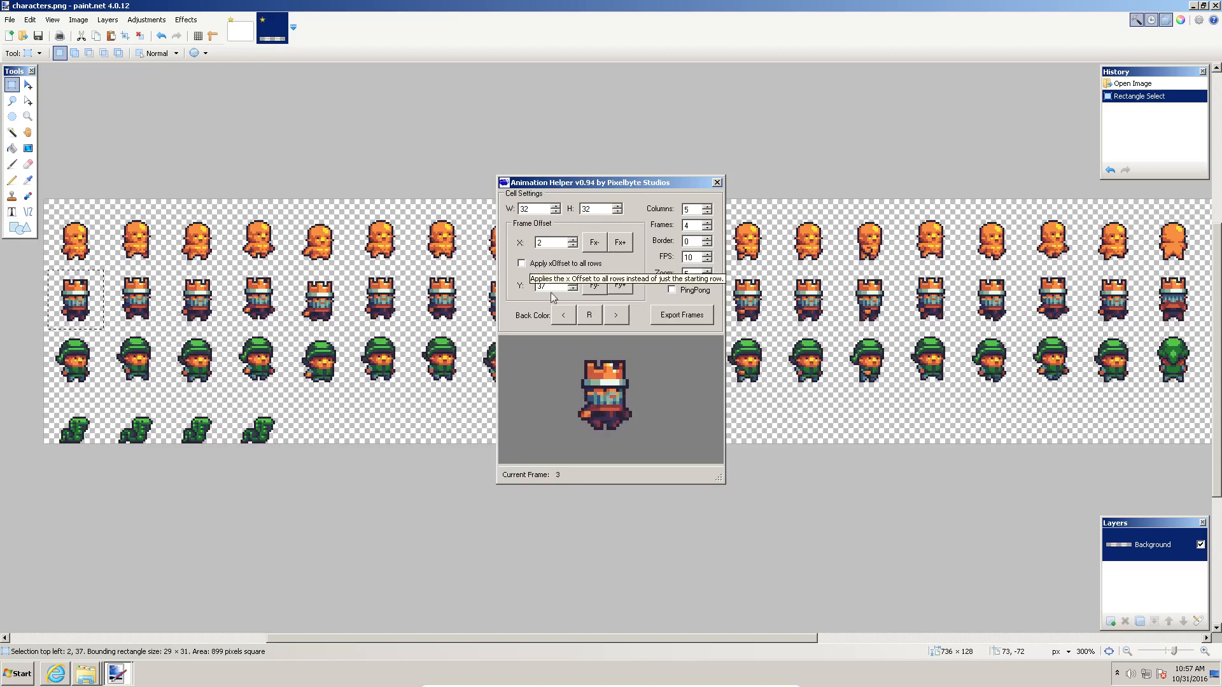
{"action": "mouse_move", "coordinate": [627, 209]}
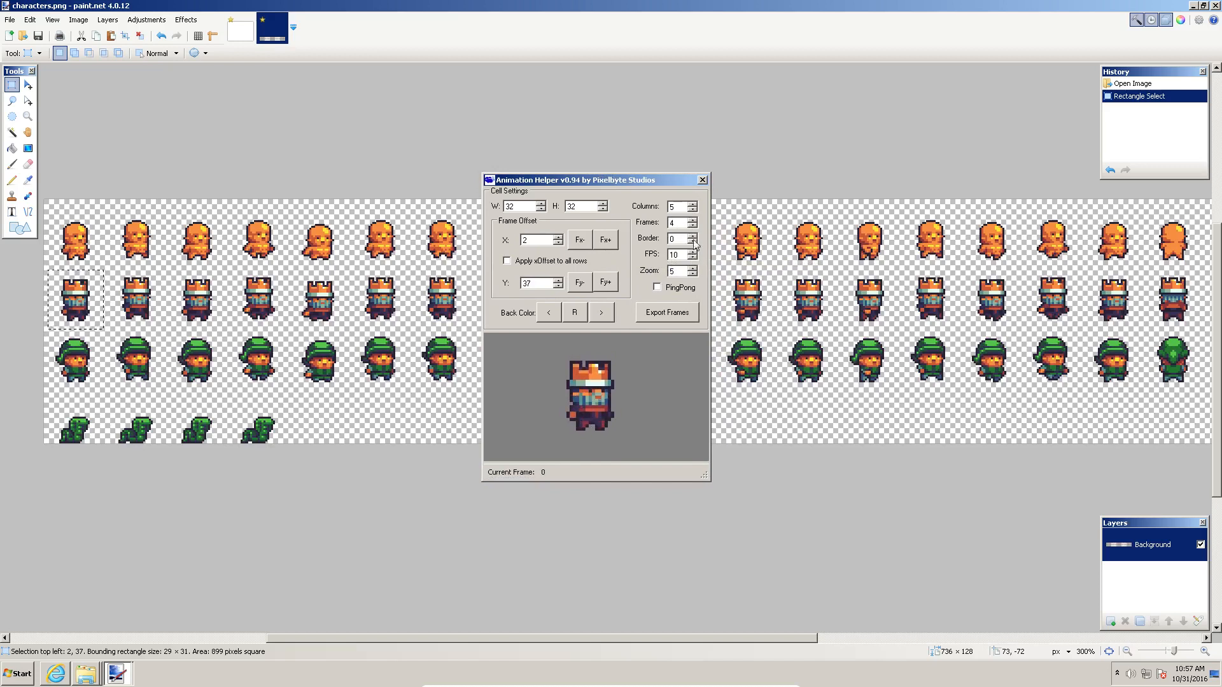
{"action": "mouse_move", "coordinate": [693, 234]}
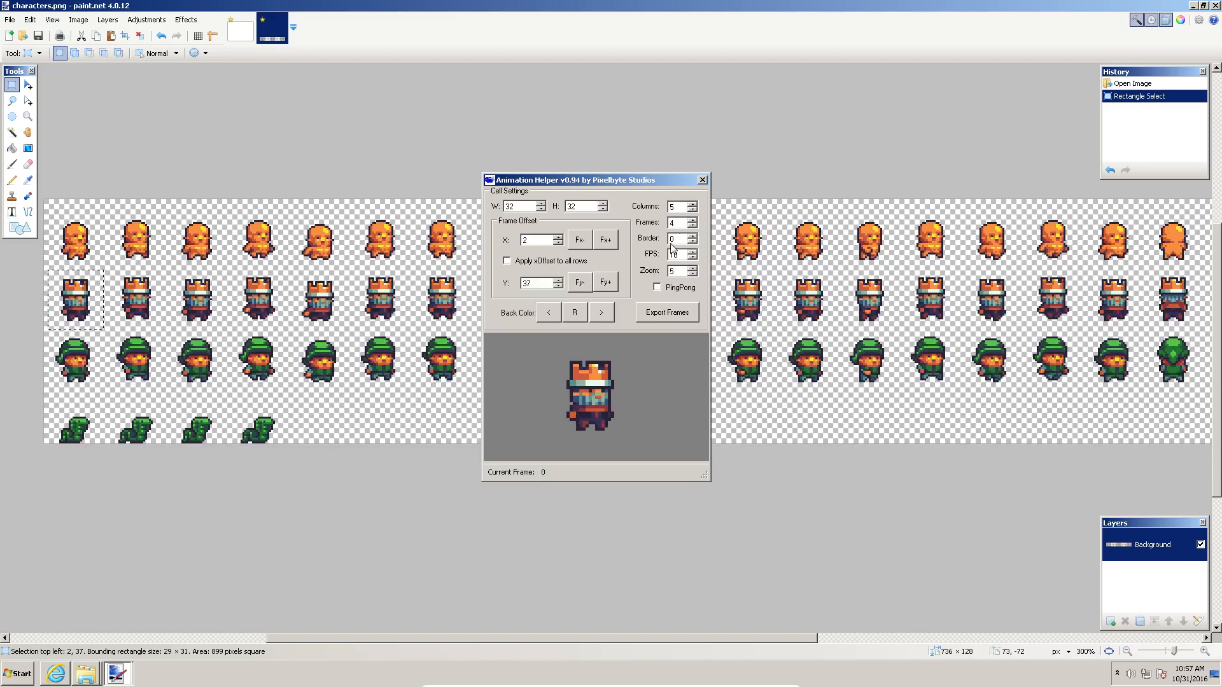
{"action": "mouse_move", "coordinate": [674, 238]}
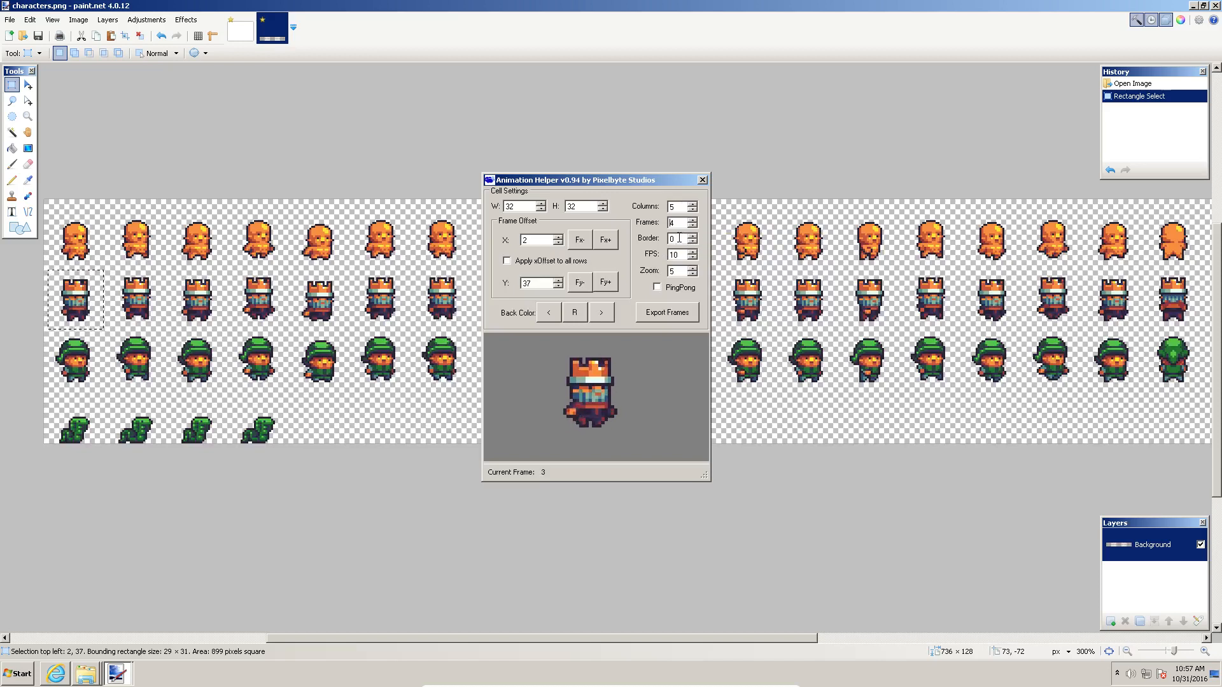
{"action": "mouse_move", "coordinate": [675, 237]}
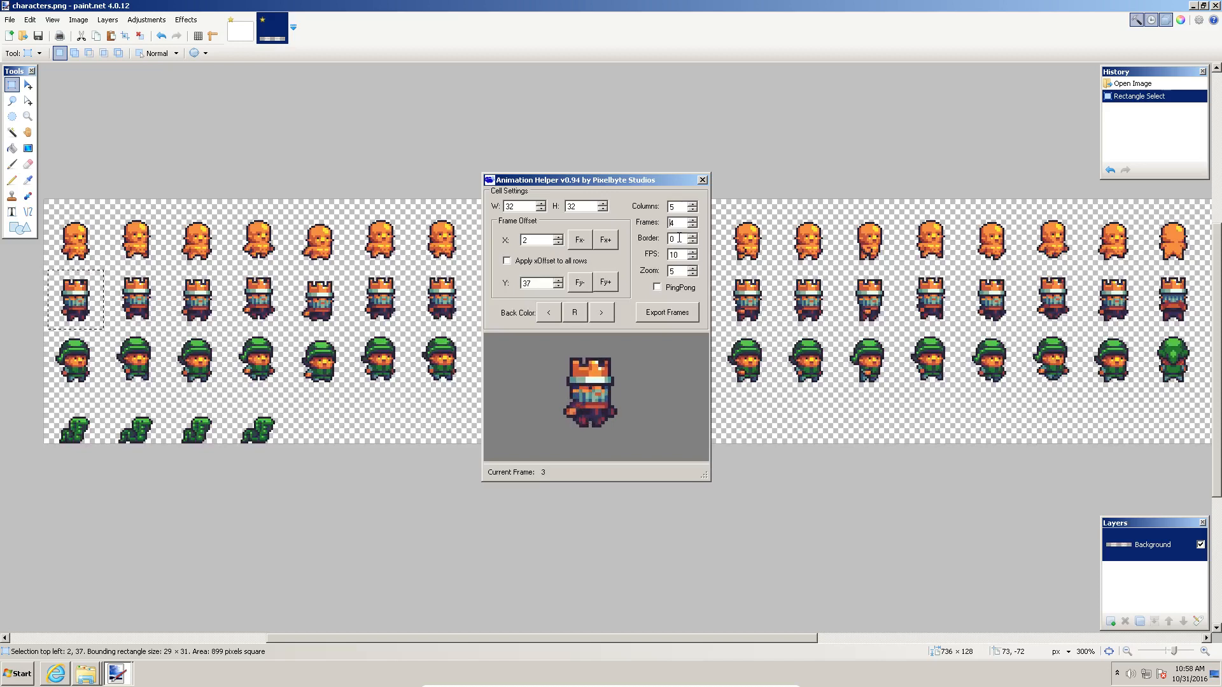
{"action": "left_click", "coordinate": [692, 236]}
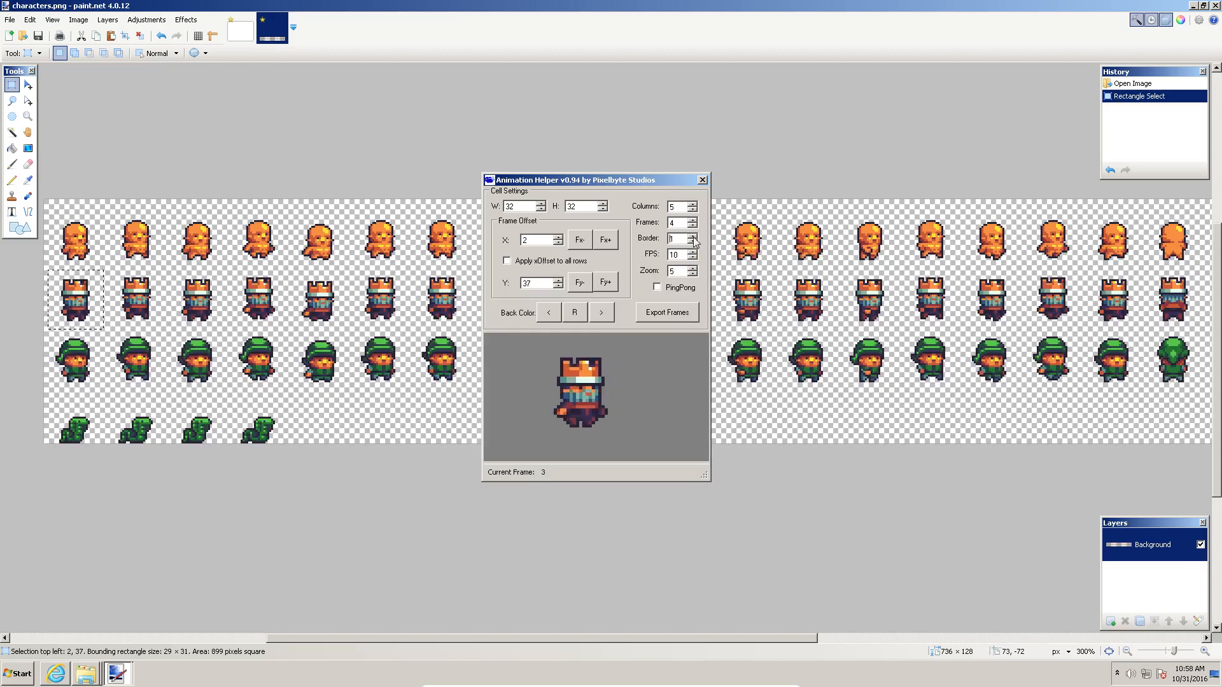
{"action": "left_click", "coordinate": [692, 241]}
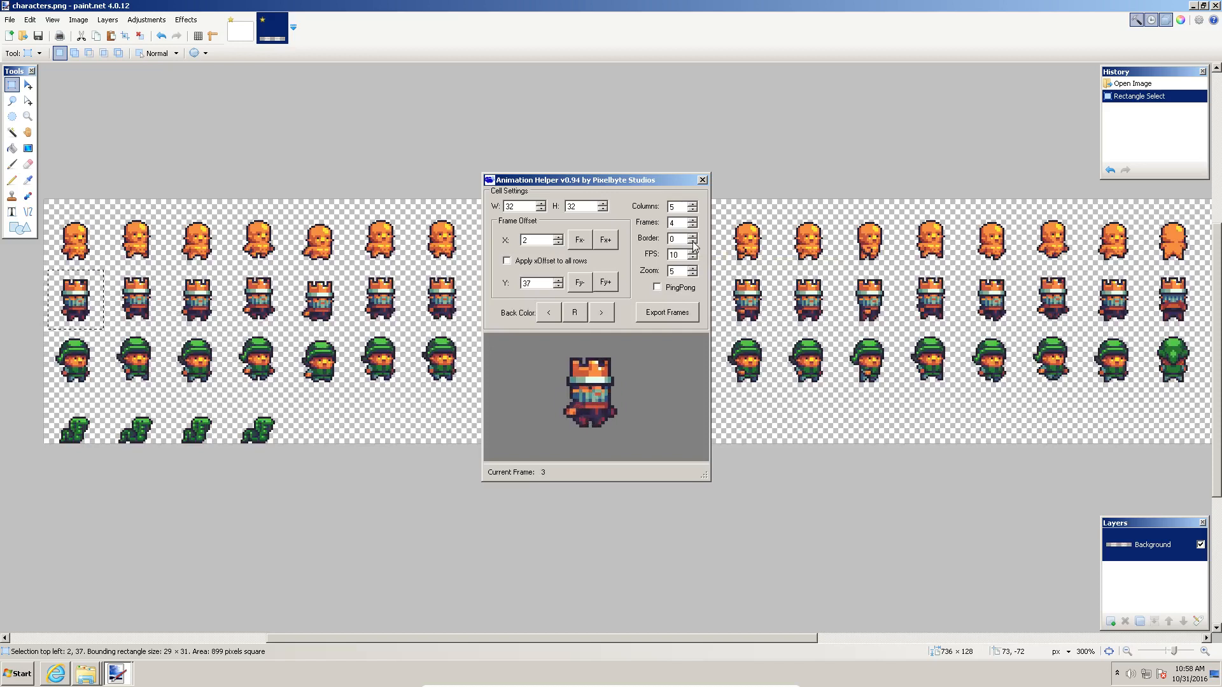
{"action": "mouse_move", "coordinate": [628, 250]}
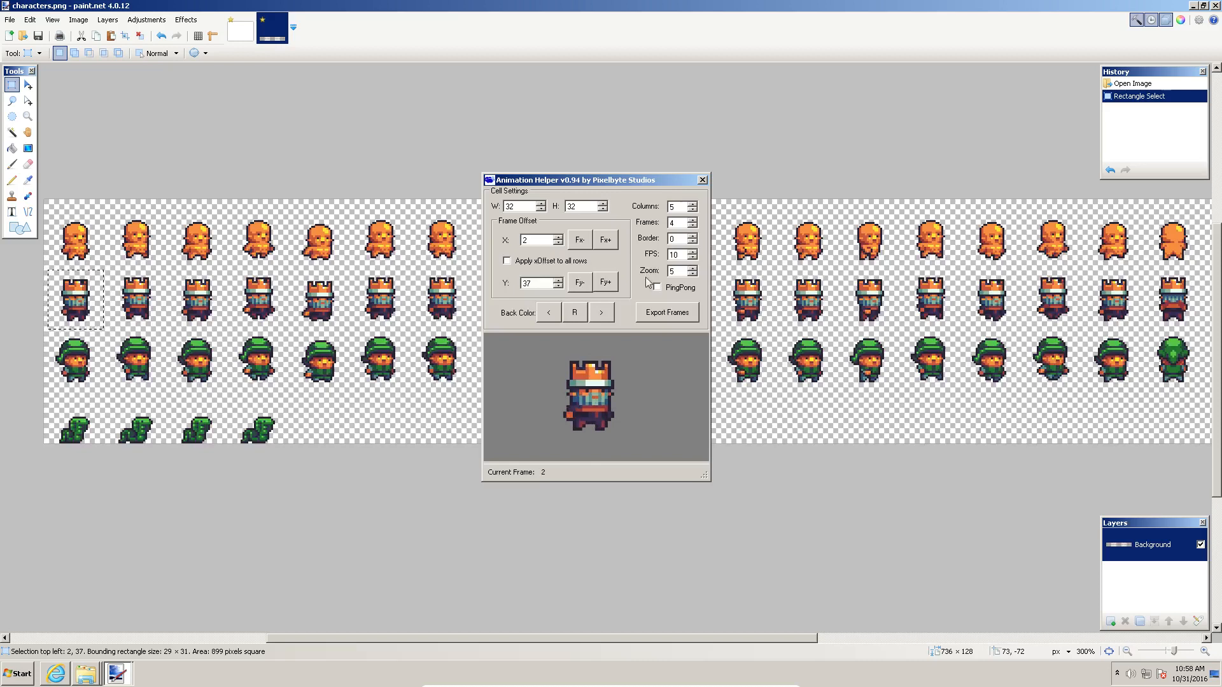
{"action": "mouse_move", "coordinate": [673, 255]}
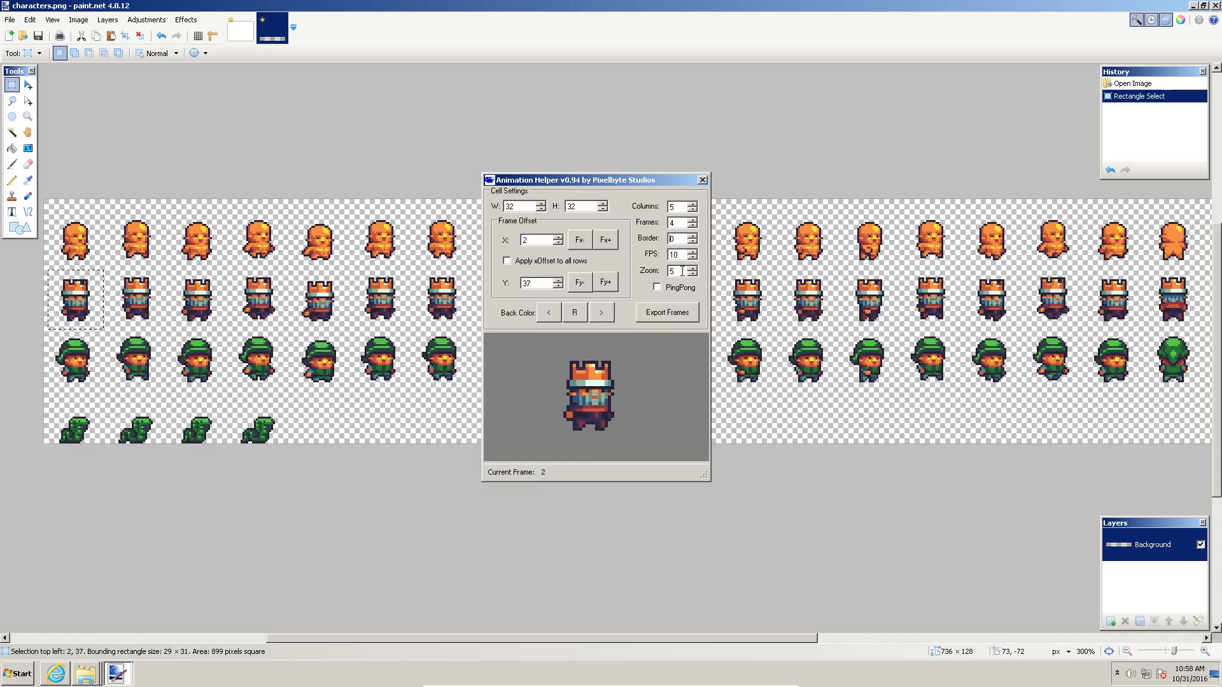
{"action": "mouse_move", "coordinate": [672, 206]}
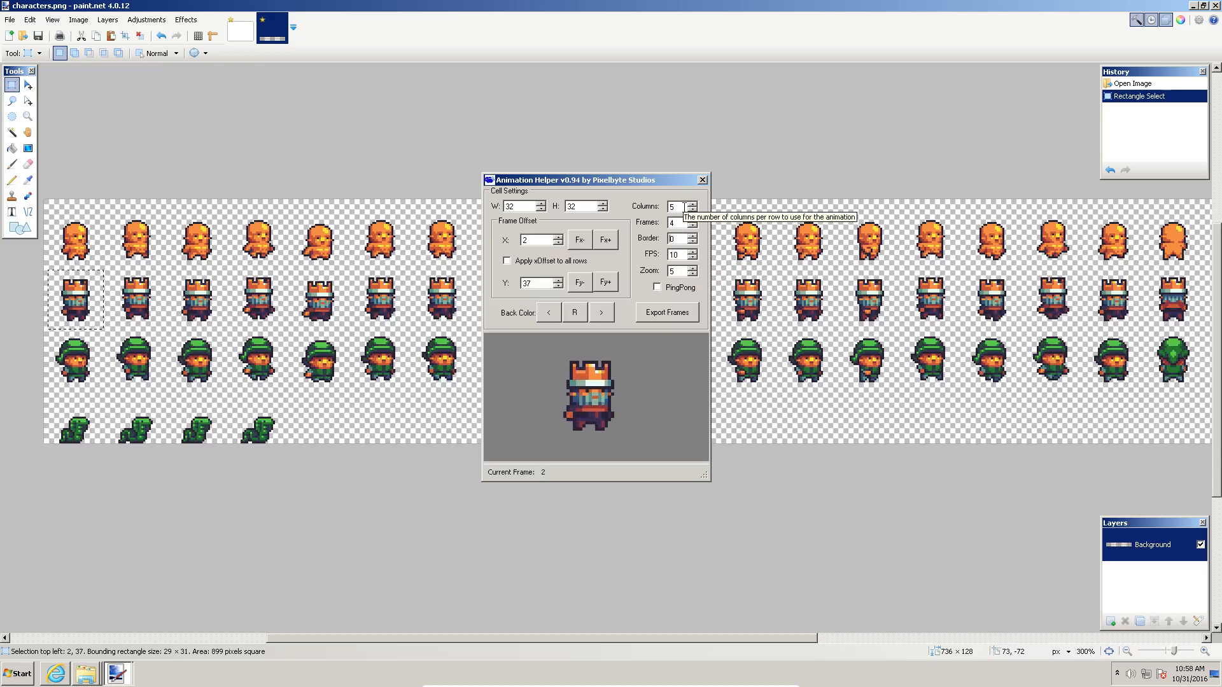
{"action": "mouse_move", "coordinate": [580, 206]}
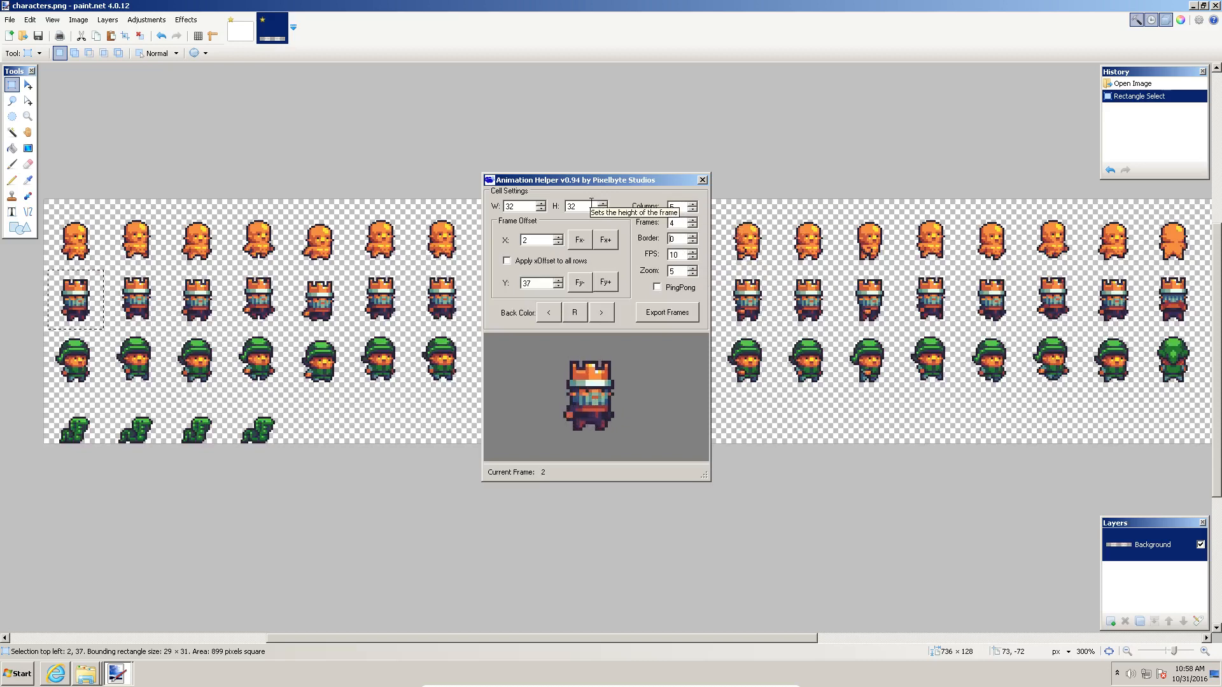
{"action": "mouse_move", "coordinate": [604, 240]}
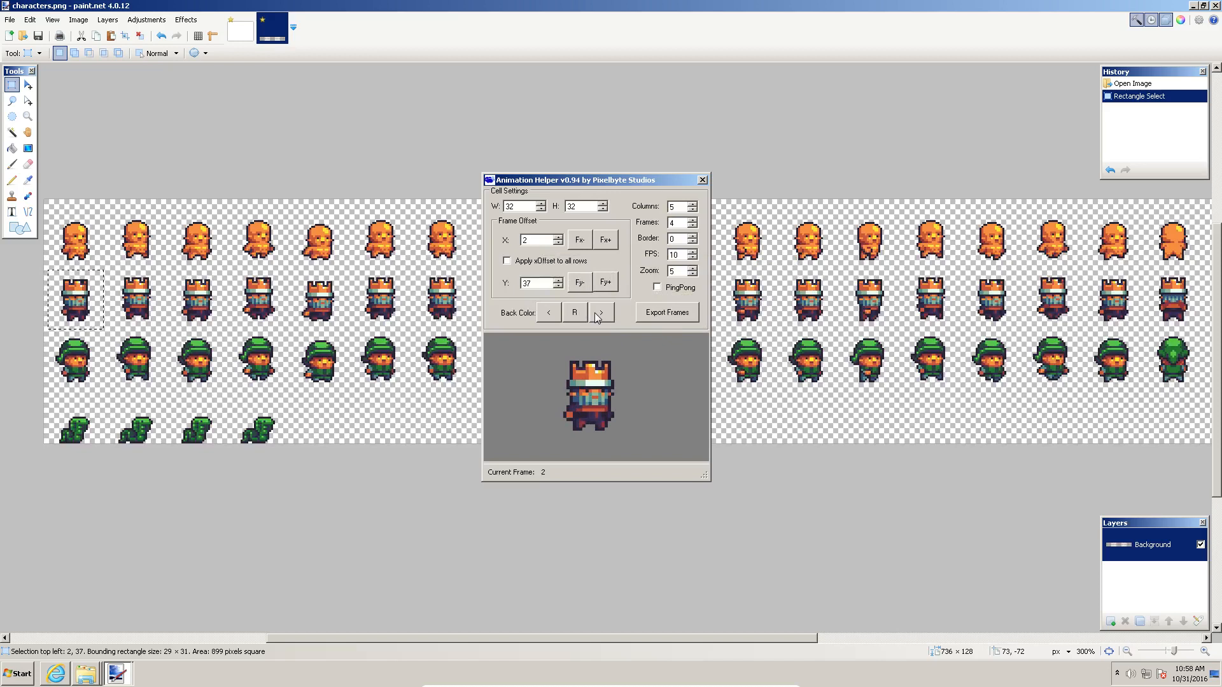
{"action": "mouse_move", "coordinate": [697, 286]}
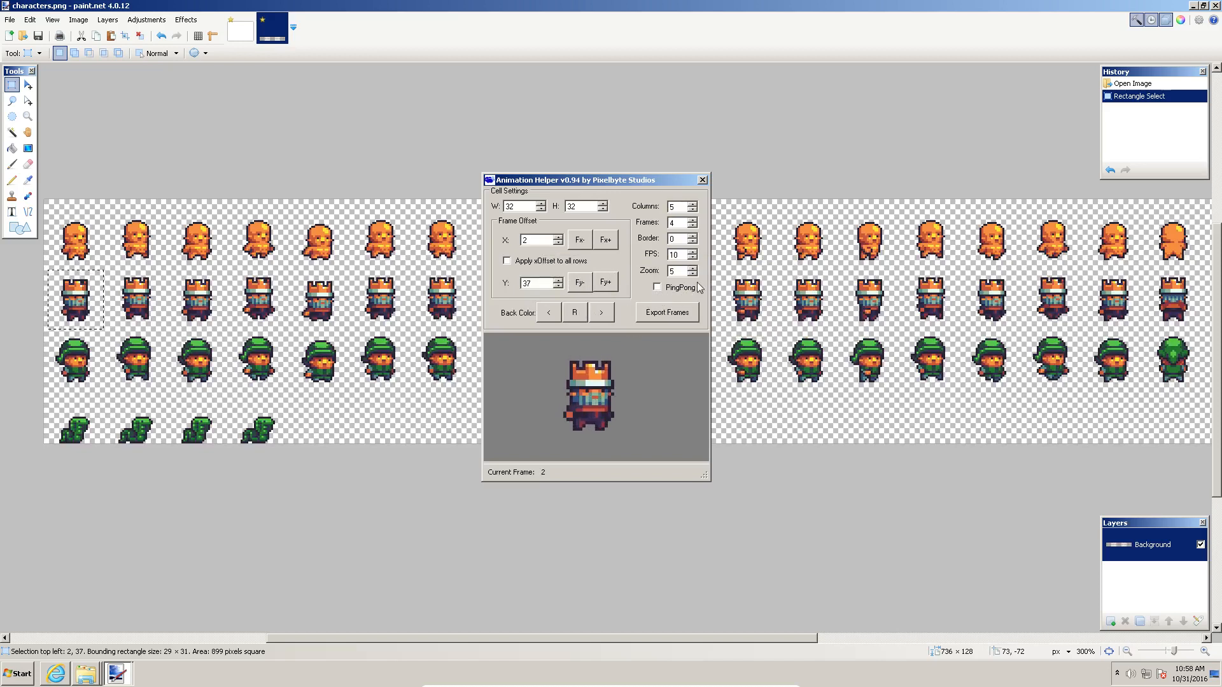
{"action": "mouse_move", "coordinate": [675, 254]}
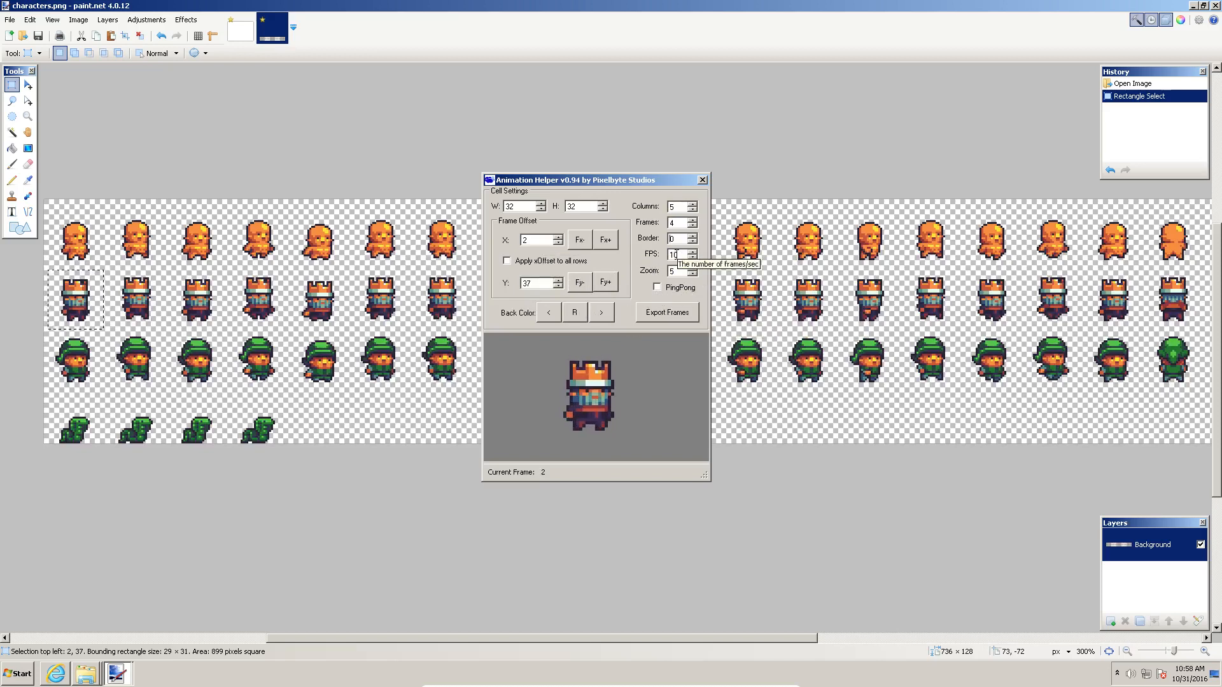
Drop the preview frame rate to 6 fps, then raise it to 8.
{"action": "left_click", "coordinate": [689, 256]}
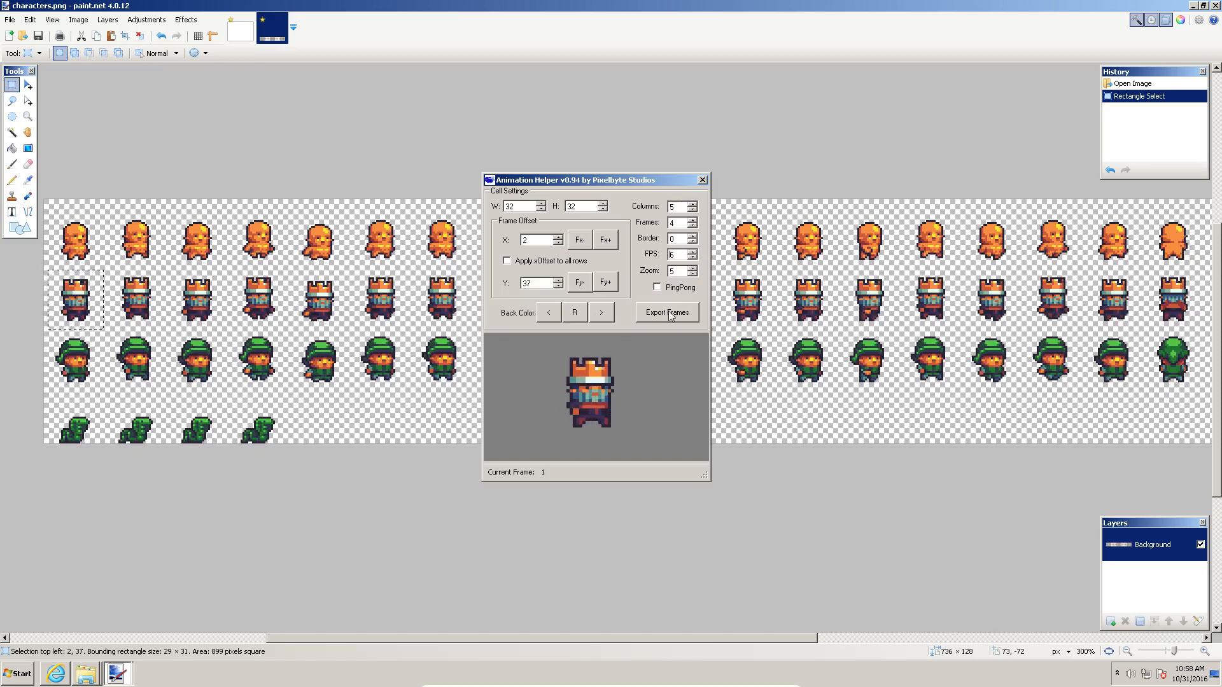
{"action": "mouse_move", "coordinate": [694, 269]}
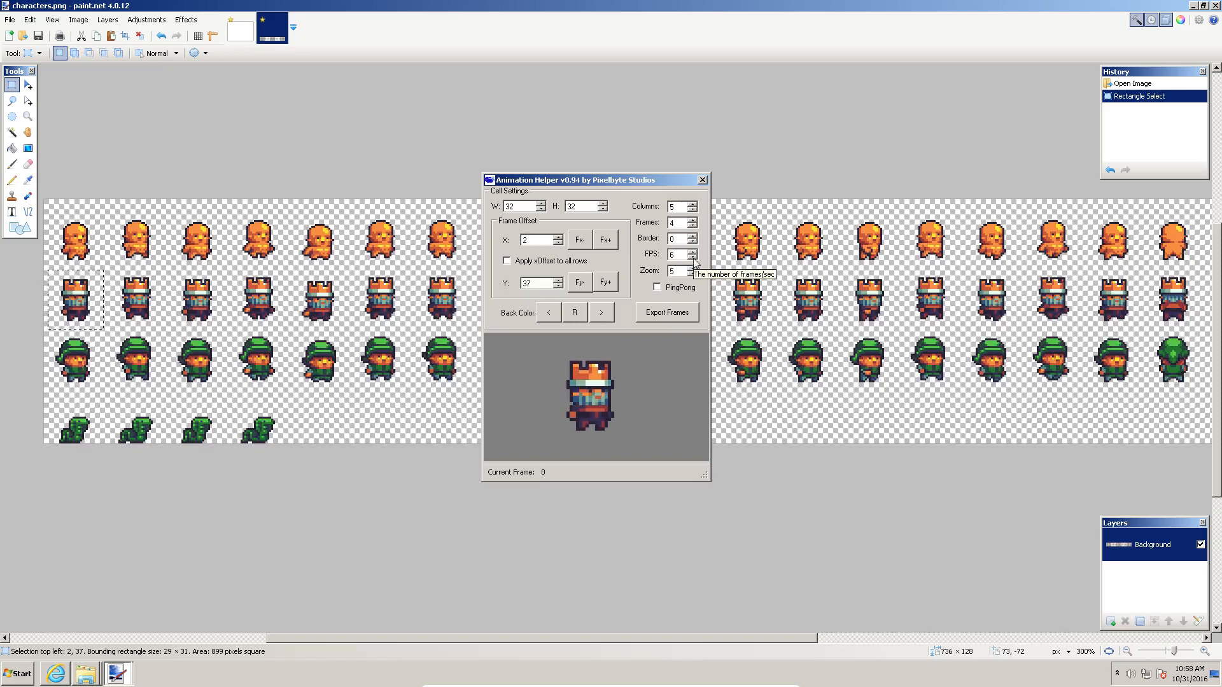
{"action": "left_click", "coordinate": [694, 257]}
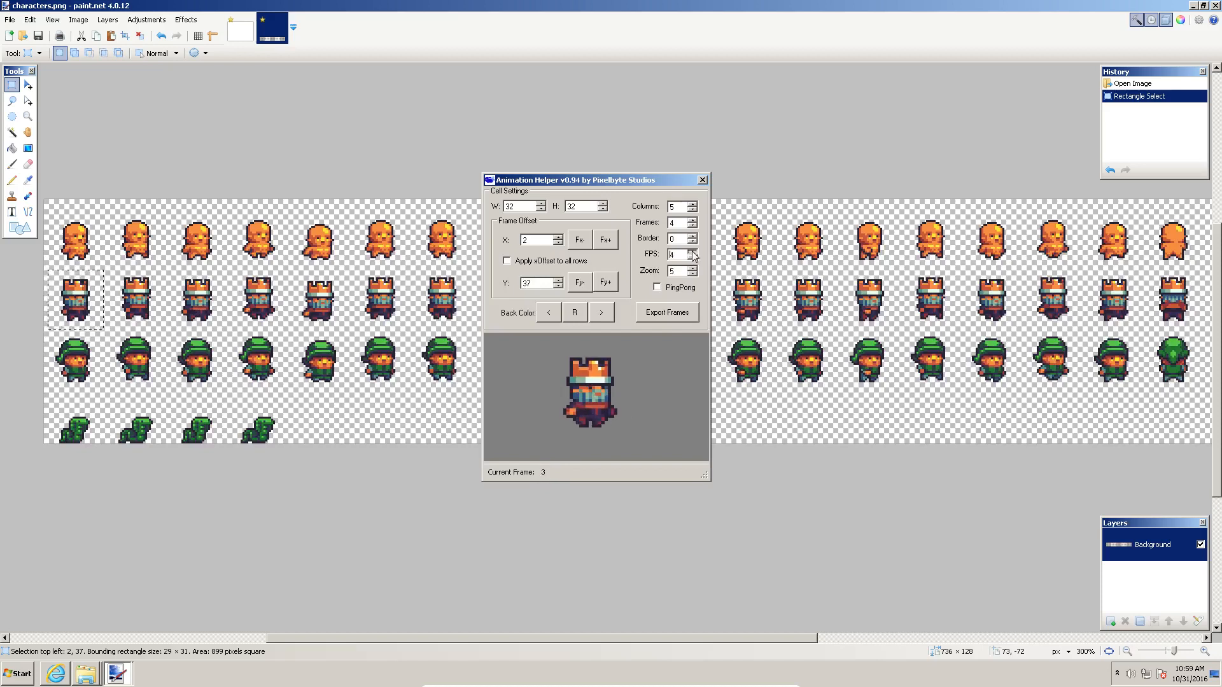
{"action": "left_click", "coordinate": [692, 252]}
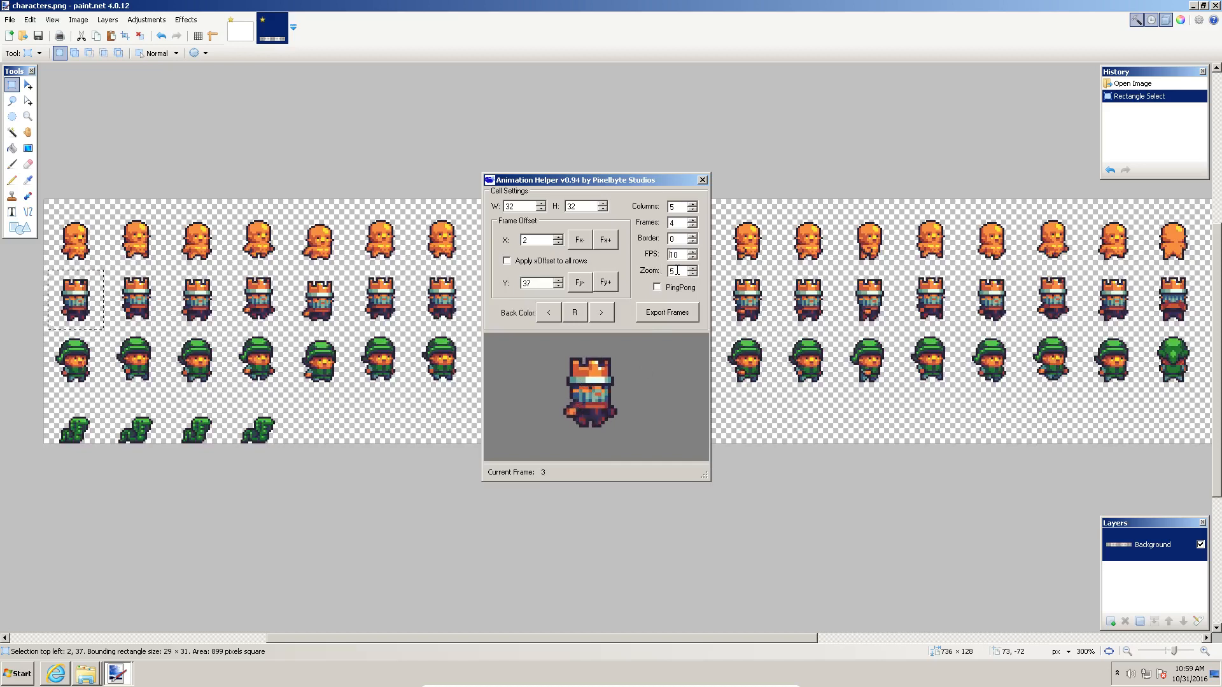
Shrink the preview zoom, enlarge it to 6, and switch the backdrop colour to green.
{"action": "left_click", "coordinate": [692, 273]}
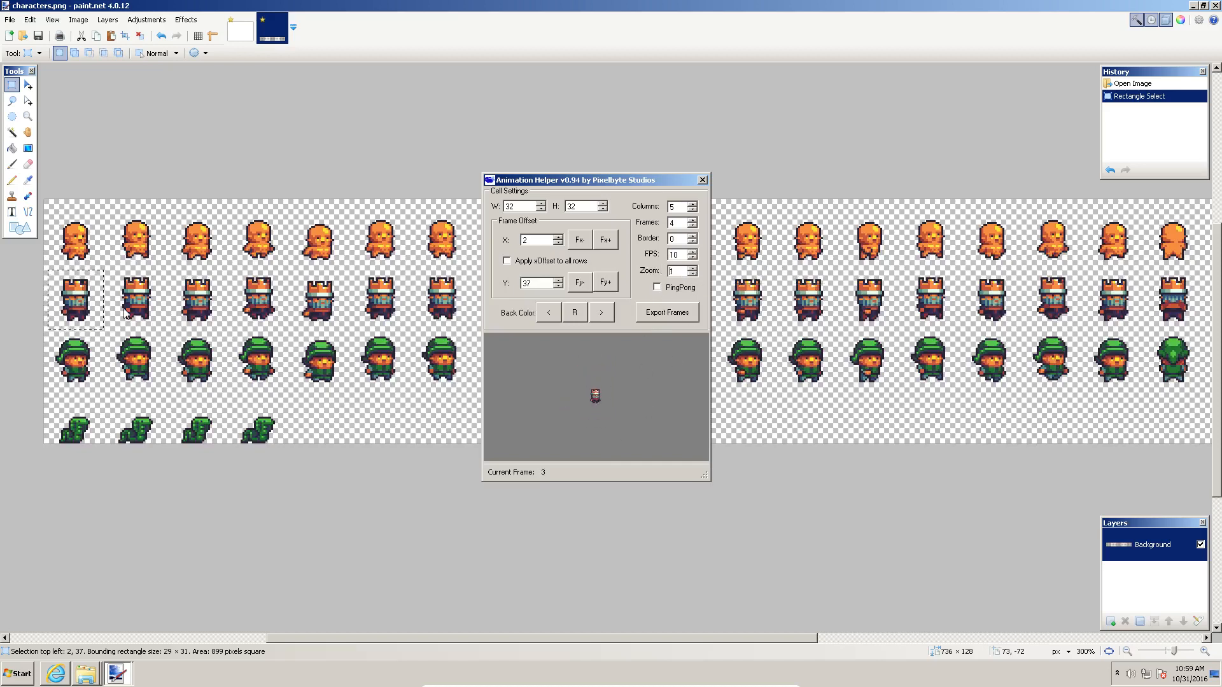
{"action": "mouse_move", "coordinate": [682, 436]}
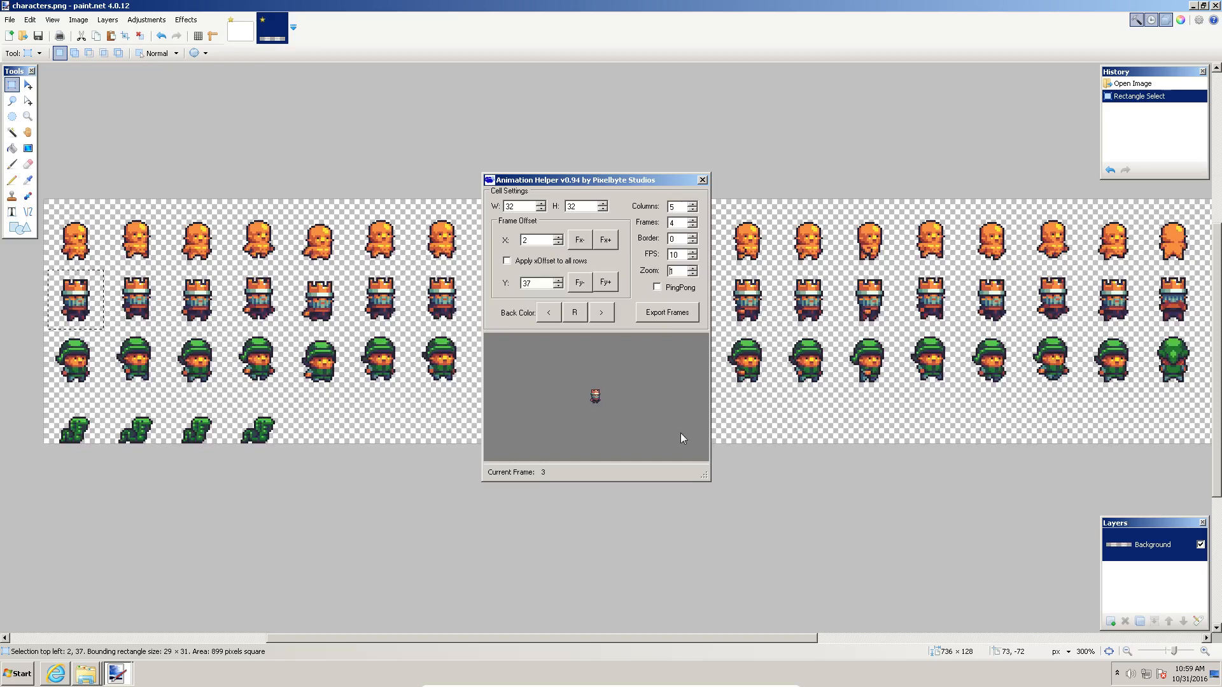
{"action": "left_click", "coordinate": [692, 268]}
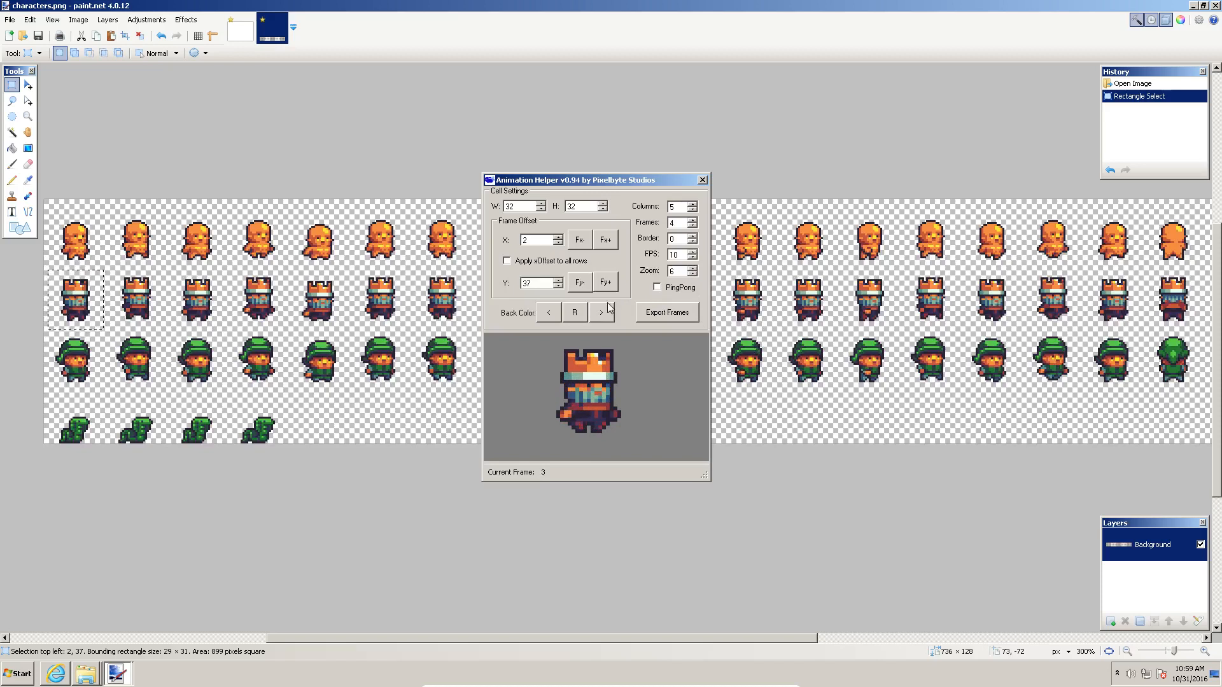
{"action": "left_click", "coordinate": [548, 312]}
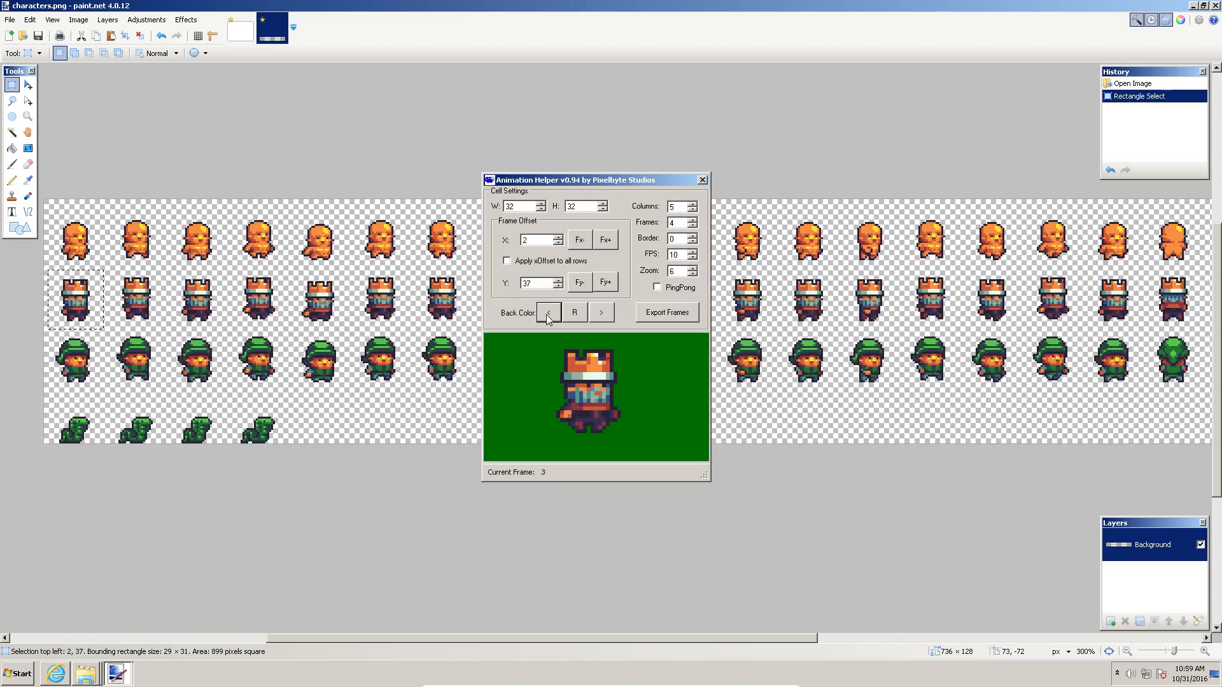
Reset the Animation Helper preview background to the default gray.
{"action": "left_click", "coordinate": [574, 312]}
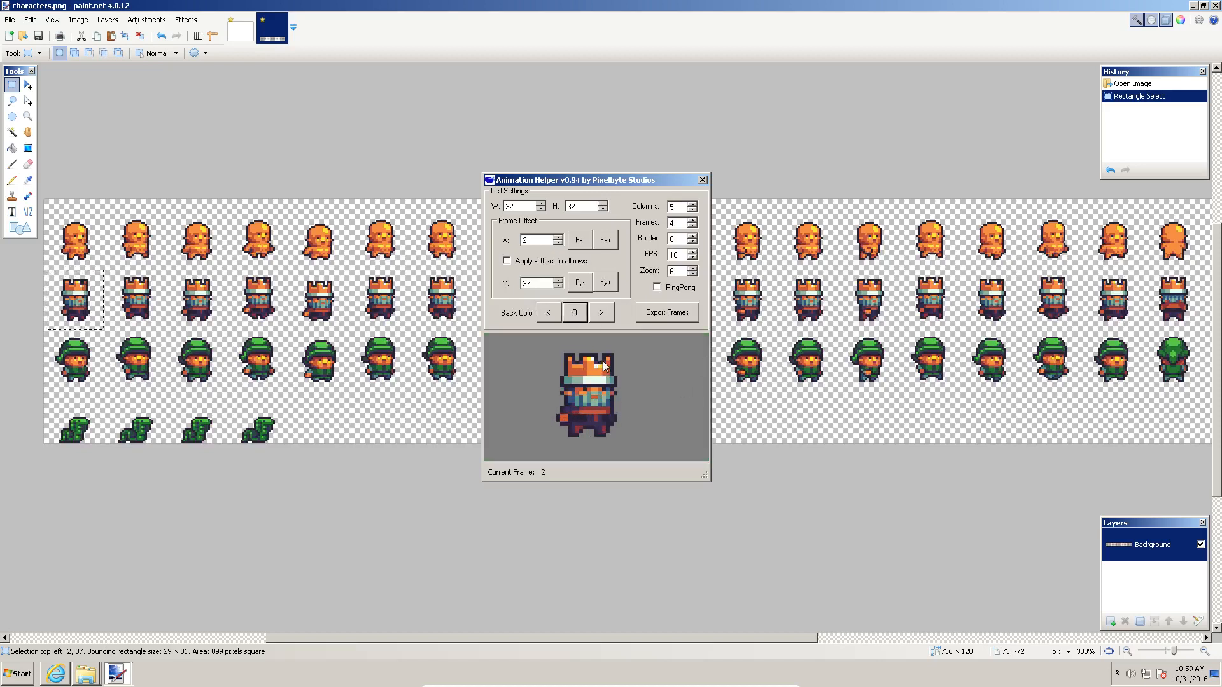
{"action": "mouse_move", "coordinate": [551, 185]}
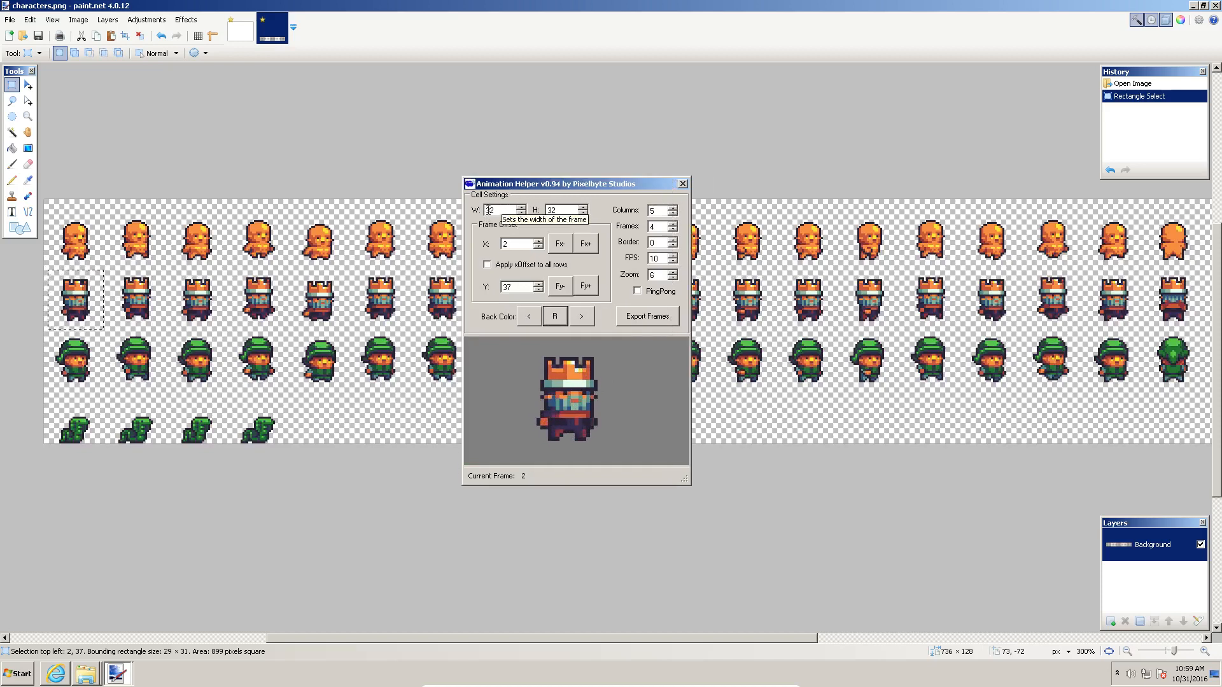
{"action": "mouse_move", "coordinate": [565, 210]}
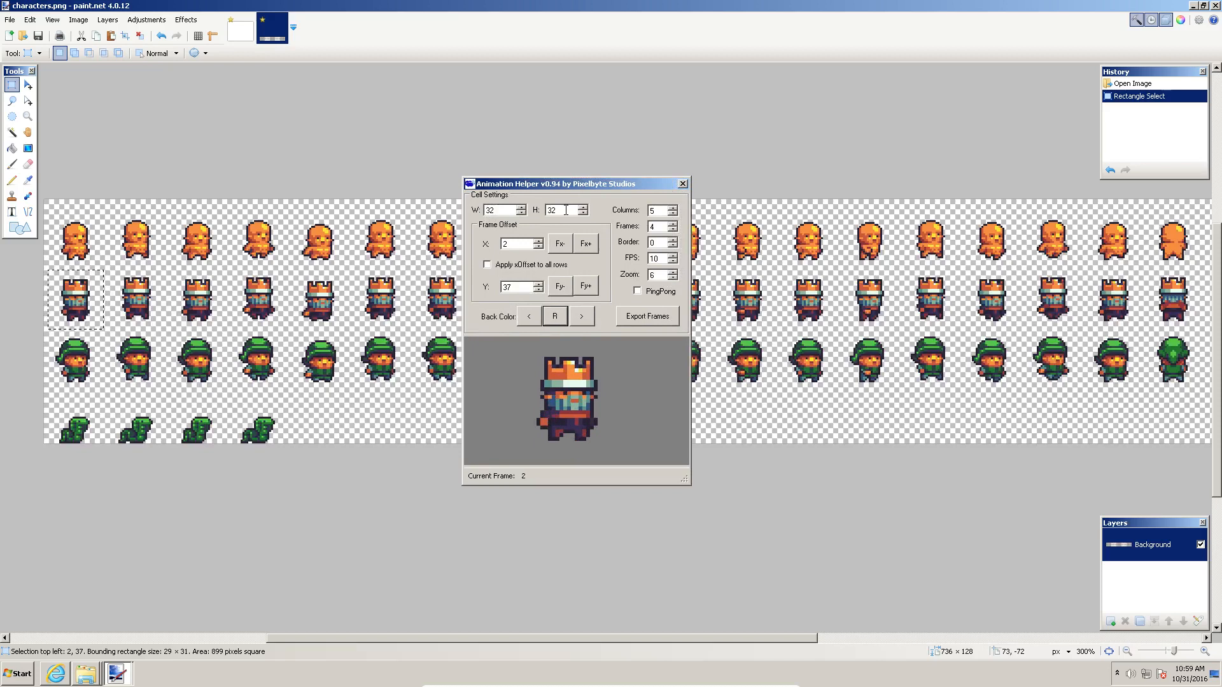
{"action": "left_click", "coordinate": [585, 207]}
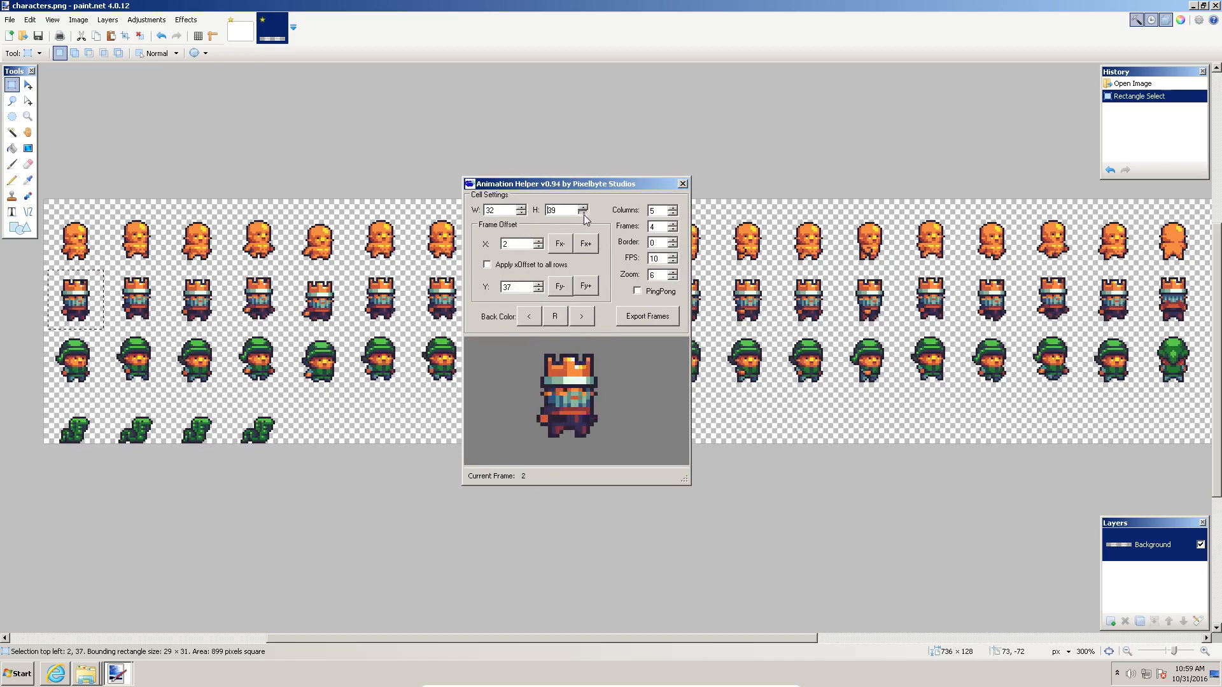
{"action": "left_click", "coordinate": [586, 212]}
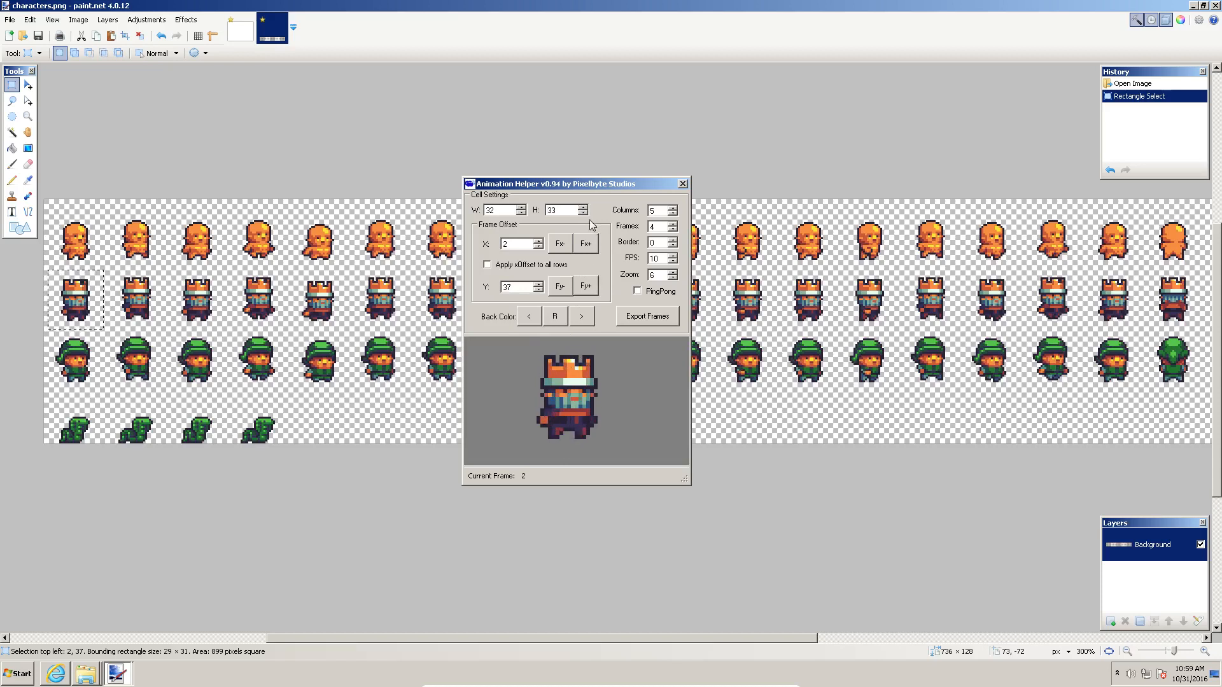
{"action": "left_click", "coordinate": [583, 212]}
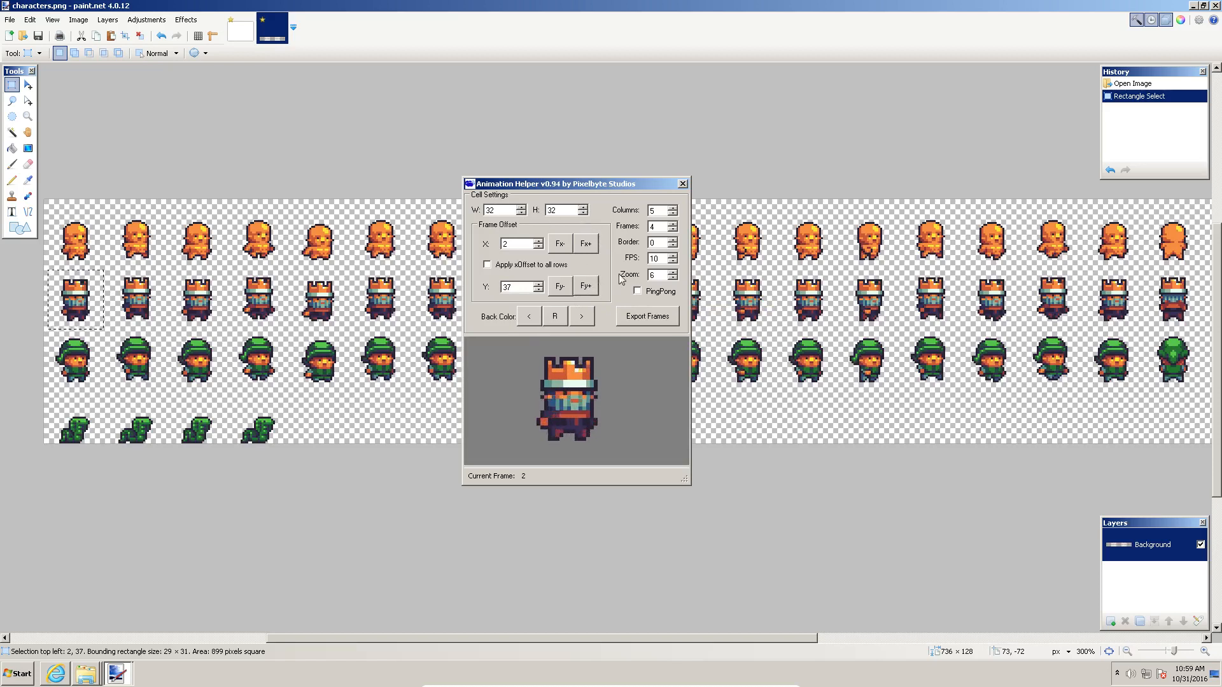
{"action": "left_click", "coordinate": [522, 208]}
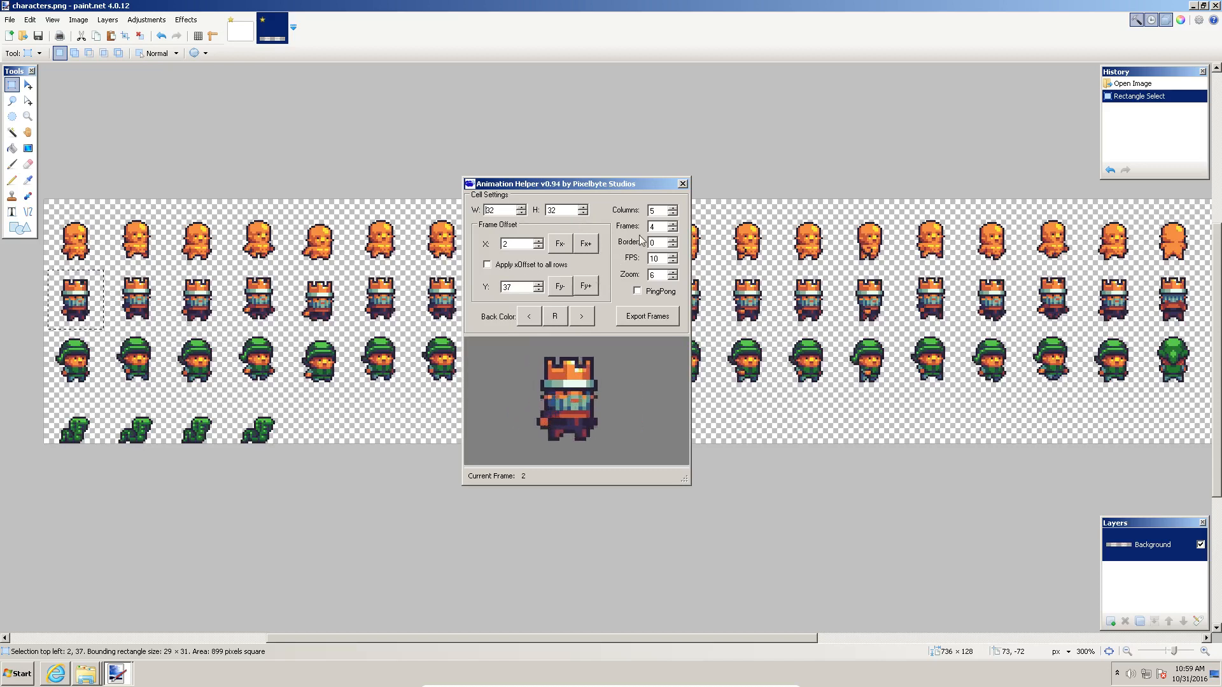
{"action": "mouse_move", "coordinate": [653, 211]}
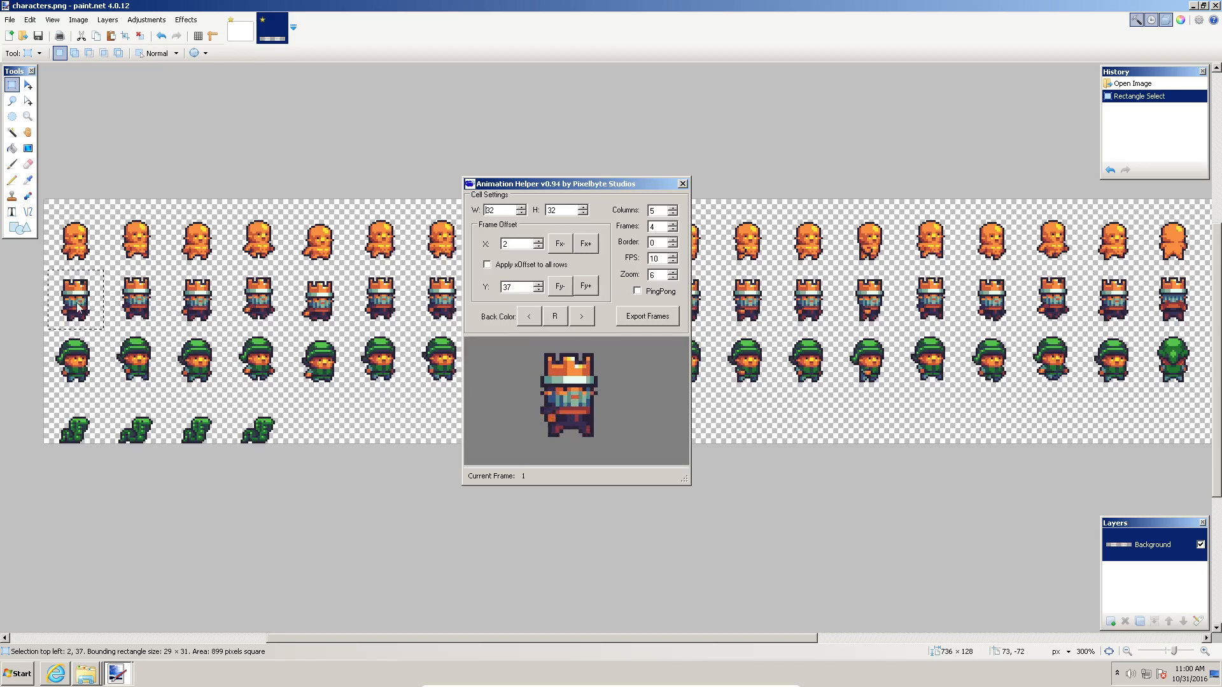
{"action": "mouse_move", "coordinate": [258, 304]}
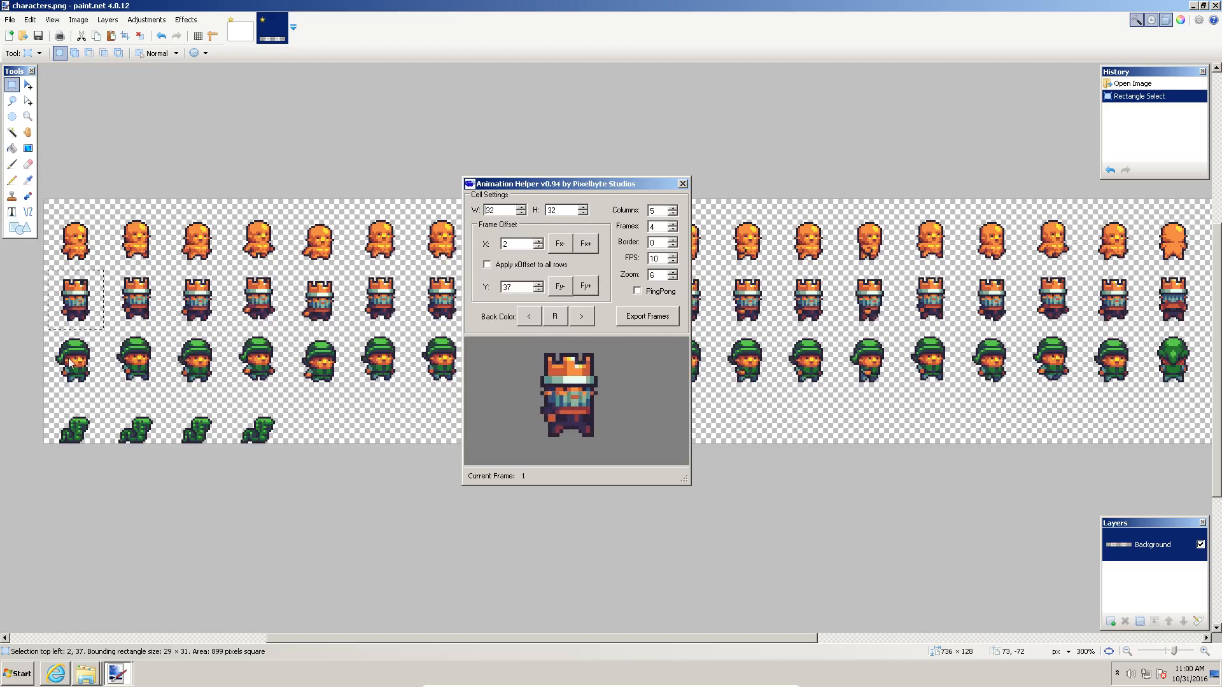
{"action": "mouse_move", "coordinate": [126, 366]}
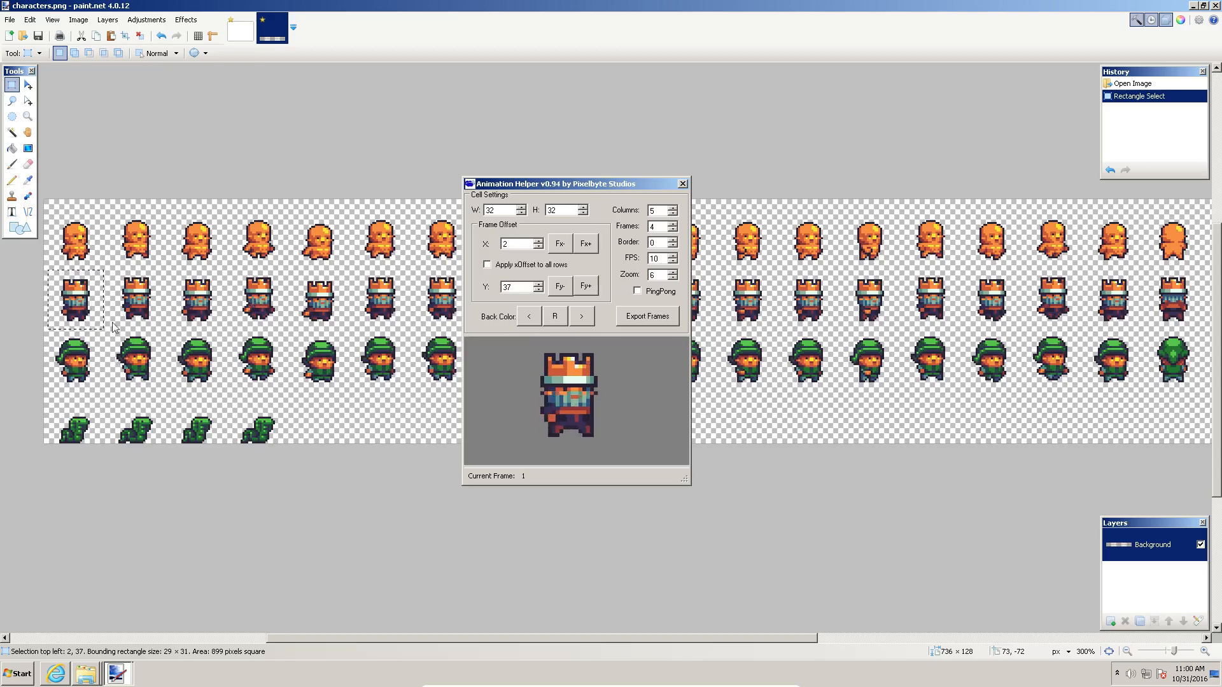
{"action": "mouse_move", "coordinate": [316, 292]}
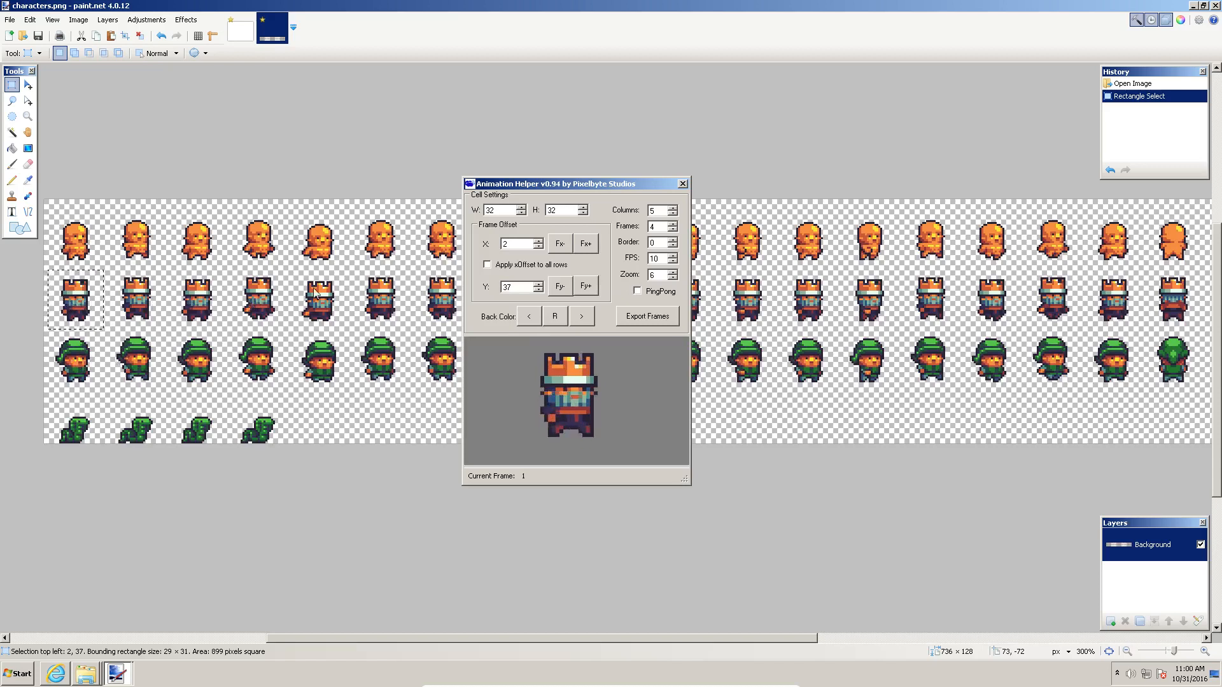
Set Columns to 4, try a higher frame count, then bring Frames back down toward 4.
{"action": "left_click", "coordinate": [674, 212]}
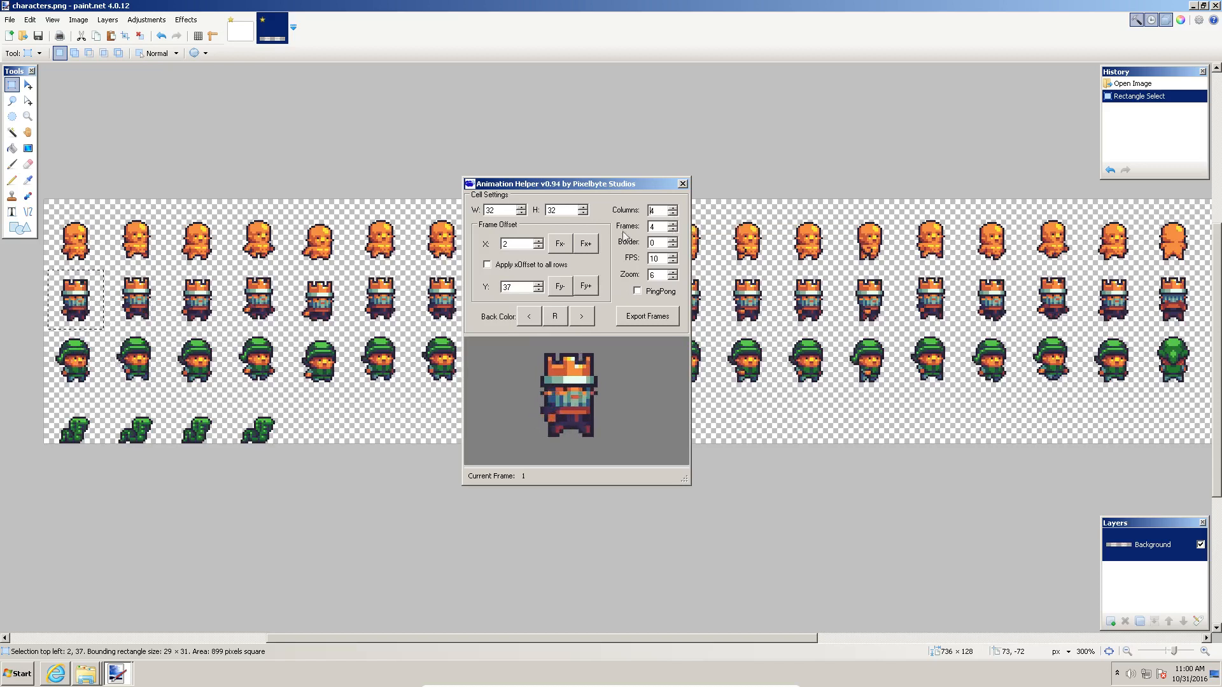
{"action": "left_click", "coordinate": [675, 224]}
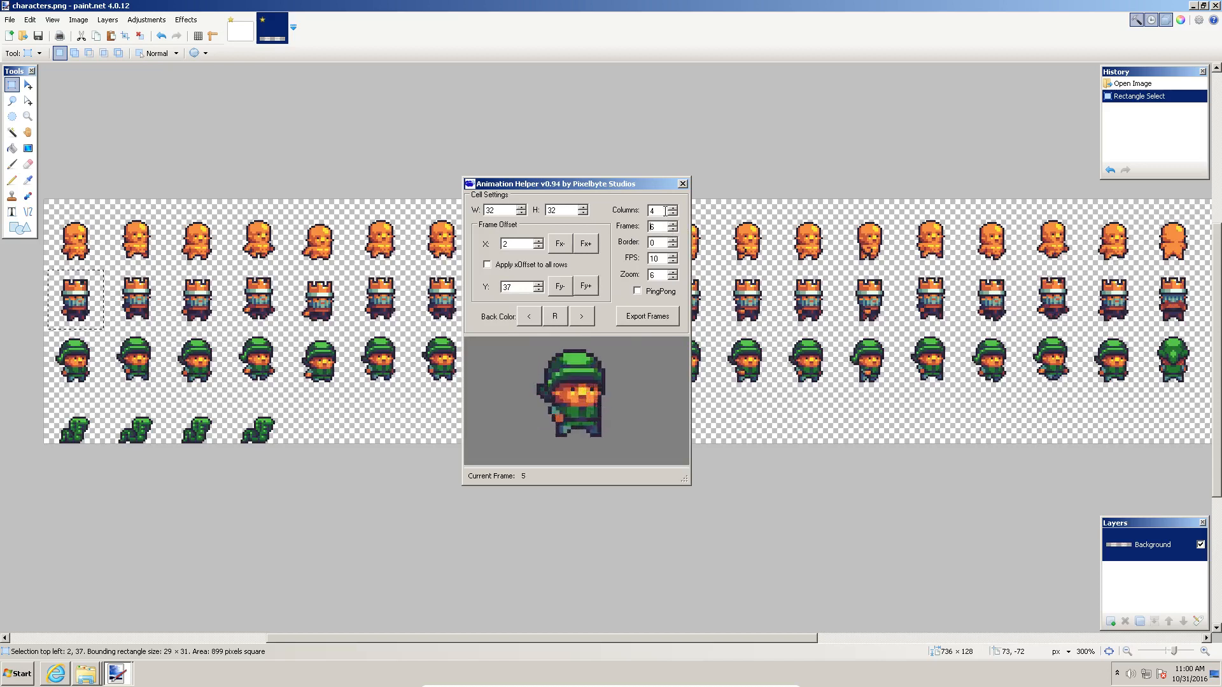
{"action": "left_click", "coordinate": [675, 229]}
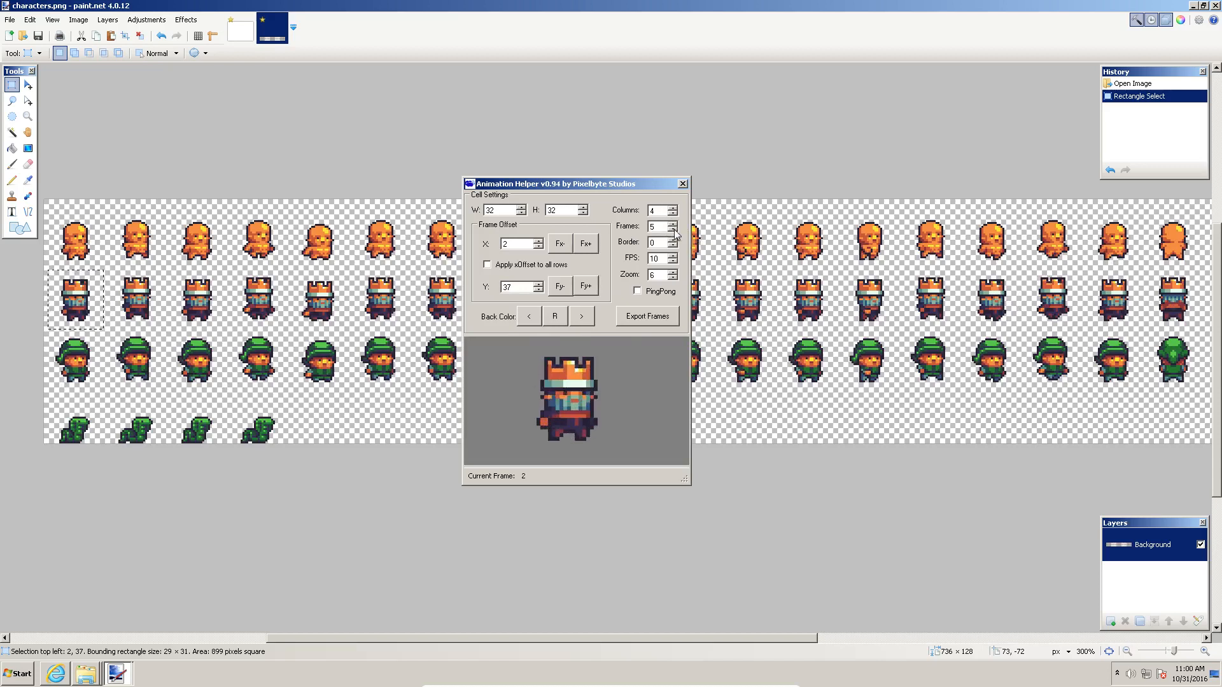
{"action": "left_click", "coordinate": [673, 228]}
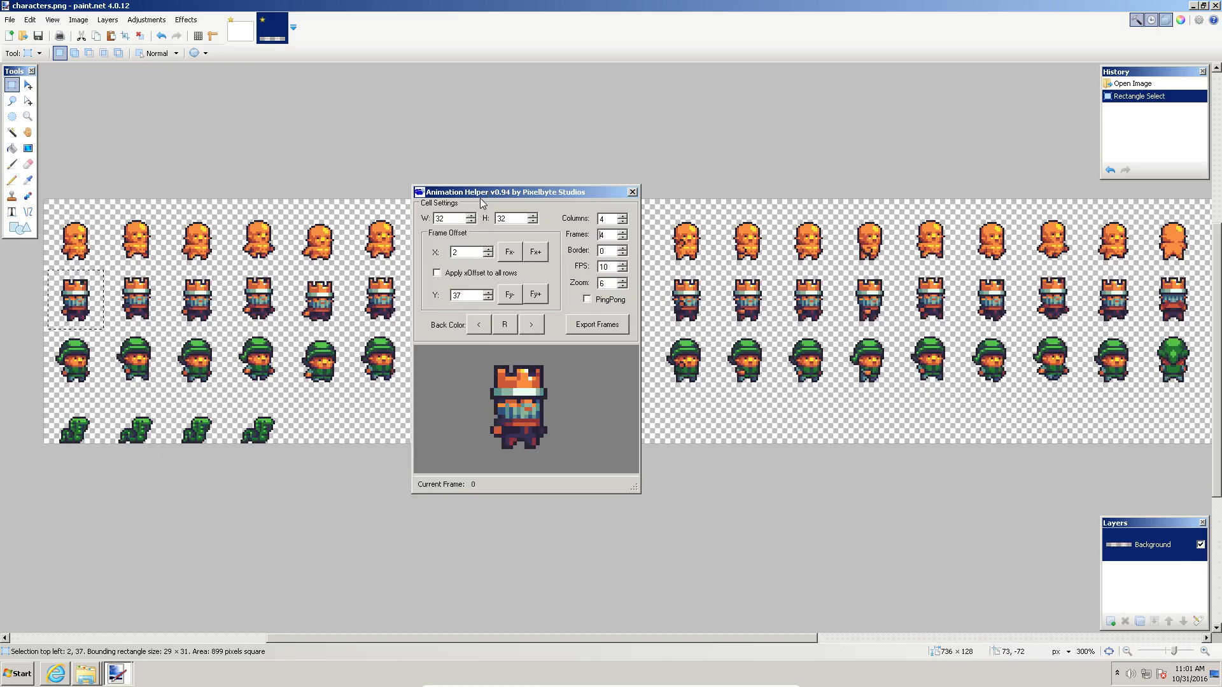
{"action": "mouse_move", "coordinate": [631, 195]}
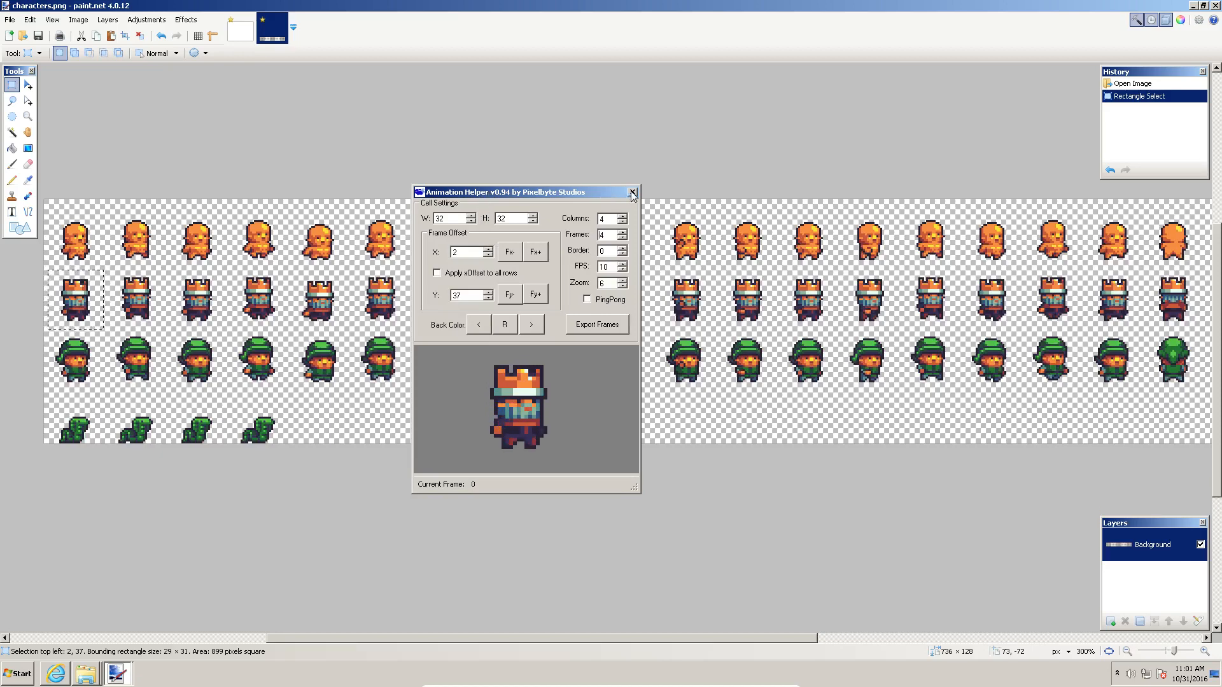
Reopen Animation Helper from the Effects animation category and drag it off the sprite sheet.
{"action": "left_click", "coordinate": [632, 192]}
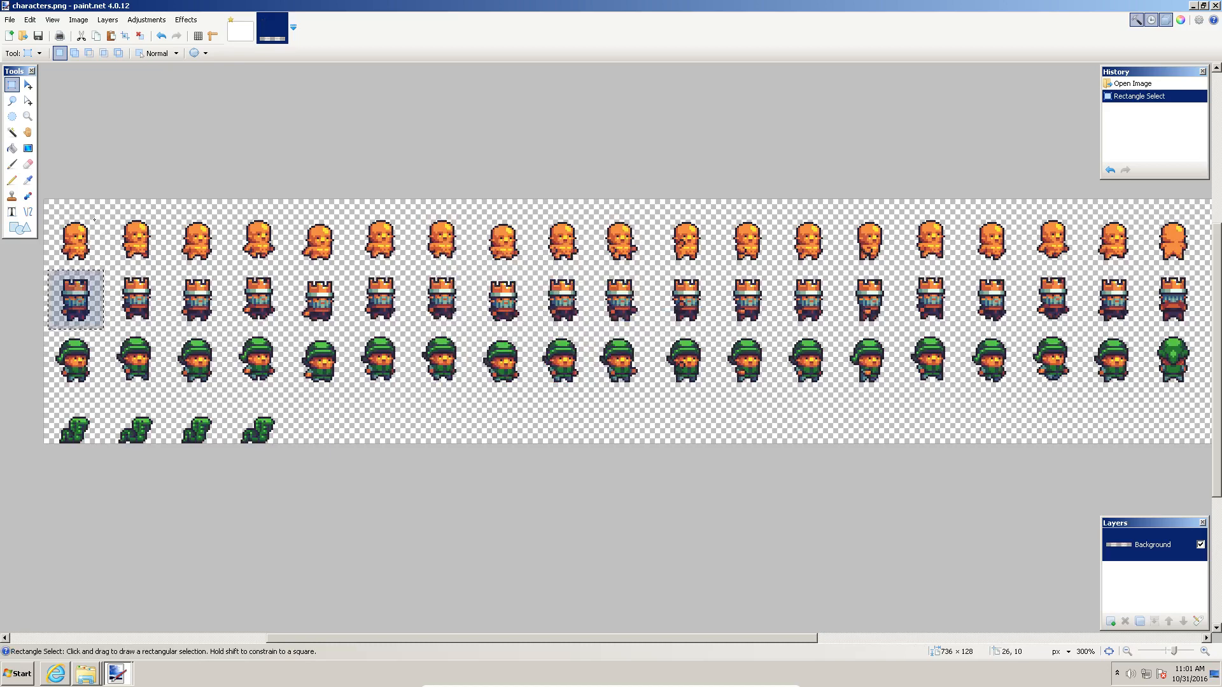
{"action": "left_click", "coordinate": [458, 406]}
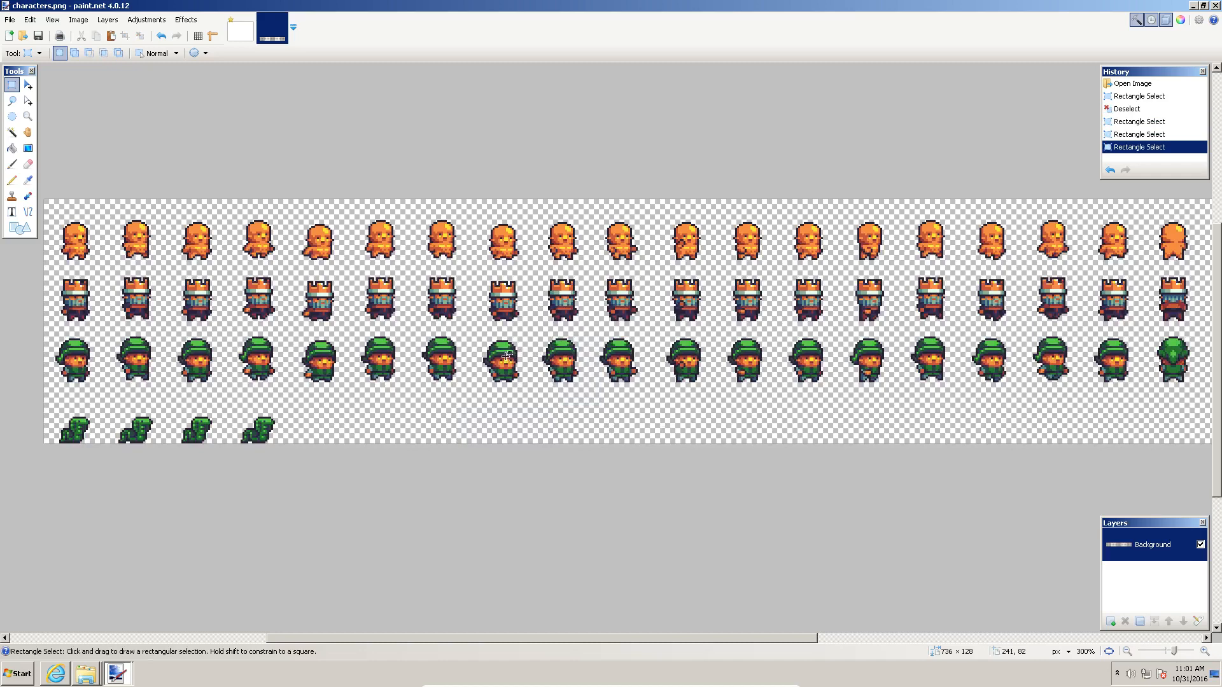
{"action": "left_click", "coordinate": [186, 19]}
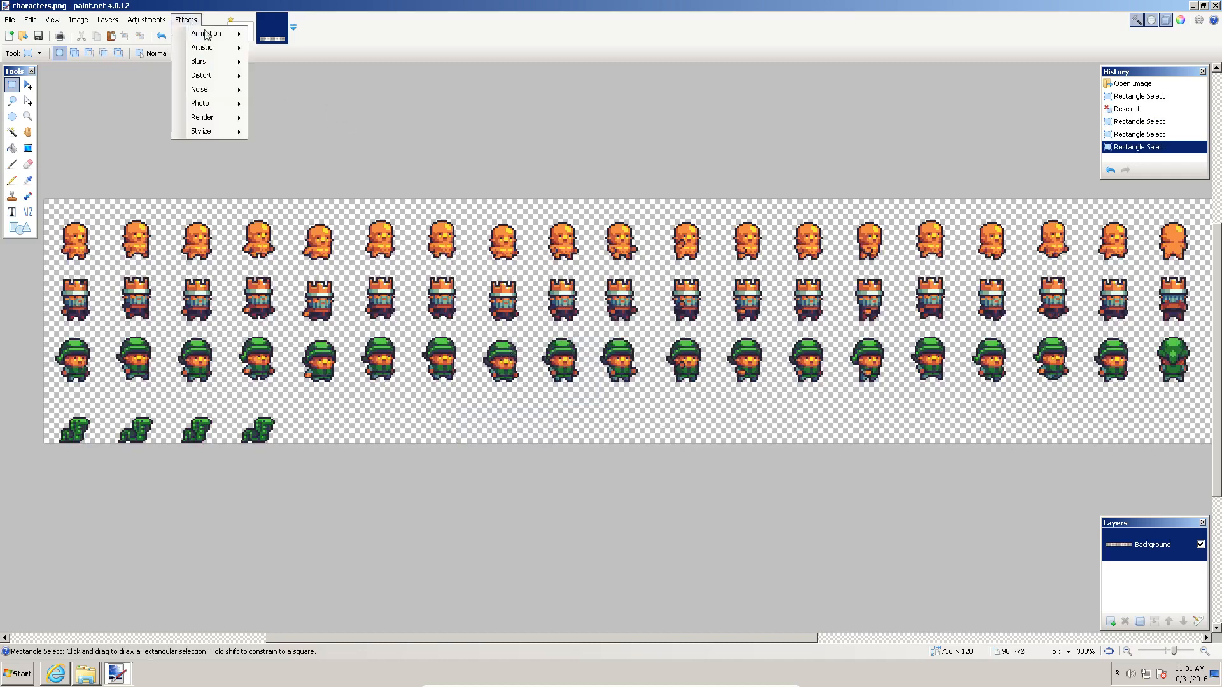
{"action": "left_click", "coordinate": [206, 33]}
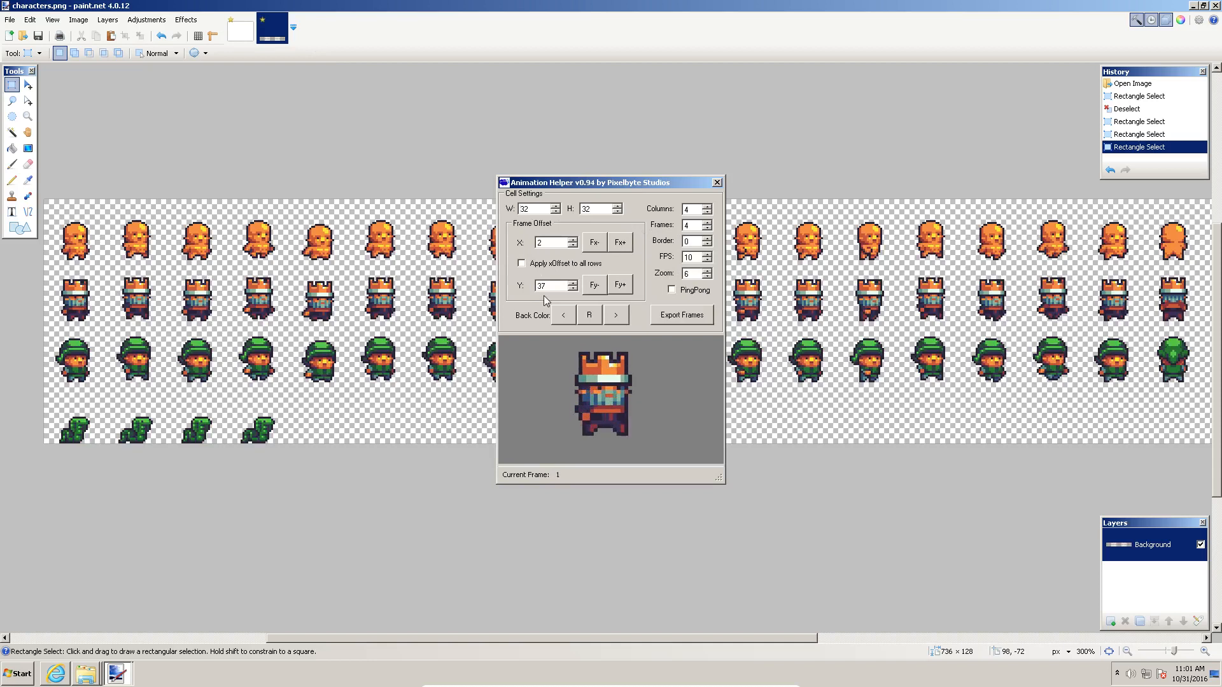
{"action": "mouse_move", "coordinate": [641, 262]}
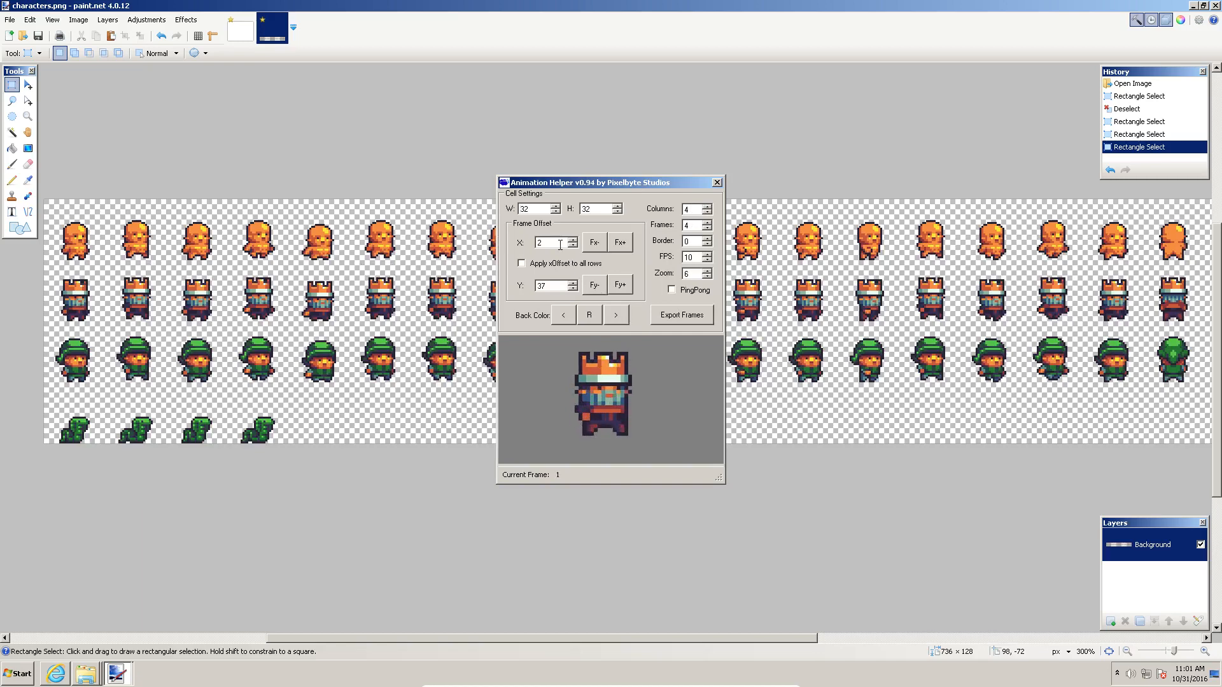
{"action": "left_click_drag", "start_coordinate": [589, 181], "coordinate": [465, 90]}
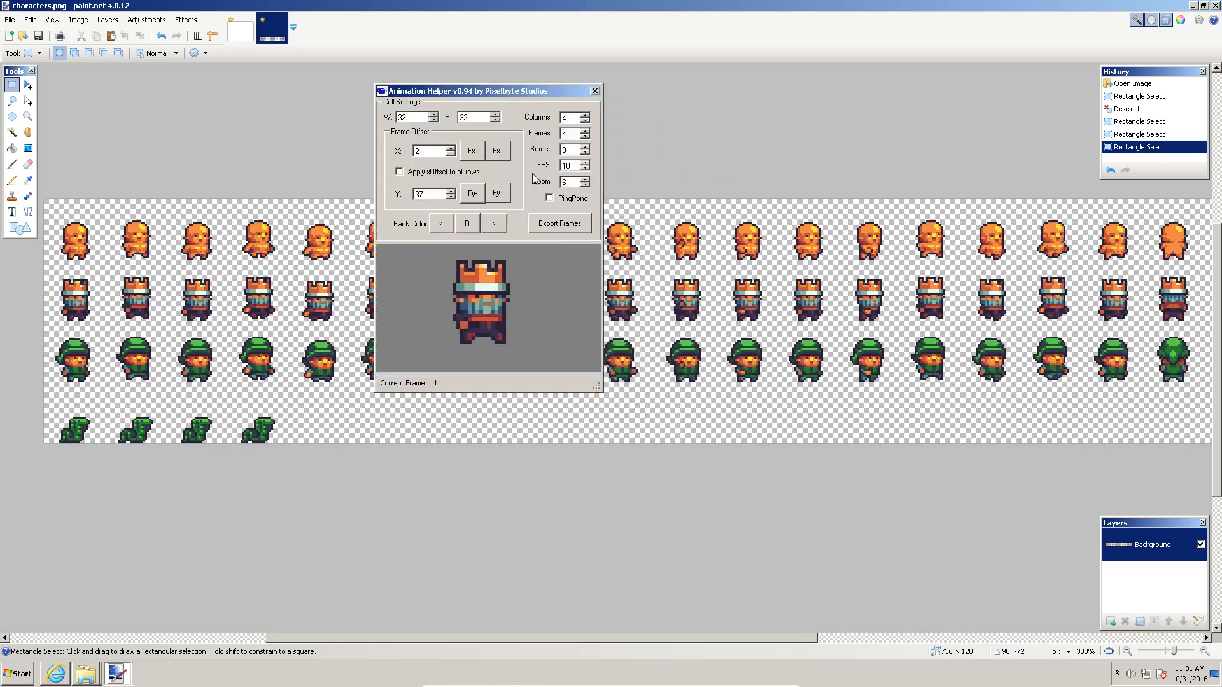
{"action": "mouse_move", "coordinate": [405, 138]}
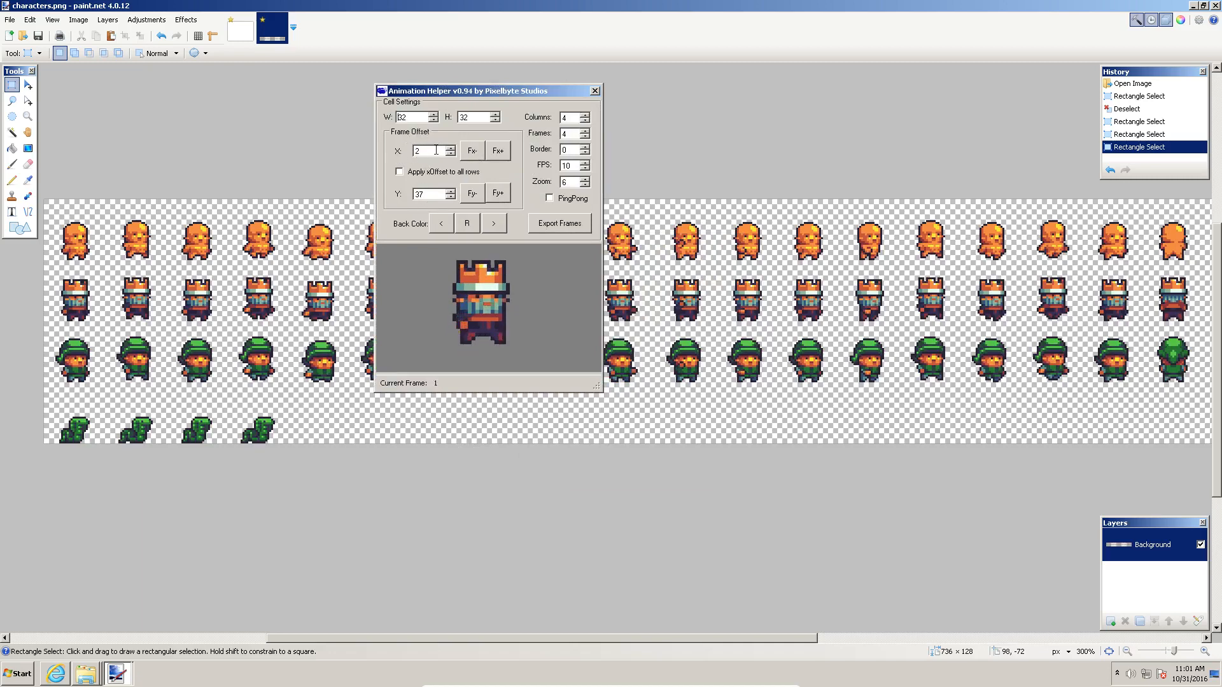
{"action": "mouse_move", "coordinate": [432, 150]}
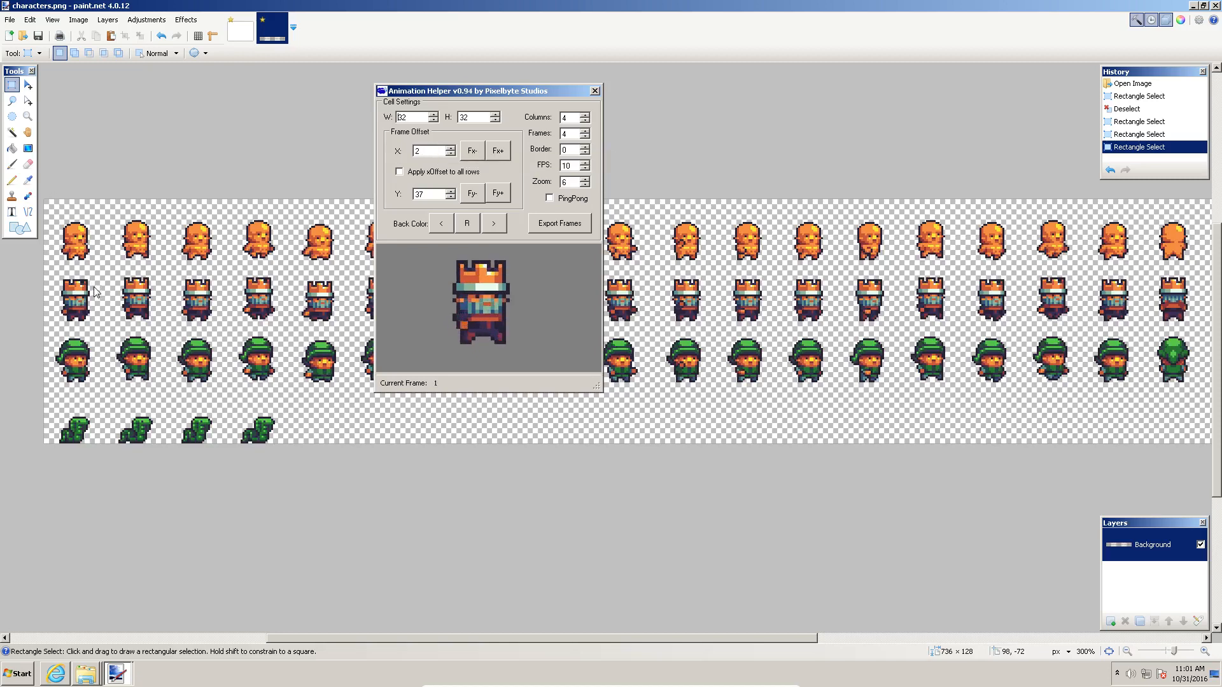
{"action": "mouse_move", "coordinate": [45, 286]}
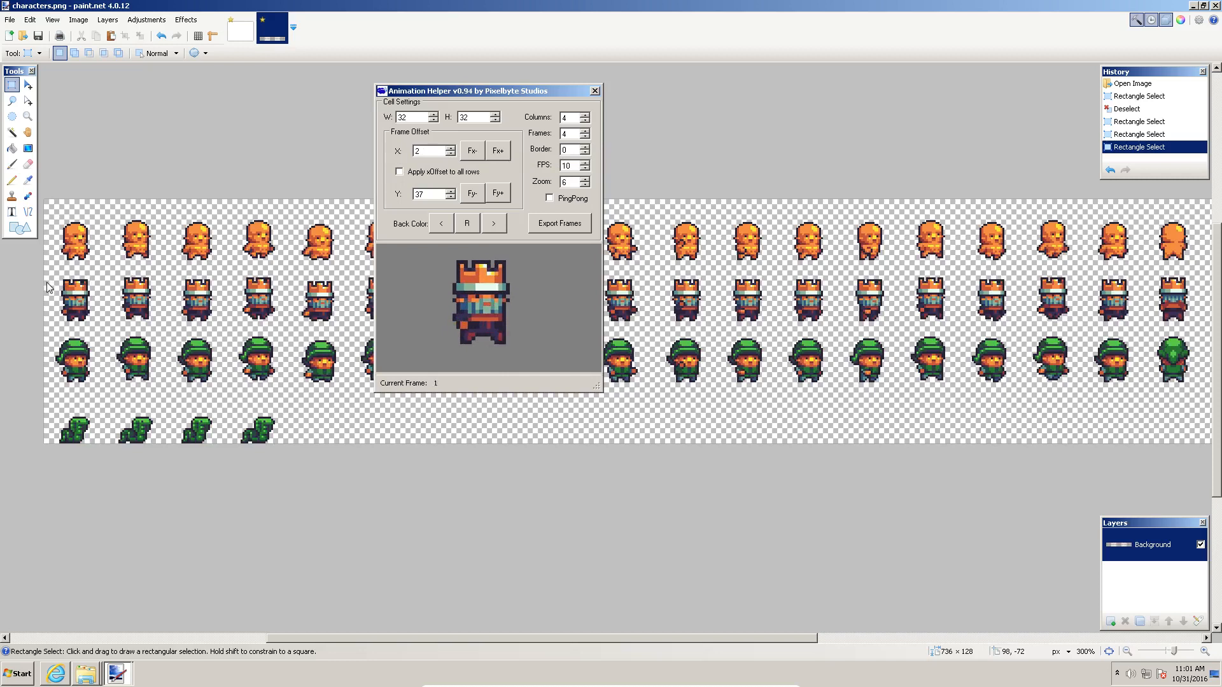
{"action": "mouse_move", "coordinate": [228, 241]}
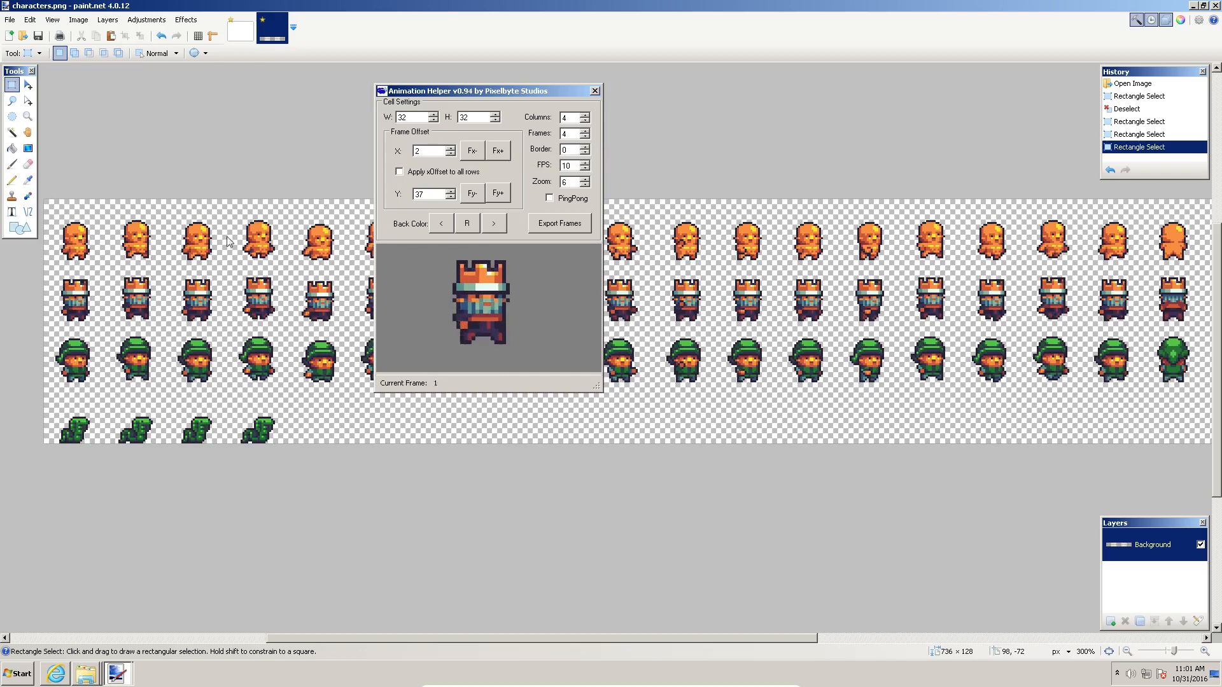
{"action": "mouse_move", "coordinate": [432, 194]}
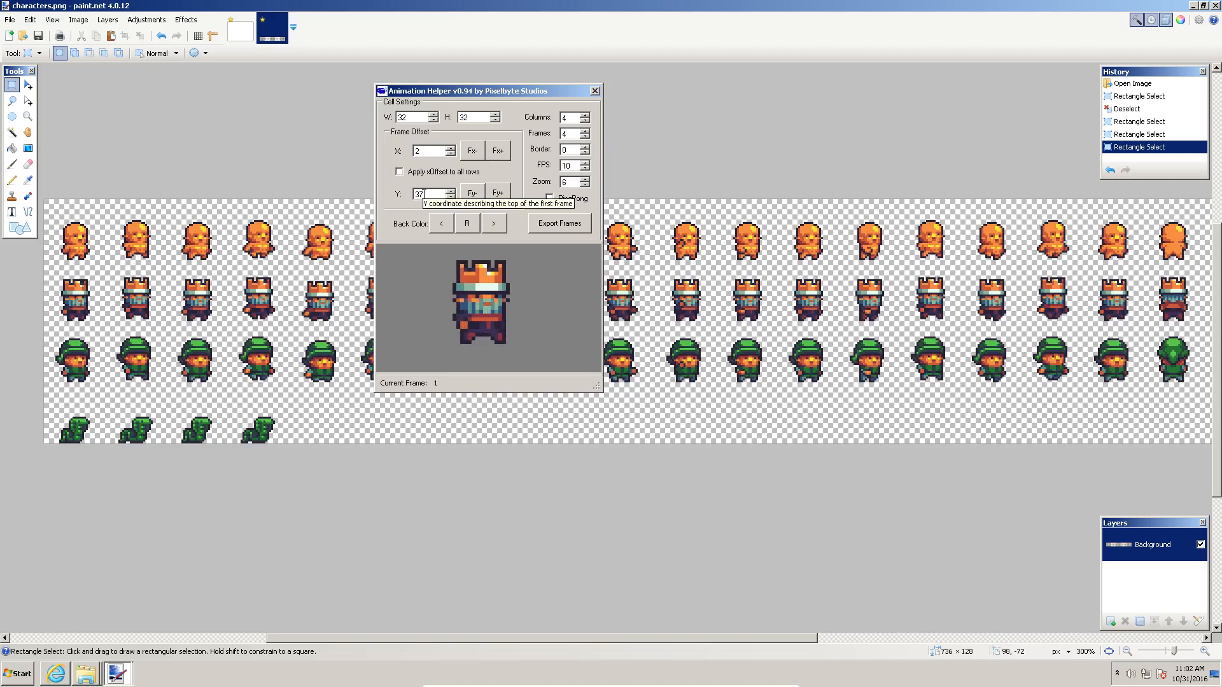
{"action": "mouse_move", "coordinate": [74, 203]}
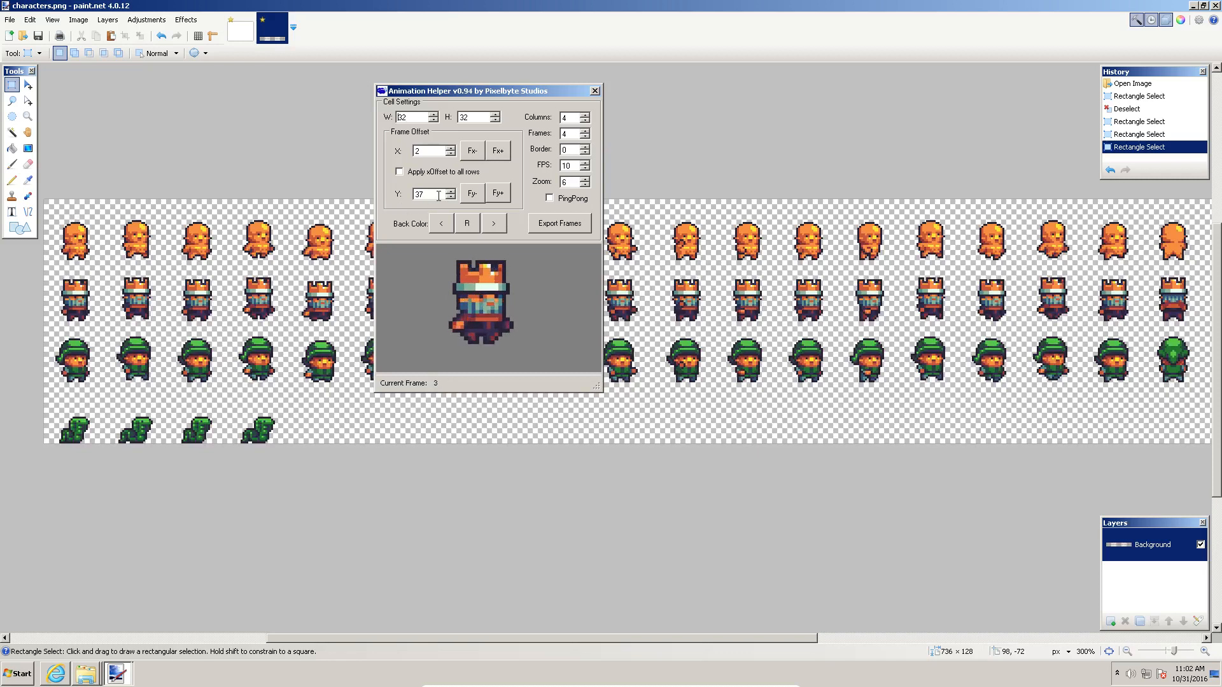
{"action": "left_click", "coordinate": [450, 192]}
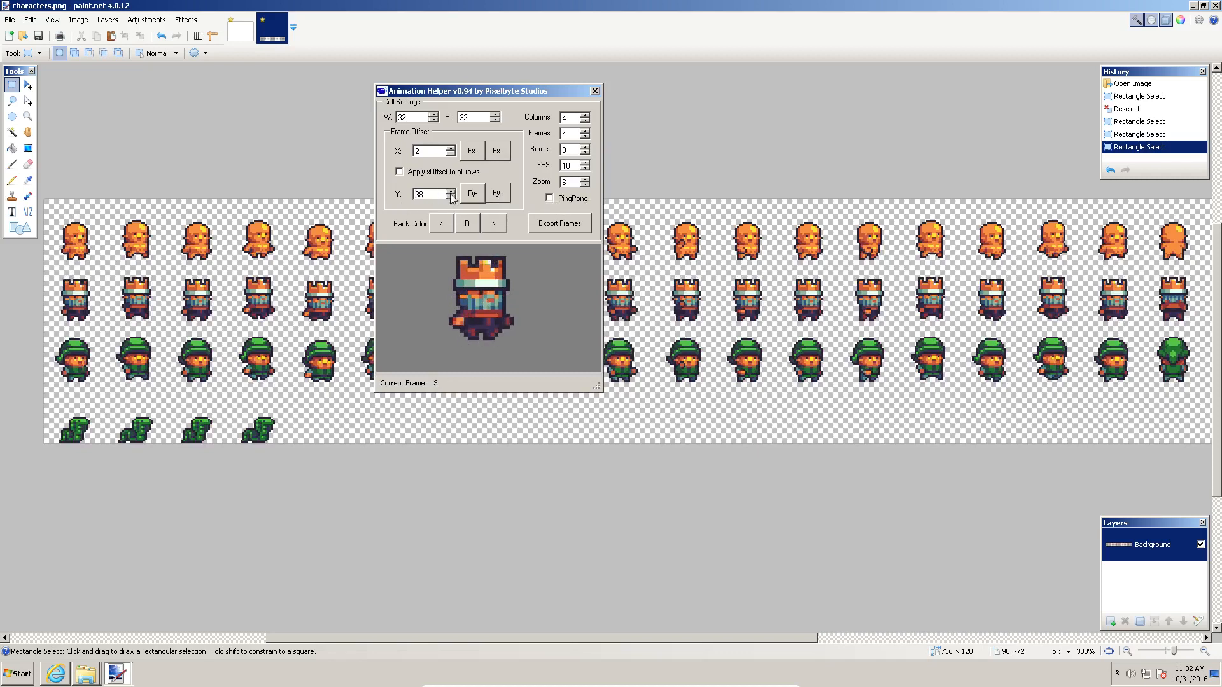
{"action": "left_click", "coordinate": [451, 189]}
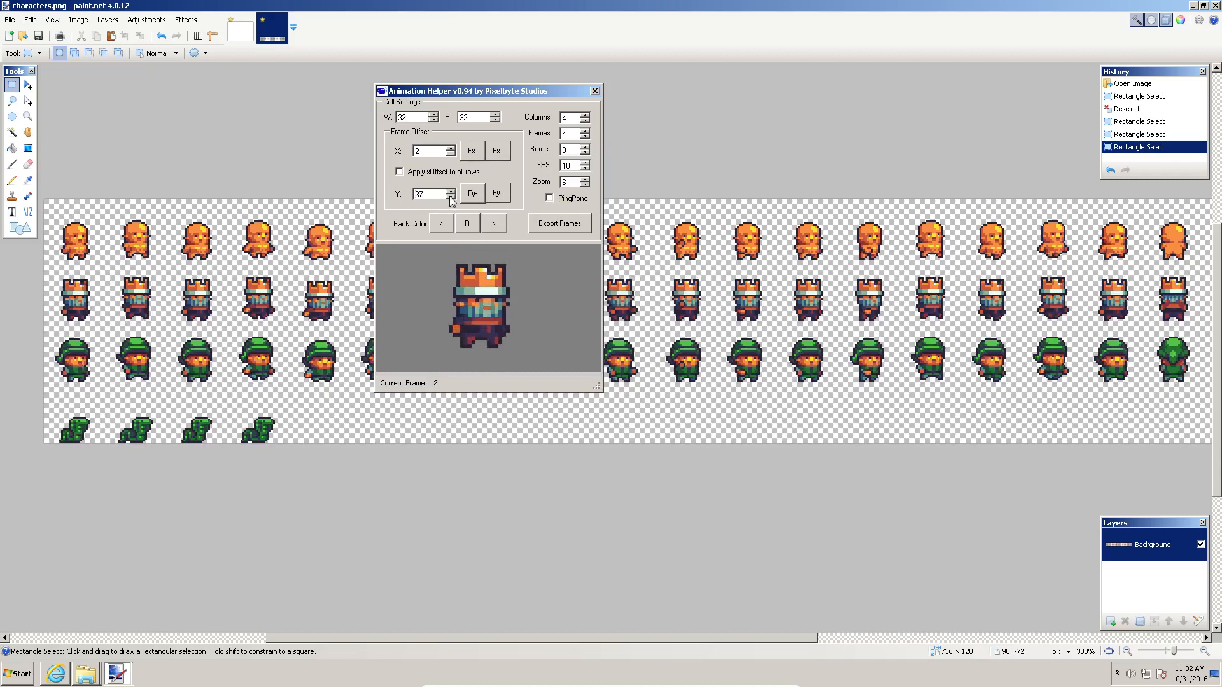
{"action": "left_click", "coordinate": [494, 222]}
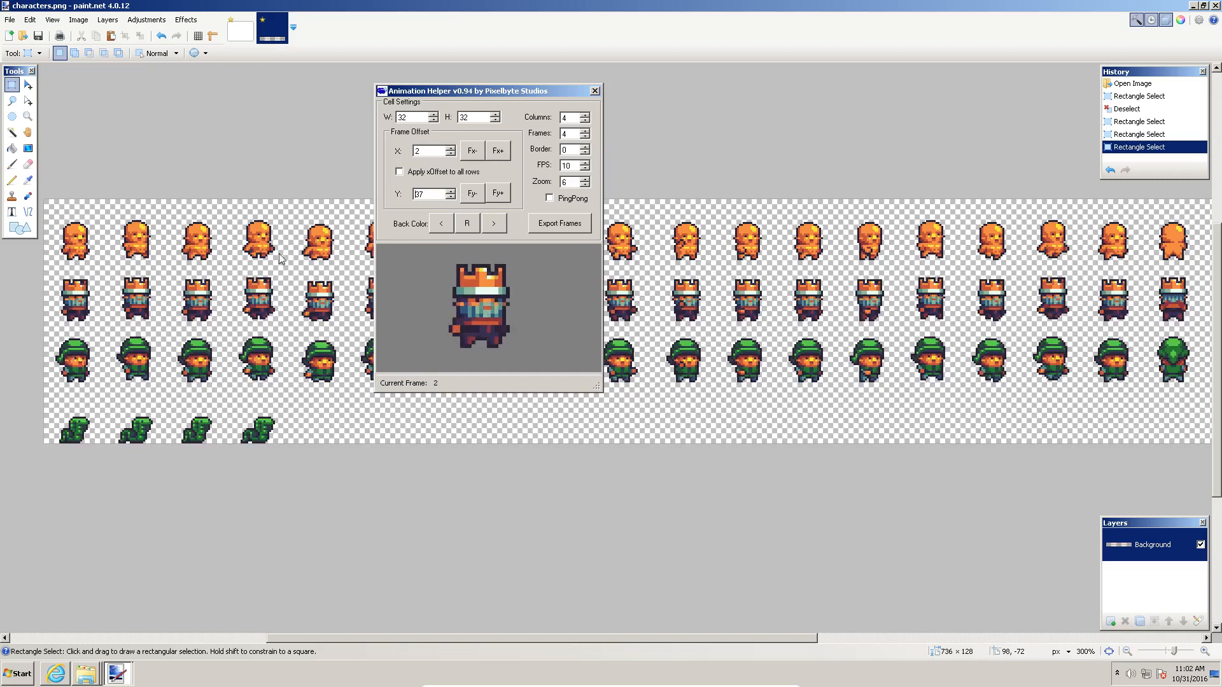
{"action": "mouse_move", "coordinate": [496, 150]}
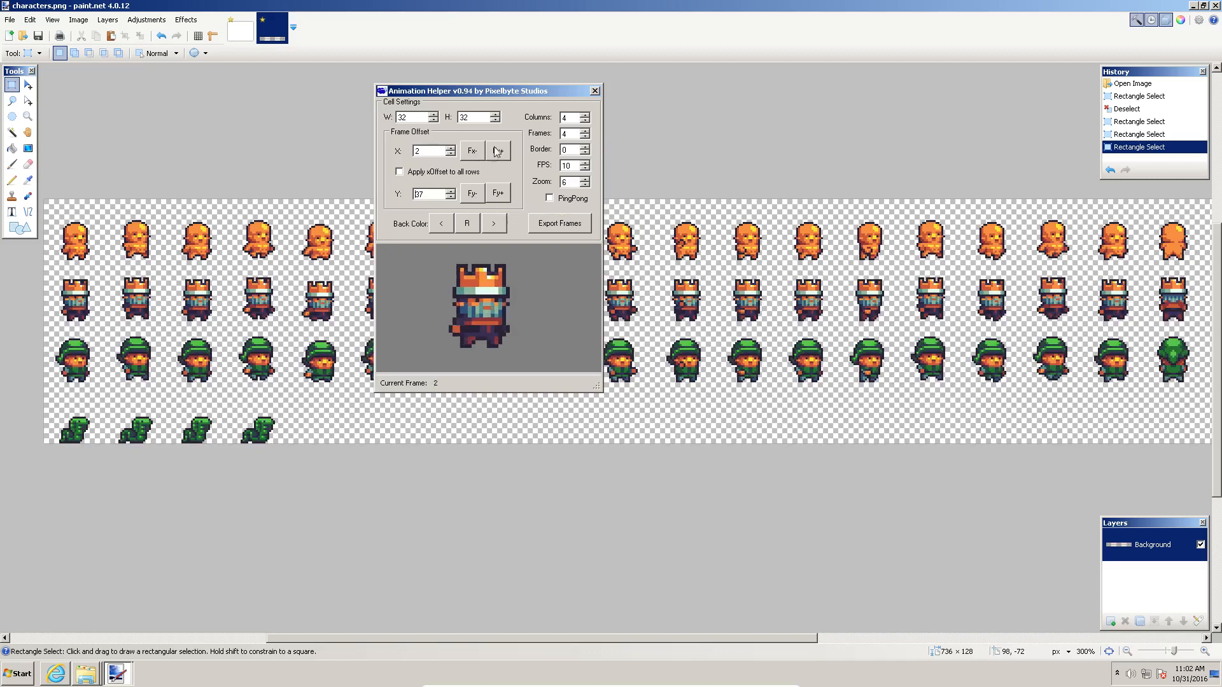
{"action": "mouse_move", "coordinate": [418, 118]}
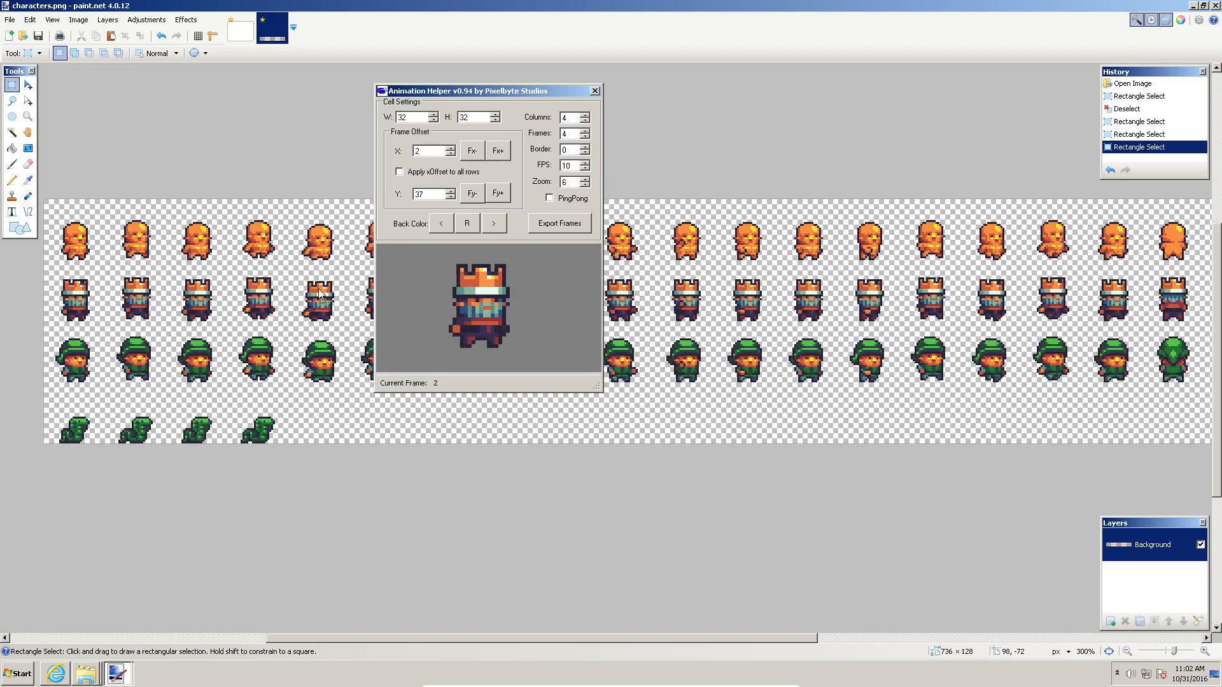
{"action": "mouse_move", "coordinate": [341, 265]}
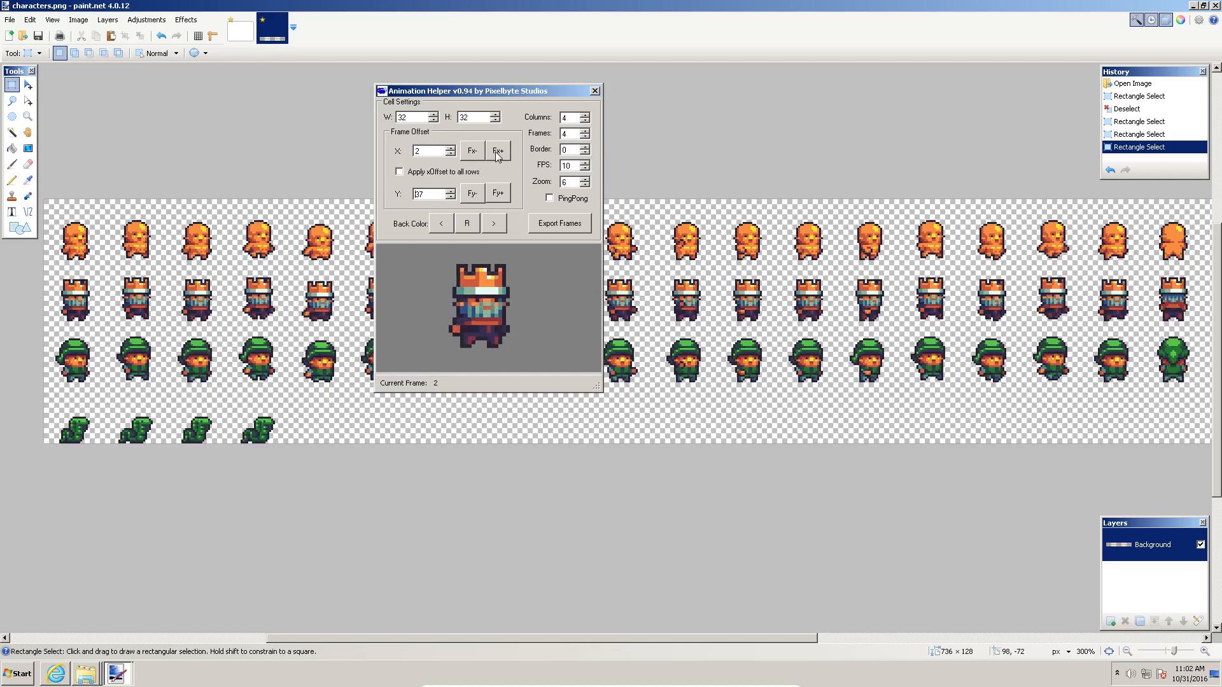
Shift the frame window right along the row, raise Frames to 3, then return X to the row start.
{"action": "left_click", "coordinate": [498, 150]}
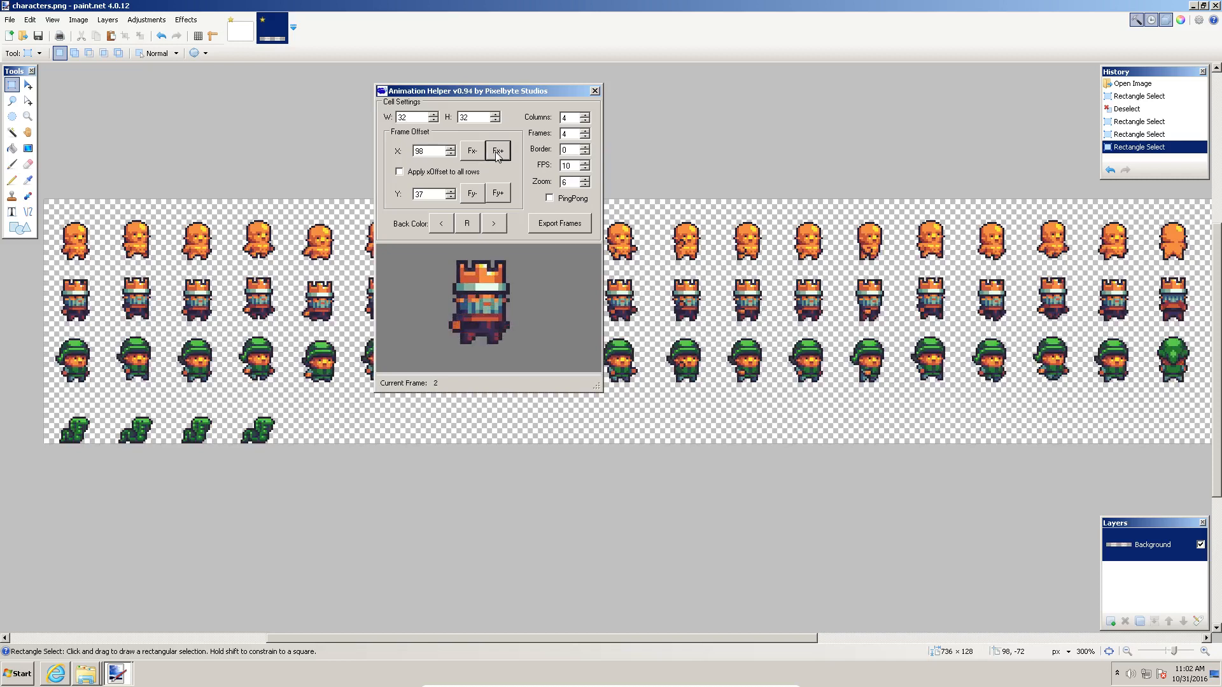
{"action": "left_click", "coordinate": [498, 150]}
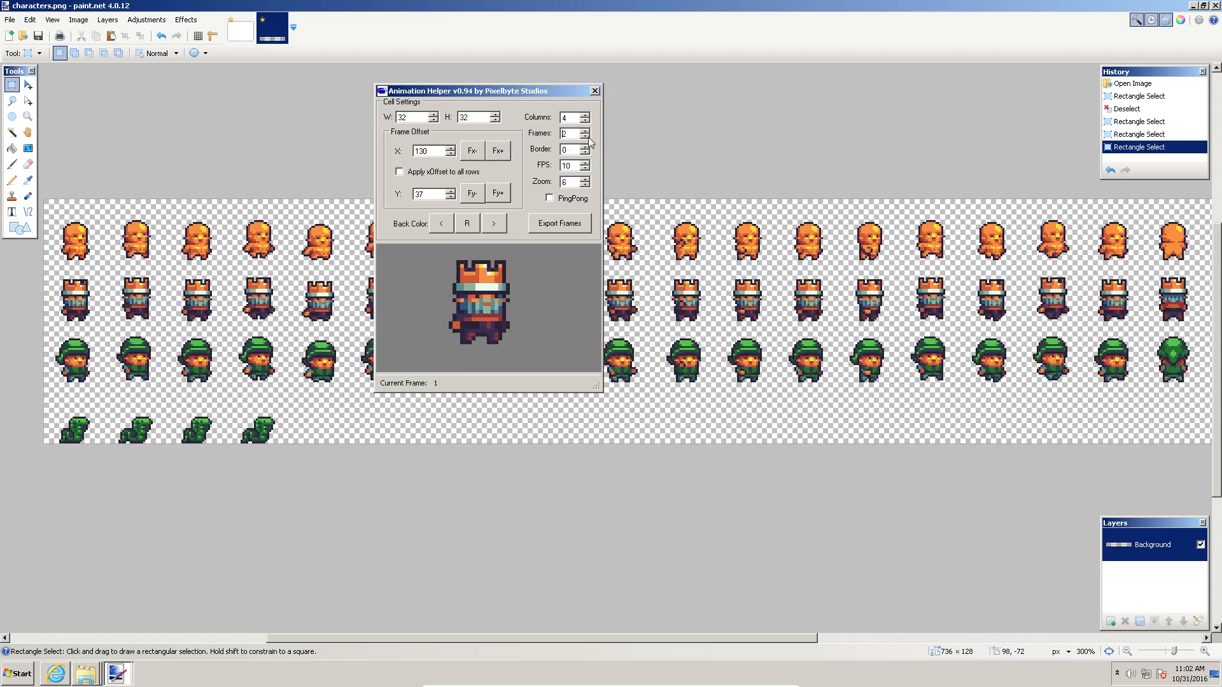
{"action": "left_click", "coordinate": [587, 130]}
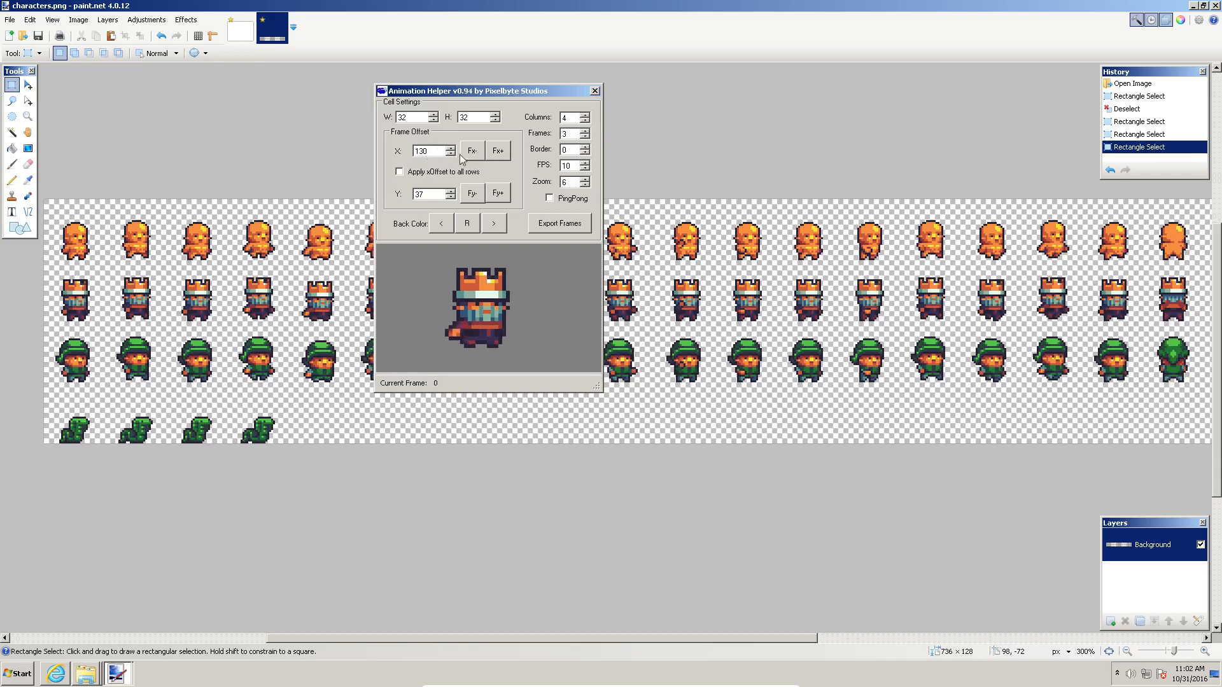
{"action": "left_click", "coordinate": [497, 150]}
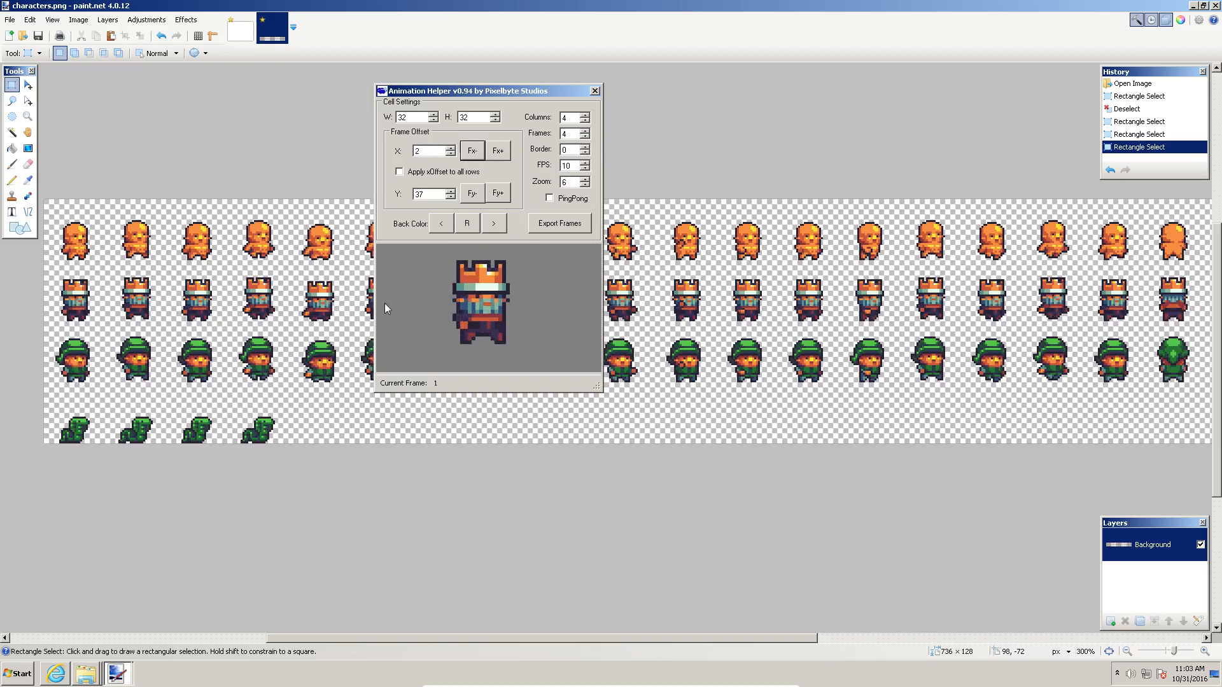
Move the frame window vertically until Y reads 69 on the green soldier's row.
{"action": "left_click", "coordinate": [498, 192]}
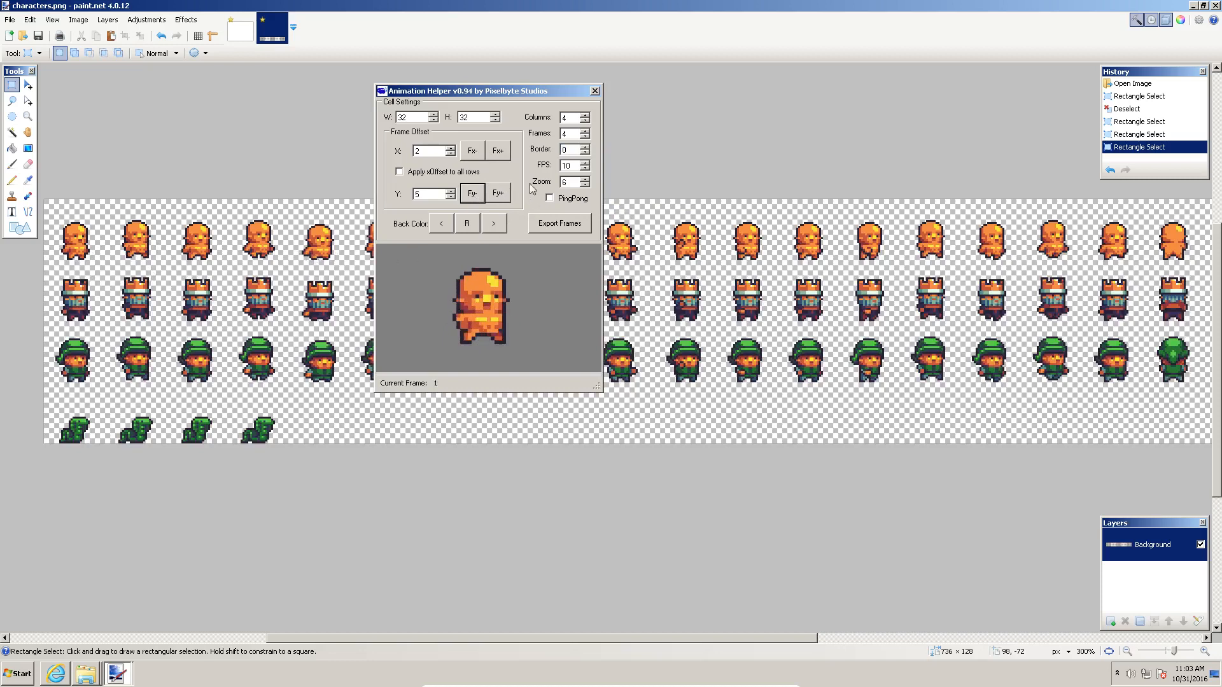
{"action": "left_click", "coordinate": [498, 193]}
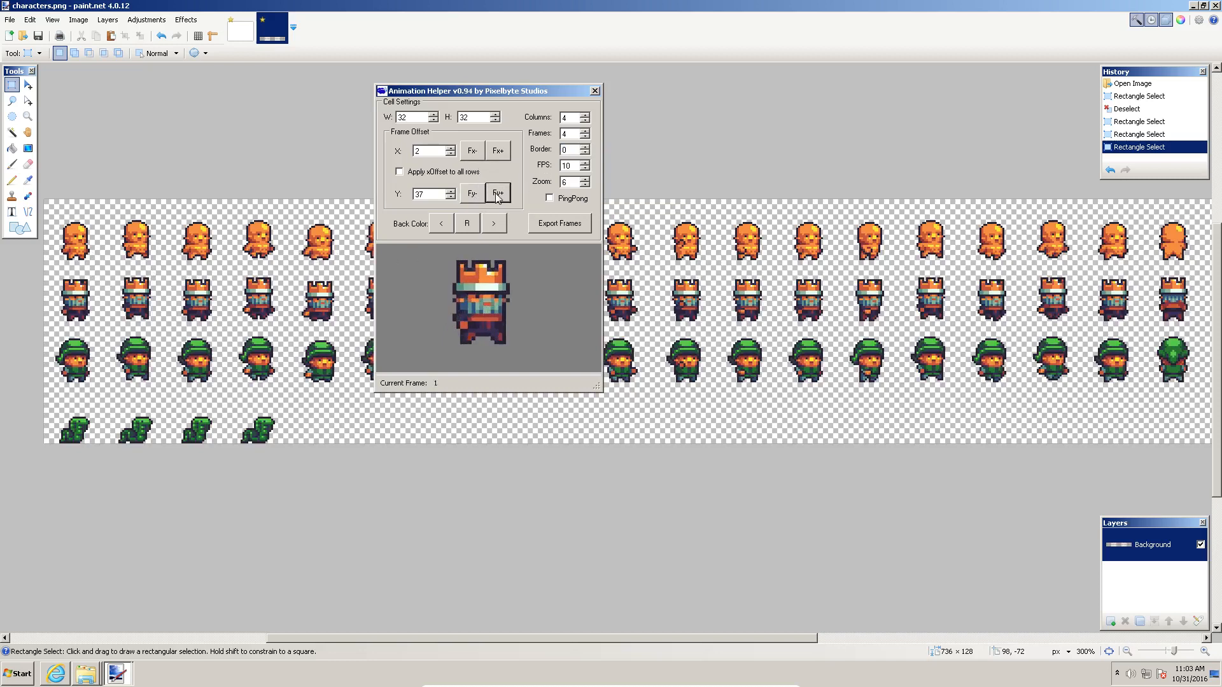
{"action": "left_click", "coordinate": [497, 192]}
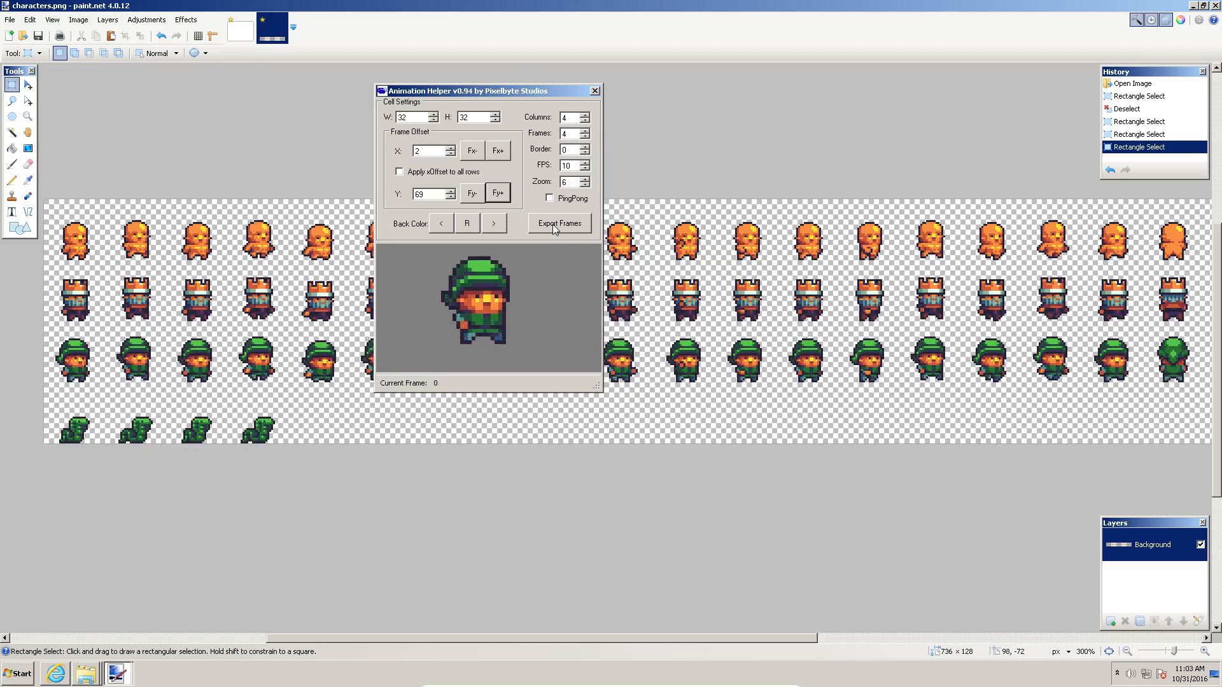
Export frames as a looping Animated Gif and proceed to the save prompt in Downloads.
{"action": "left_click", "coordinate": [557, 224]}
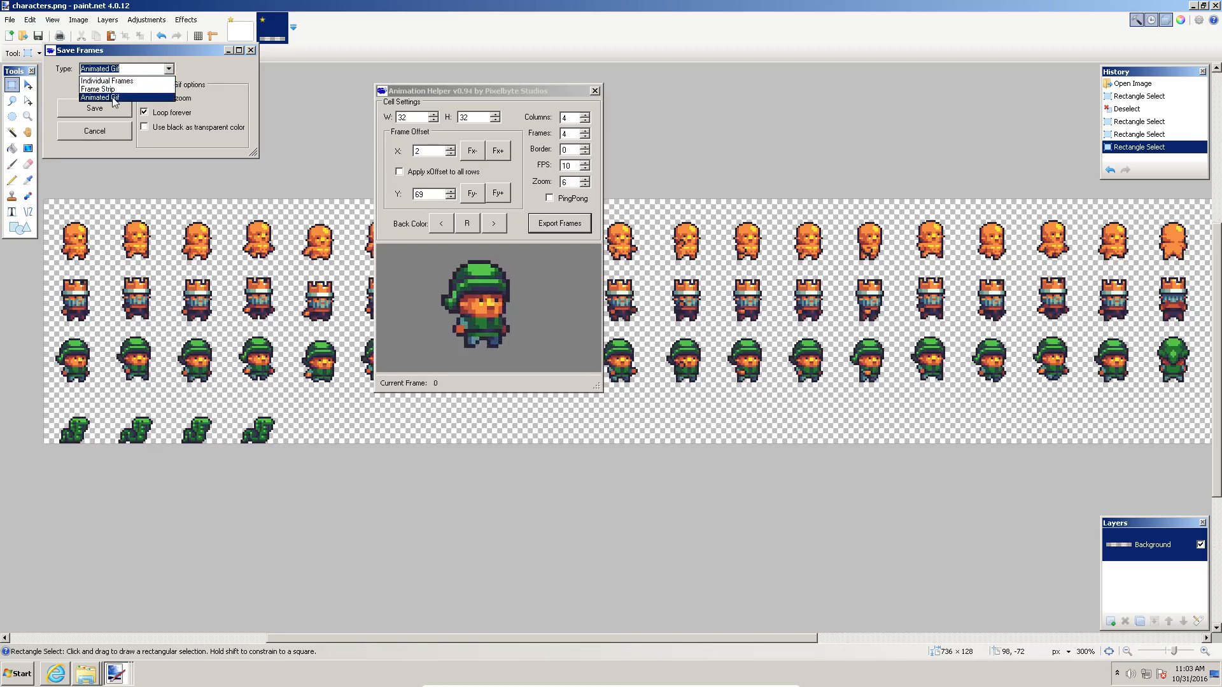
{"action": "left_click", "coordinate": [99, 98]}
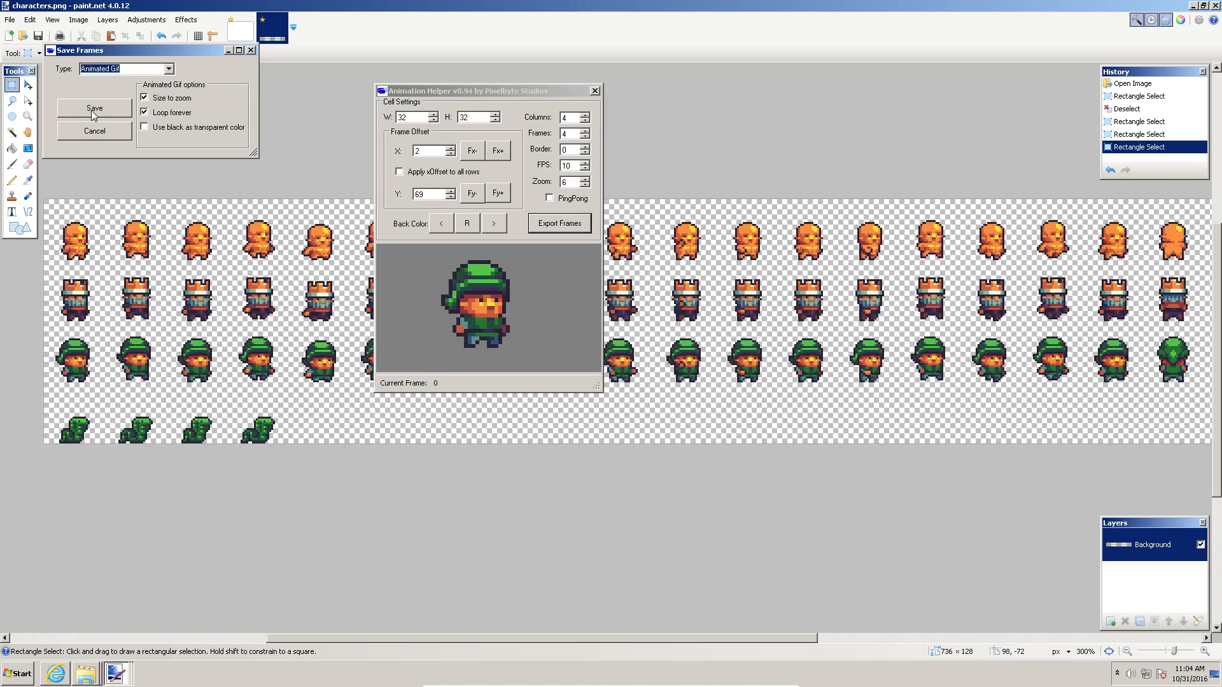
{"action": "left_click", "coordinate": [95, 106]}
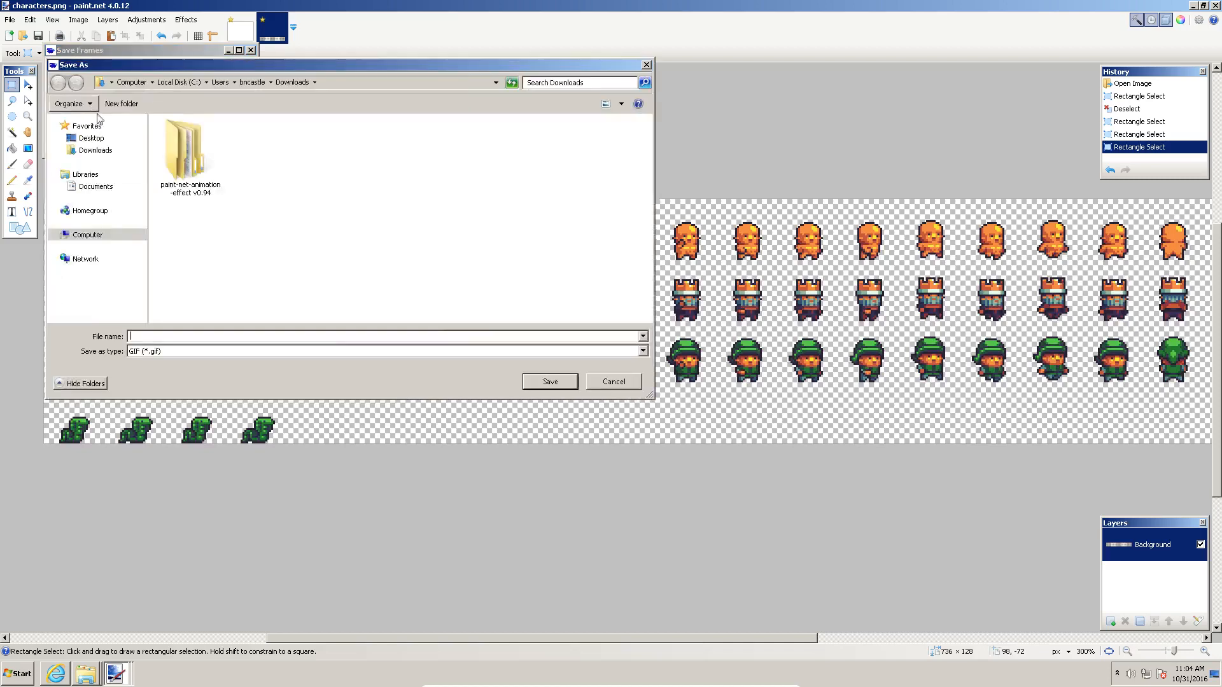
Save the GIF as run and watch run.gif animate in Internet Explorer.
{"action": "type", "text": "r"}
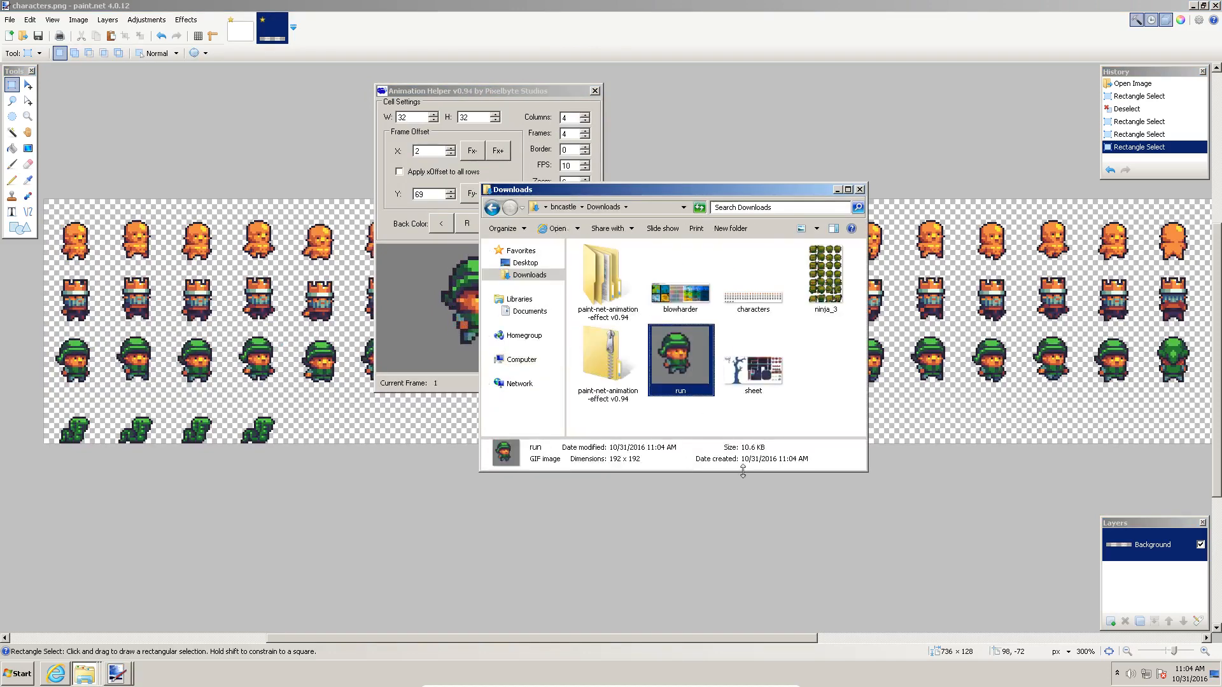
{"action": "mouse_move", "coordinate": [701, 343]}
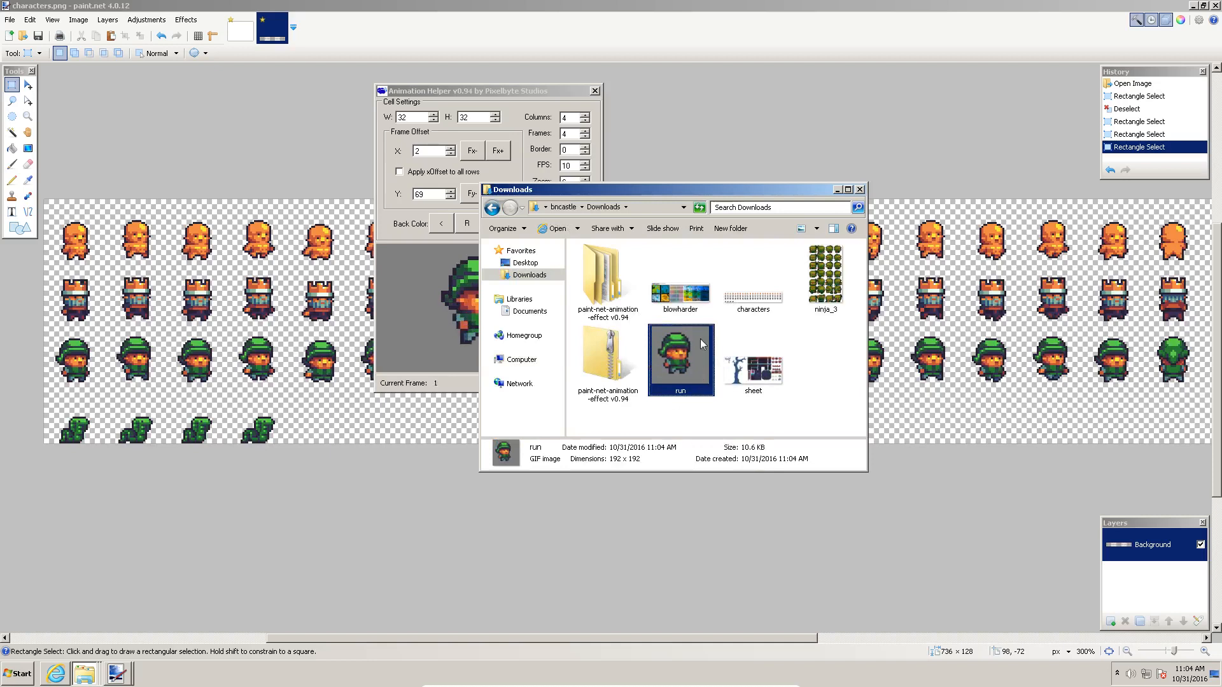
{"action": "mouse_move", "coordinate": [700, 345]}
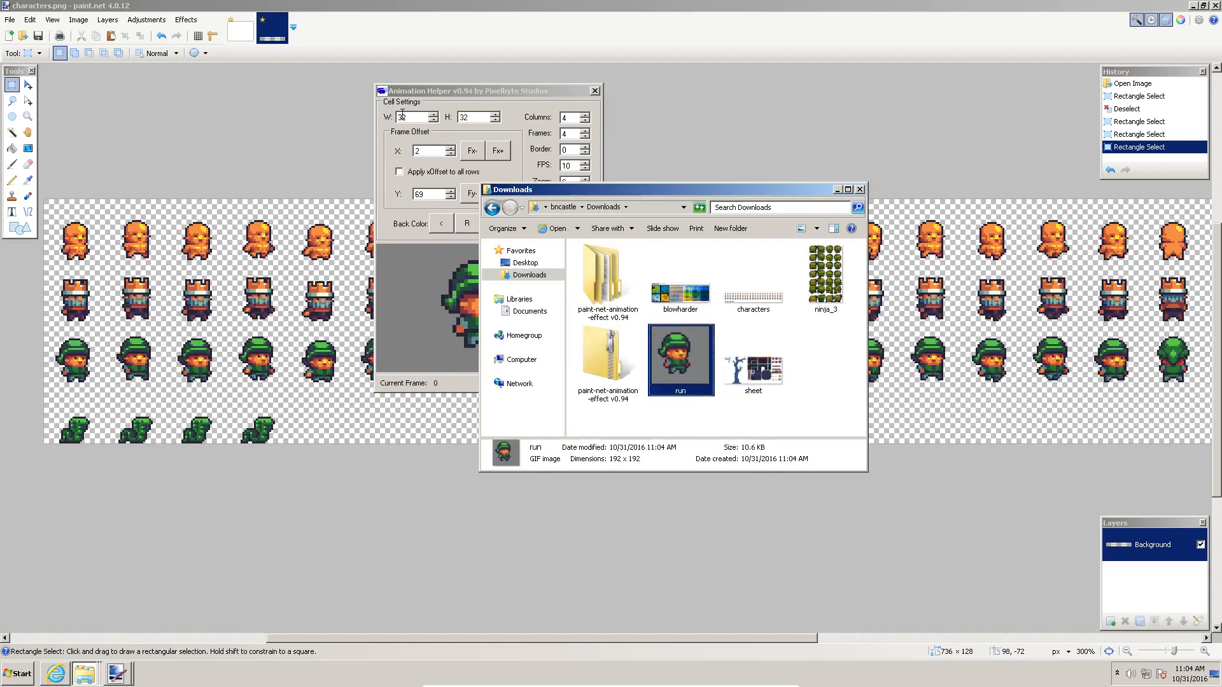
{"action": "mouse_move", "coordinate": [689, 366]}
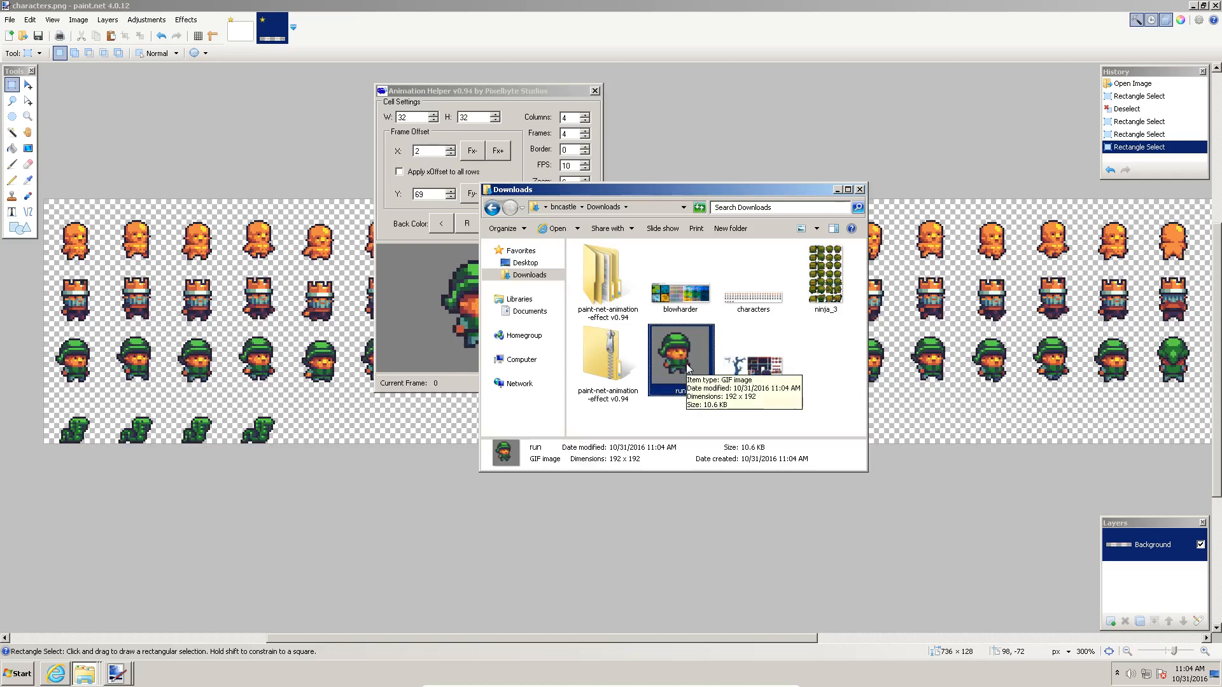
{"action": "double_click", "coordinate": [680, 353]}
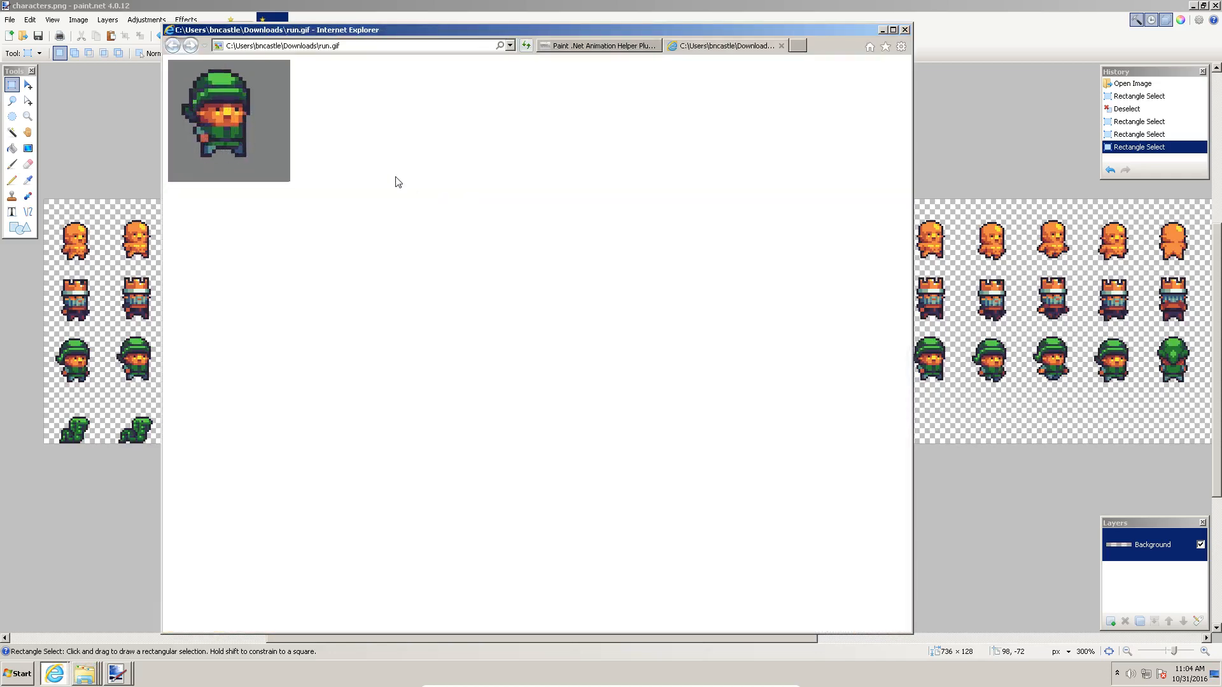
{"action": "mouse_move", "coordinate": [448, 231]}
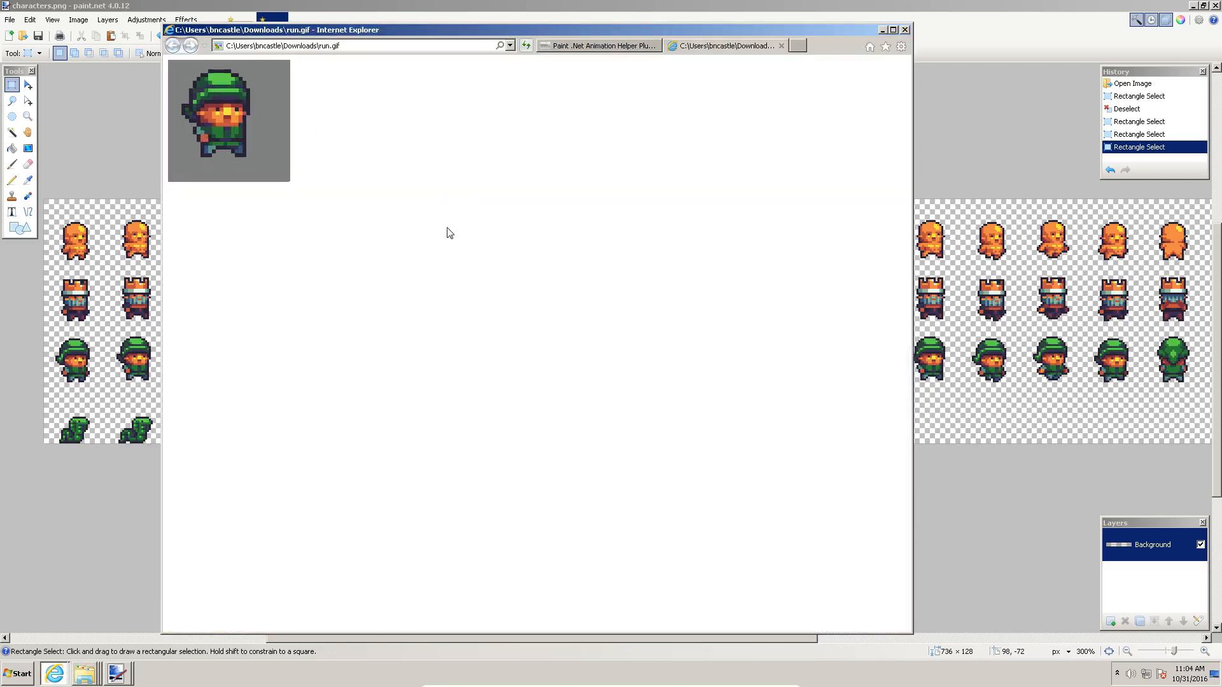
{"action": "mouse_move", "coordinate": [558, 147]}
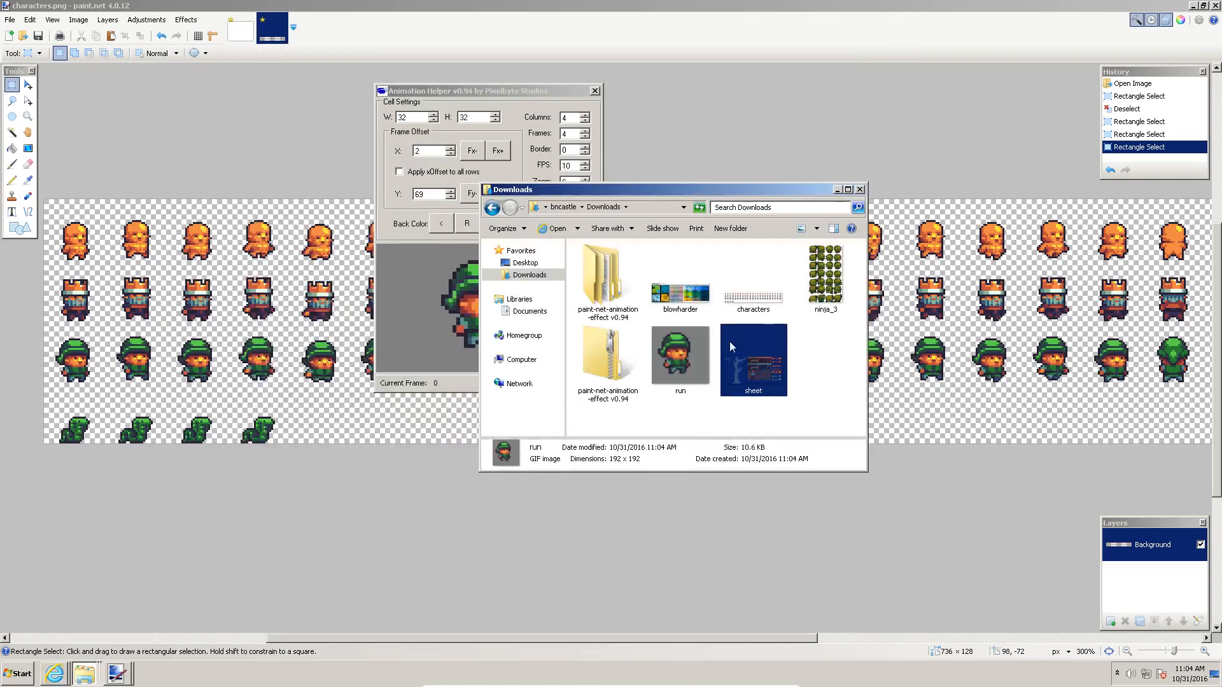
Export the four frames as Individual Frames PNGs named run0 through run3.
{"action": "left_click", "coordinate": [680, 359]}
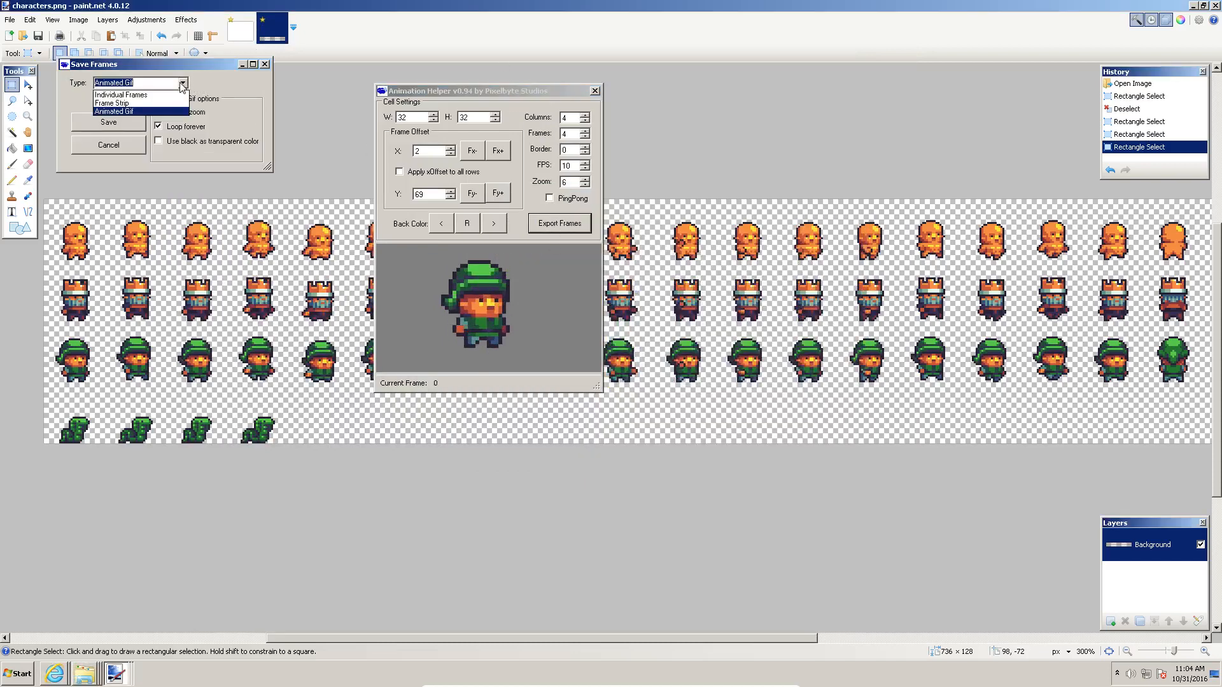
{"action": "left_click", "coordinate": [121, 94]}
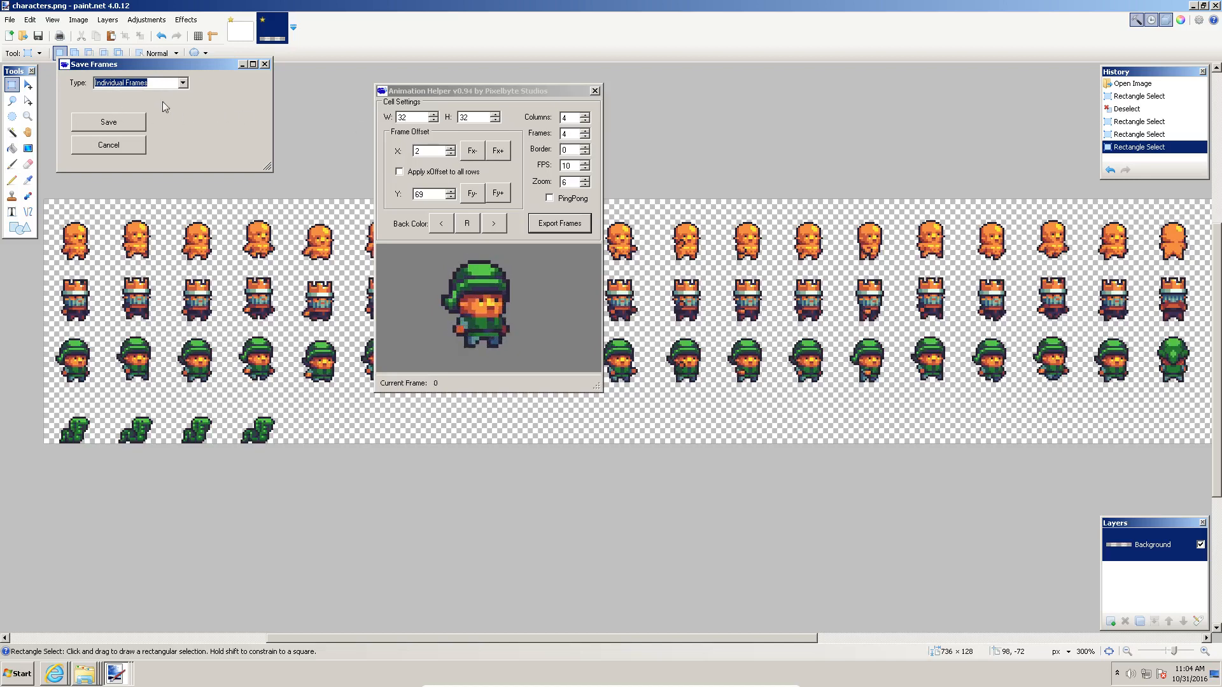
{"action": "left_click", "coordinate": [107, 122]}
{"action": "type", "text": "run"}
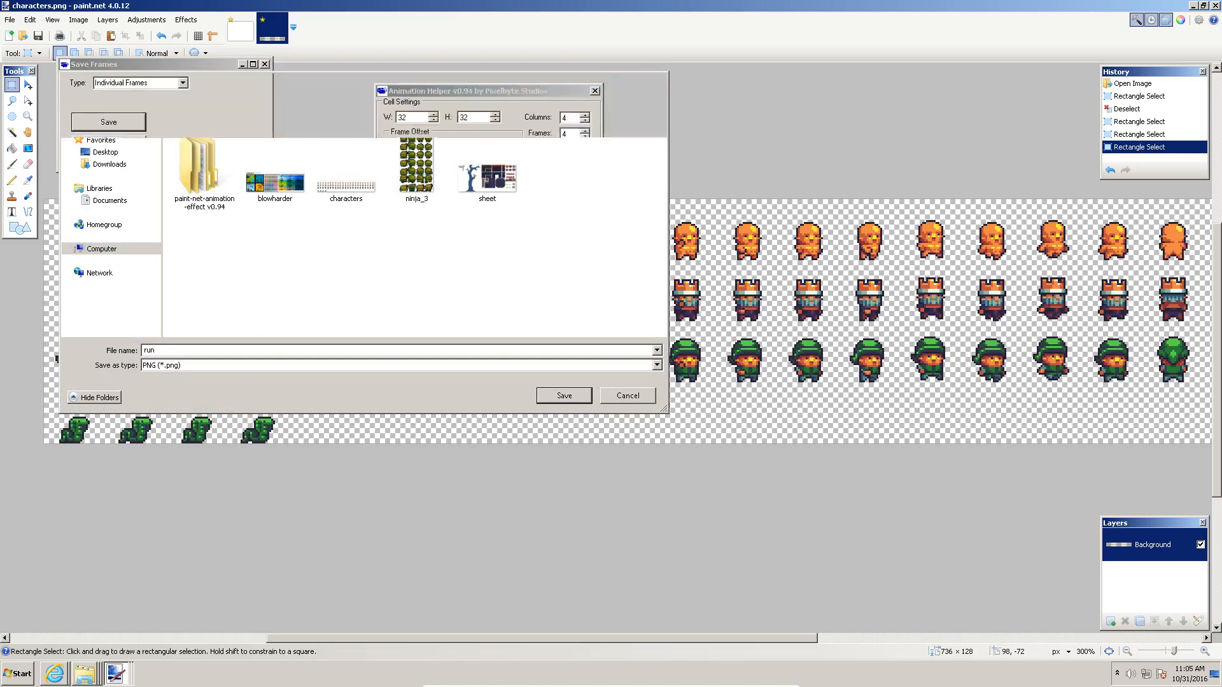
{"action": "left_click", "coordinate": [564, 394]}
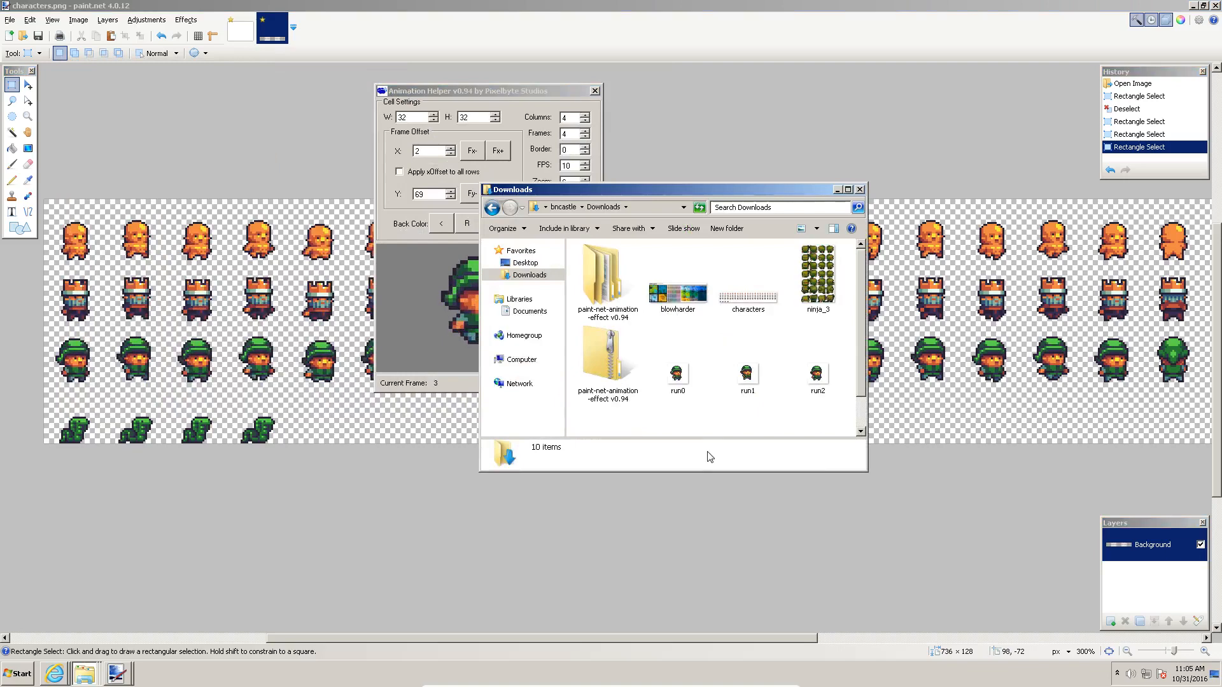
Check the four exported frame files in Explorer and close the folder.
{"action": "left_click", "coordinate": [816, 378]}
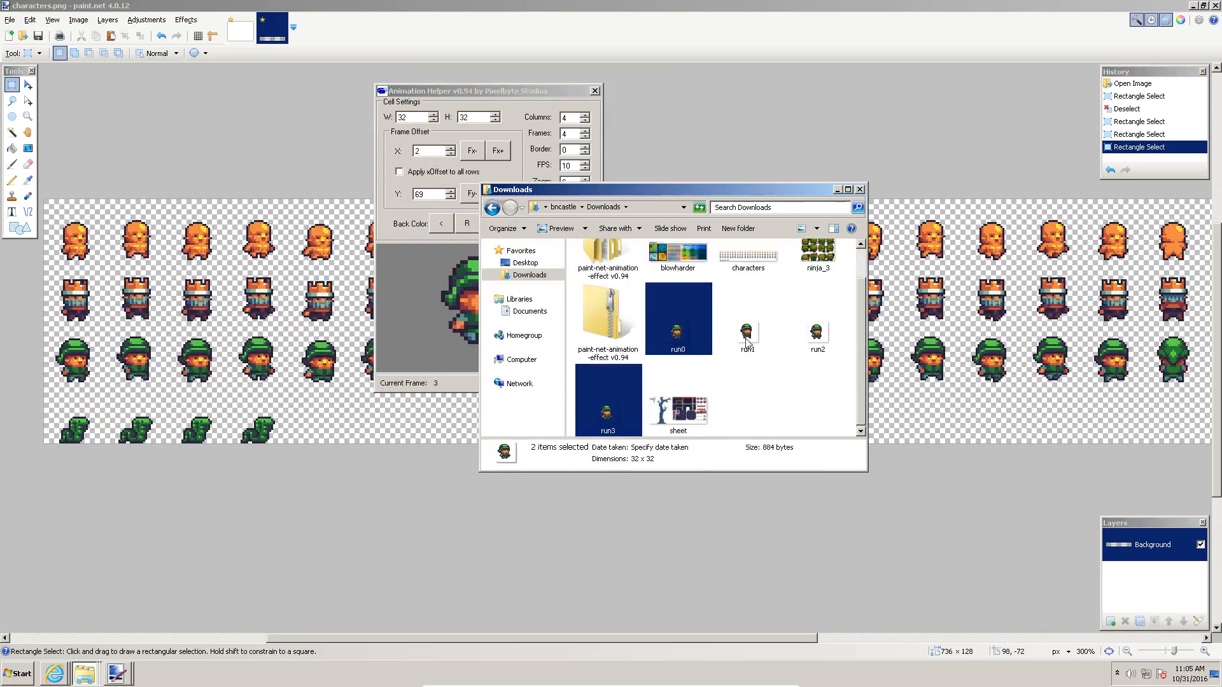
{"action": "left_click", "coordinate": [817, 318]}
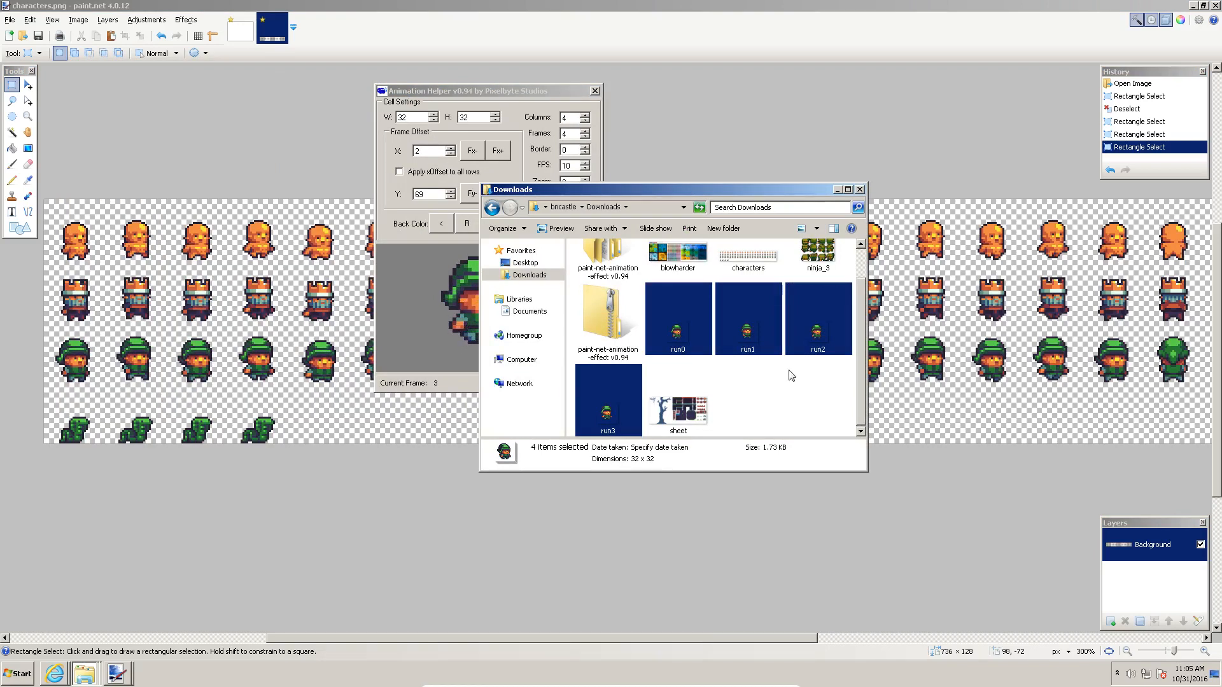
{"action": "key", "text": "Delete"}
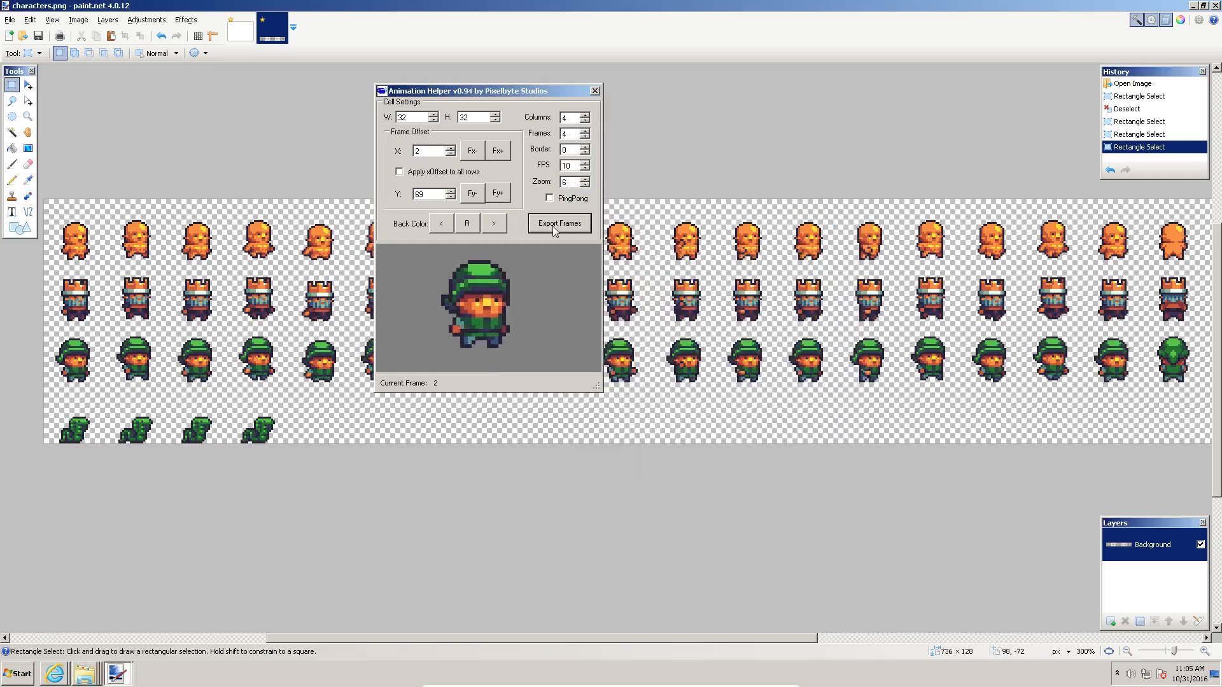
Export the run cycle as a single Frame Strip image named run, then close Explorer.
{"action": "left_click", "coordinate": [559, 224]}
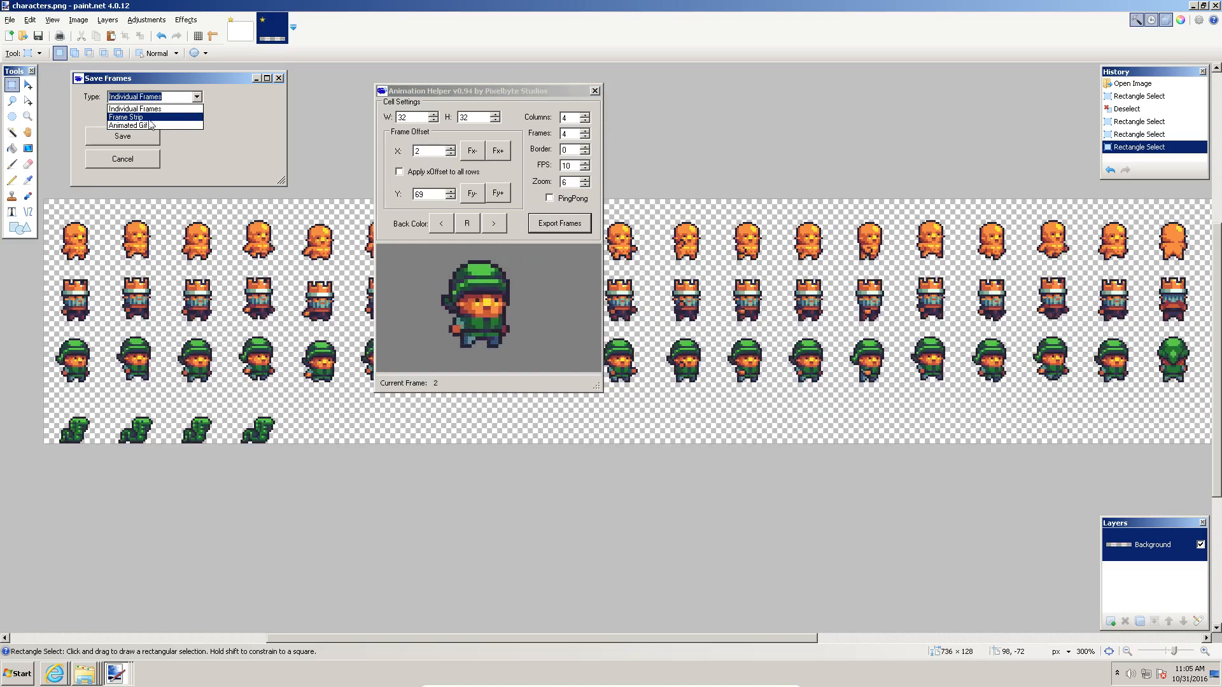
{"action": "left_click", "coordinate": [126, 117]}
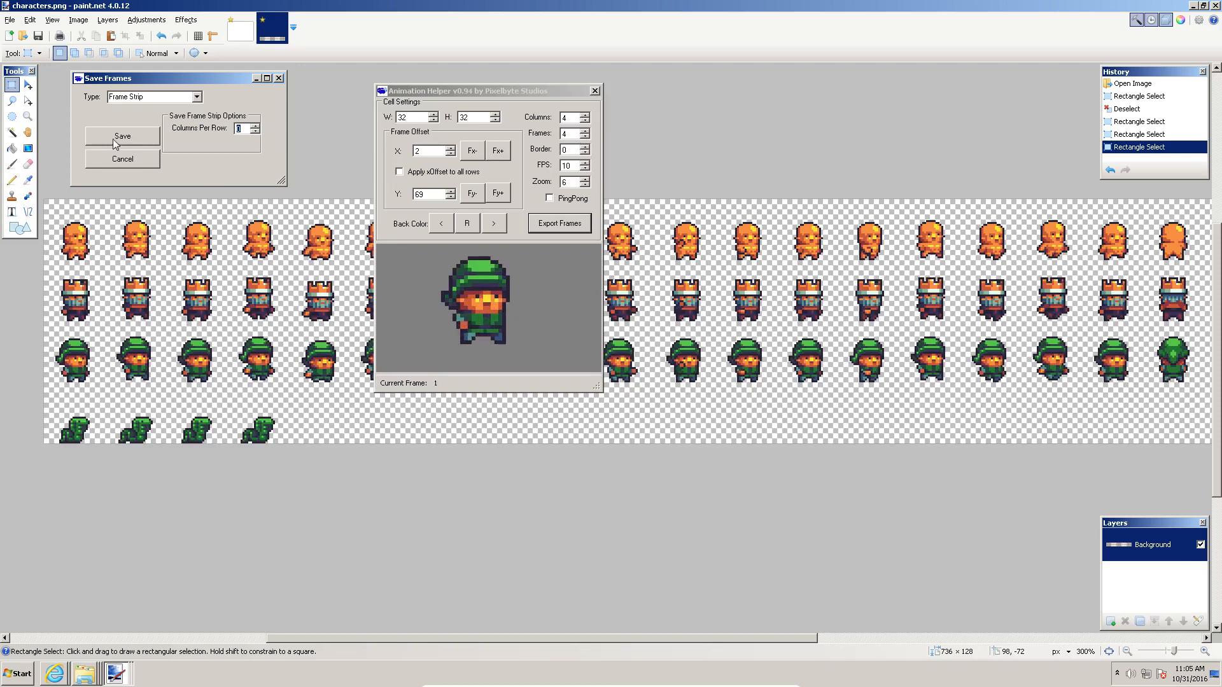
{"action": "left_click", "coordinate": [122, 137]}
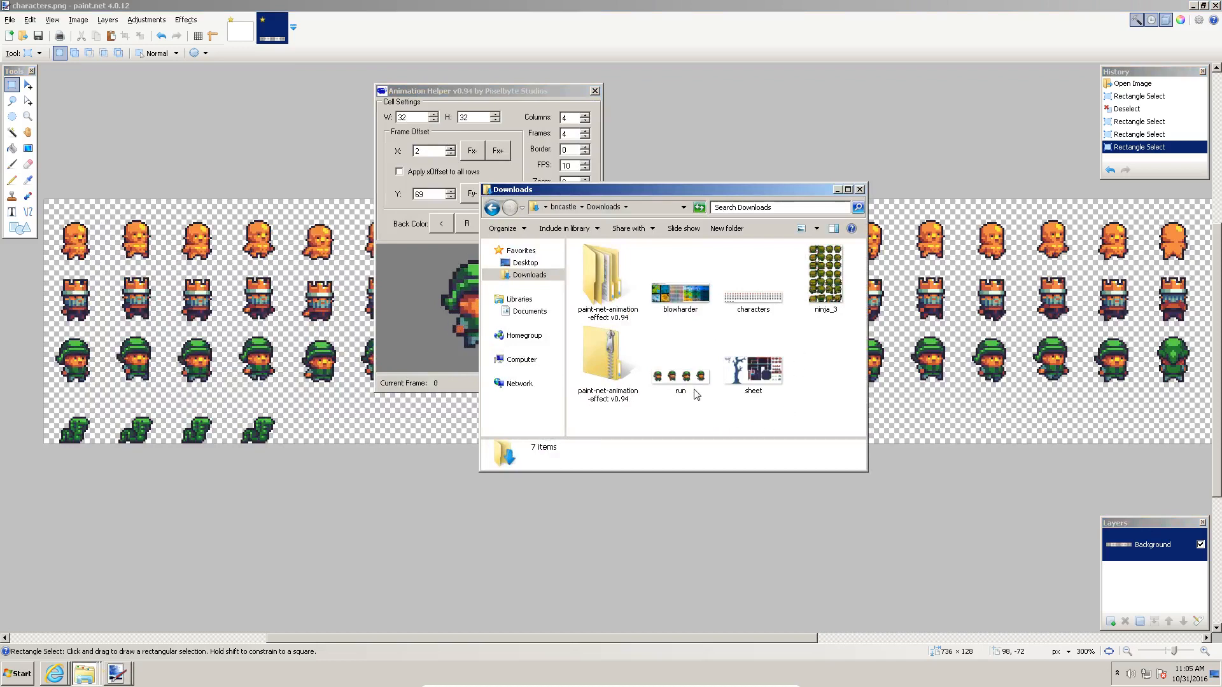
{"action": "left_click", "coordinate": [678, 366]}
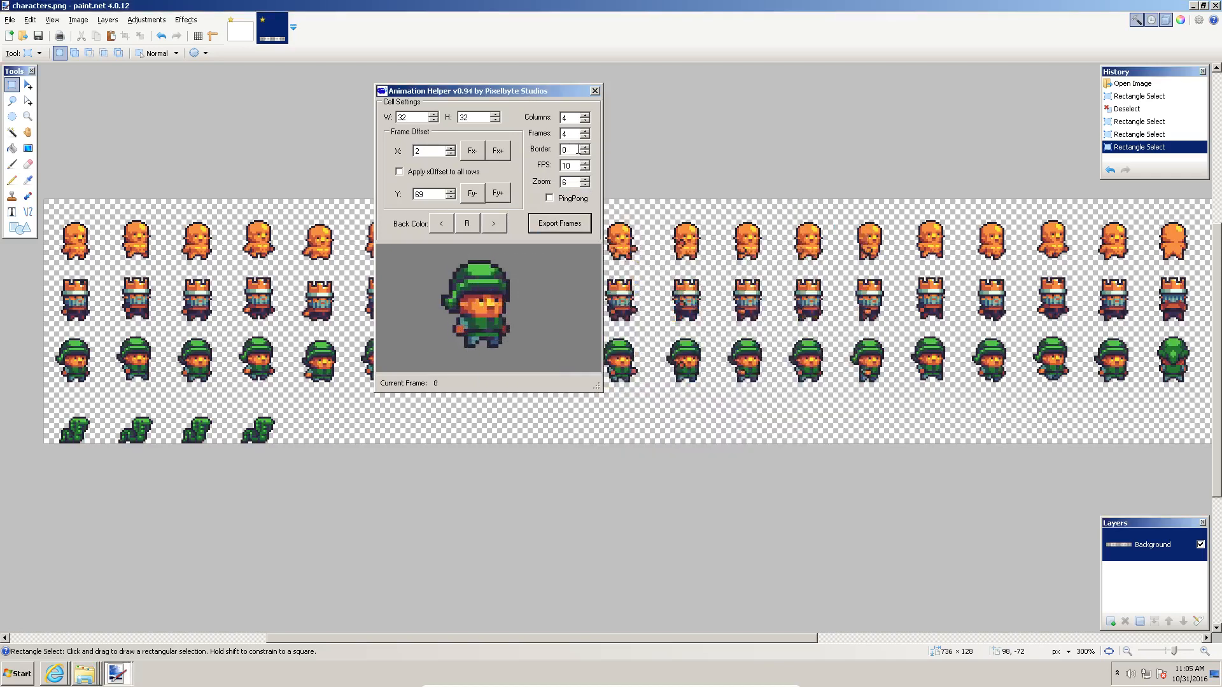
Export a frame strip with 2 columns per row saved as run2, then close Explorer.
{"action": "left_click", "coordinate": [558, 222]}
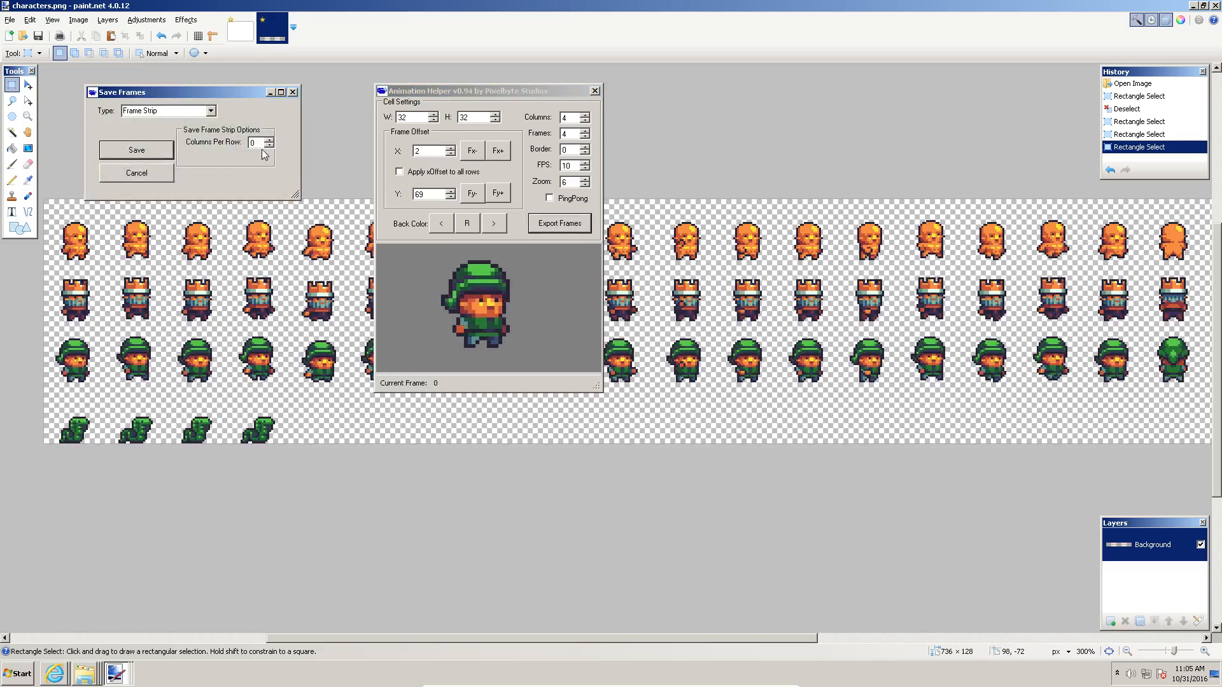
{"action": "left_click", "coordinate": [268, 140]}
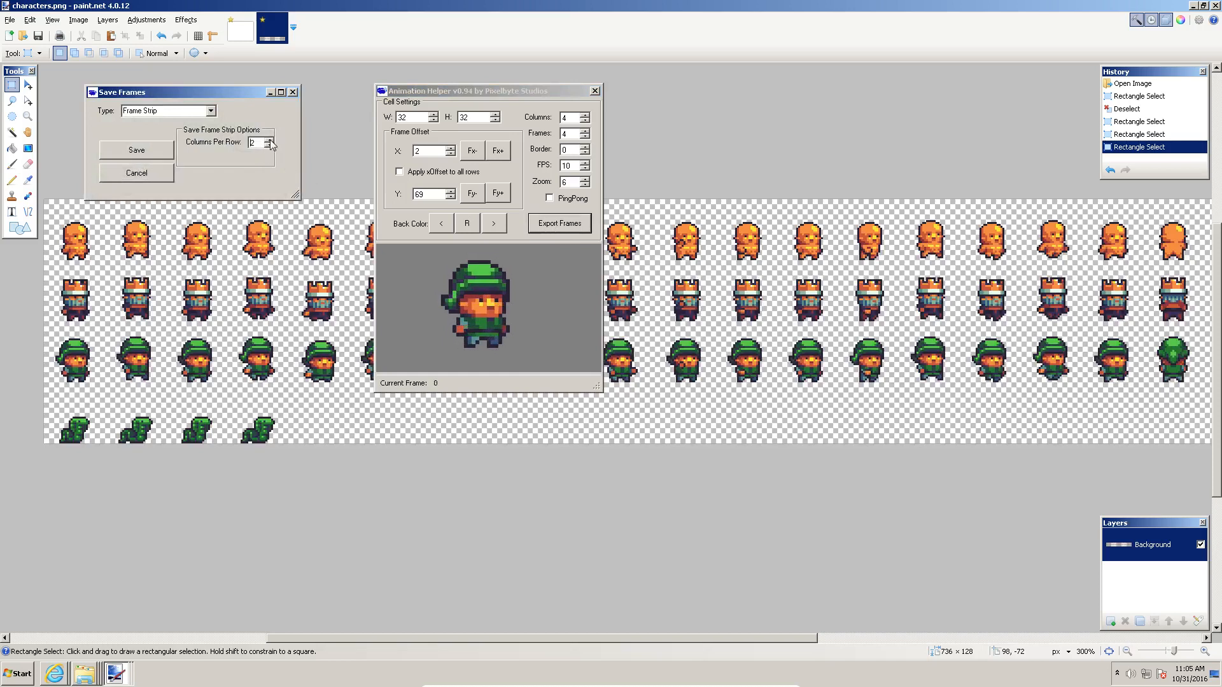
{"action": "left_click", "coordinate": [137, 150]}
{"action": "type", "text": "ru"}
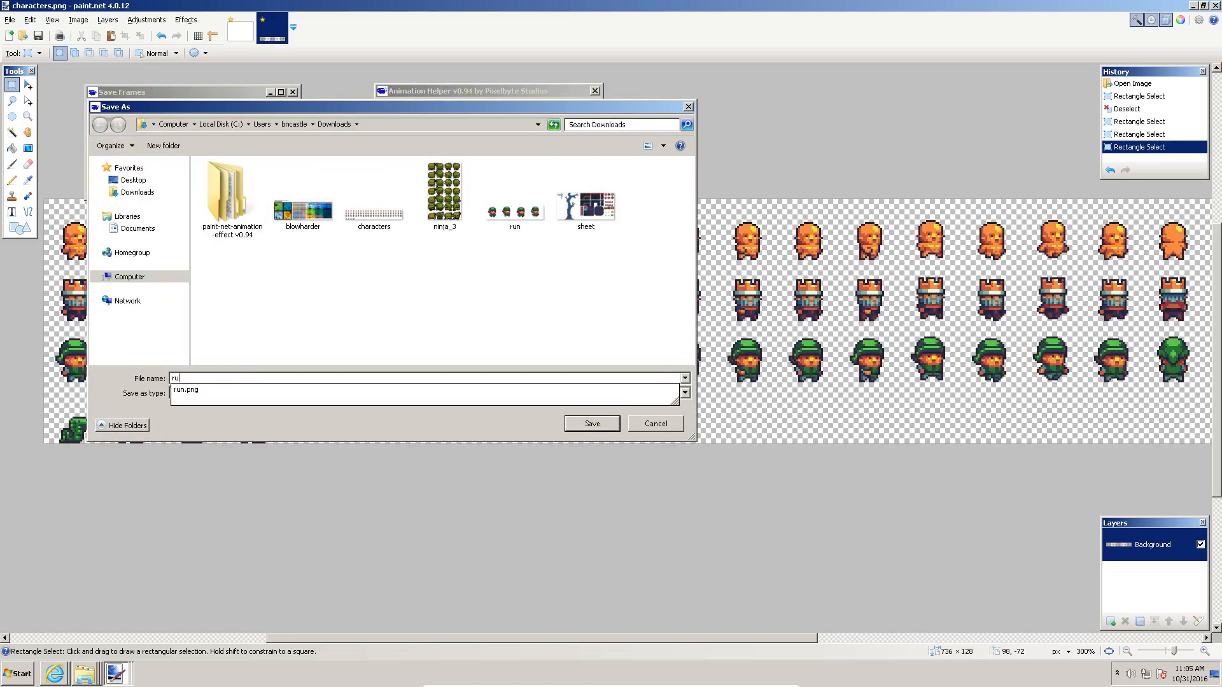
{"action": "type", "text": "n2"}
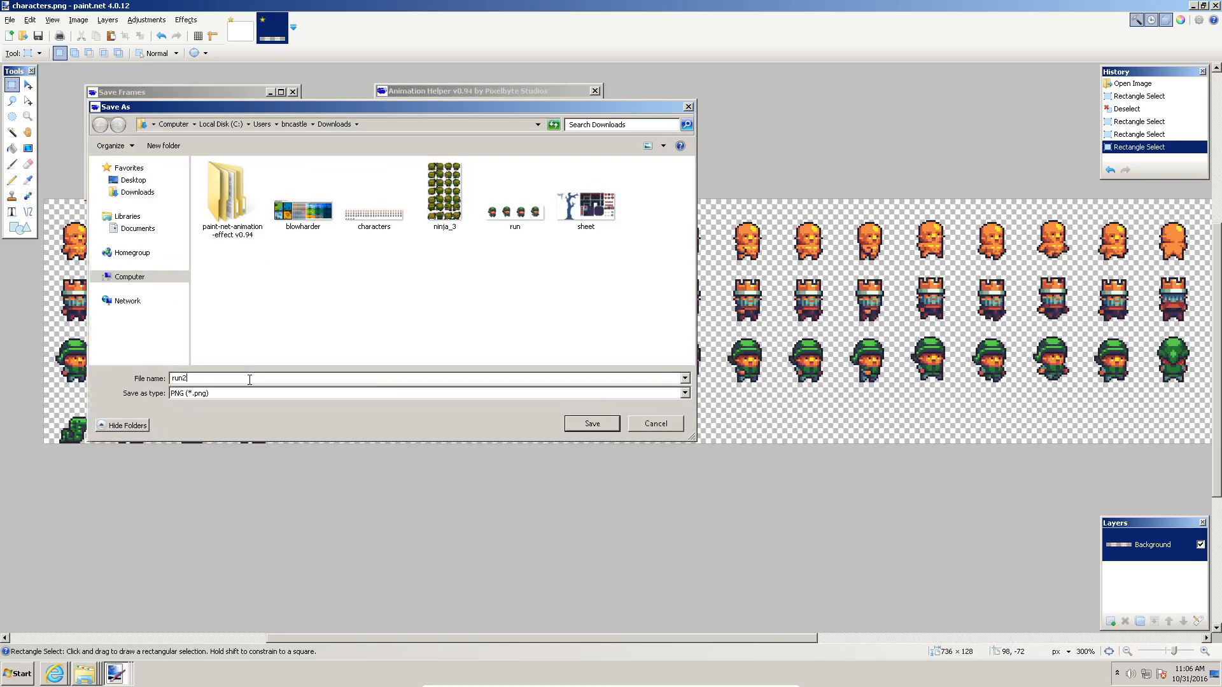
{"action": "left_click", "coordinate": [590, 422]}
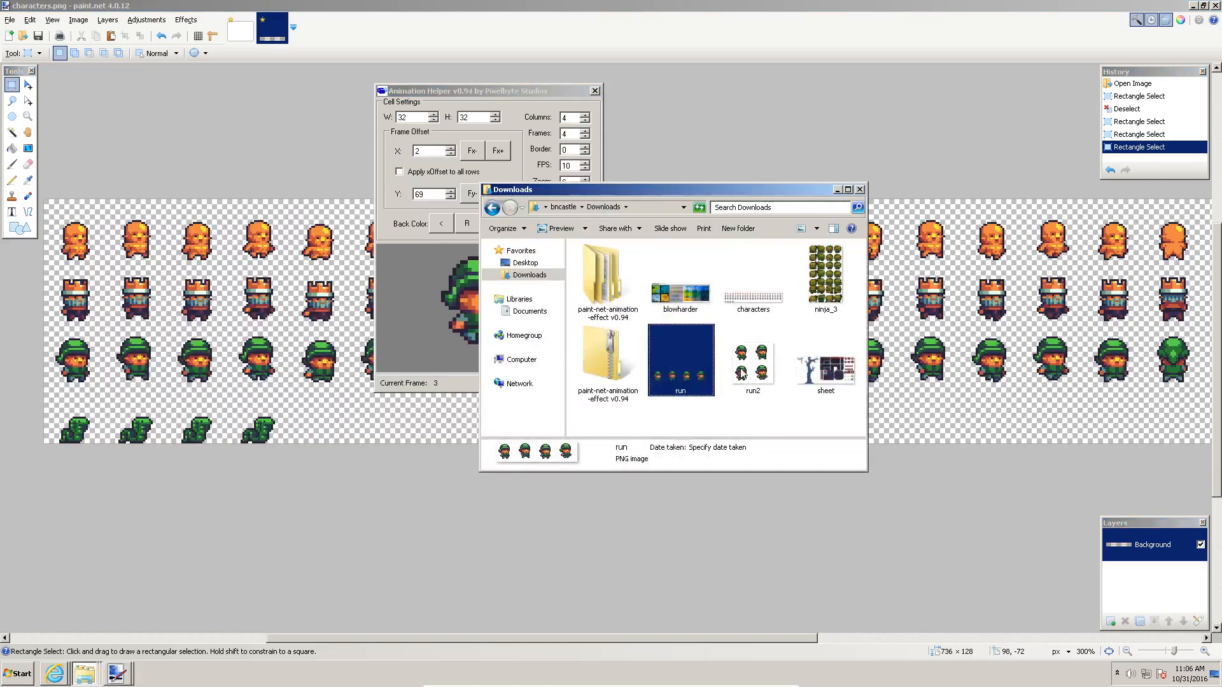
{"action": "left_click", "coordinate": [752, 366]}
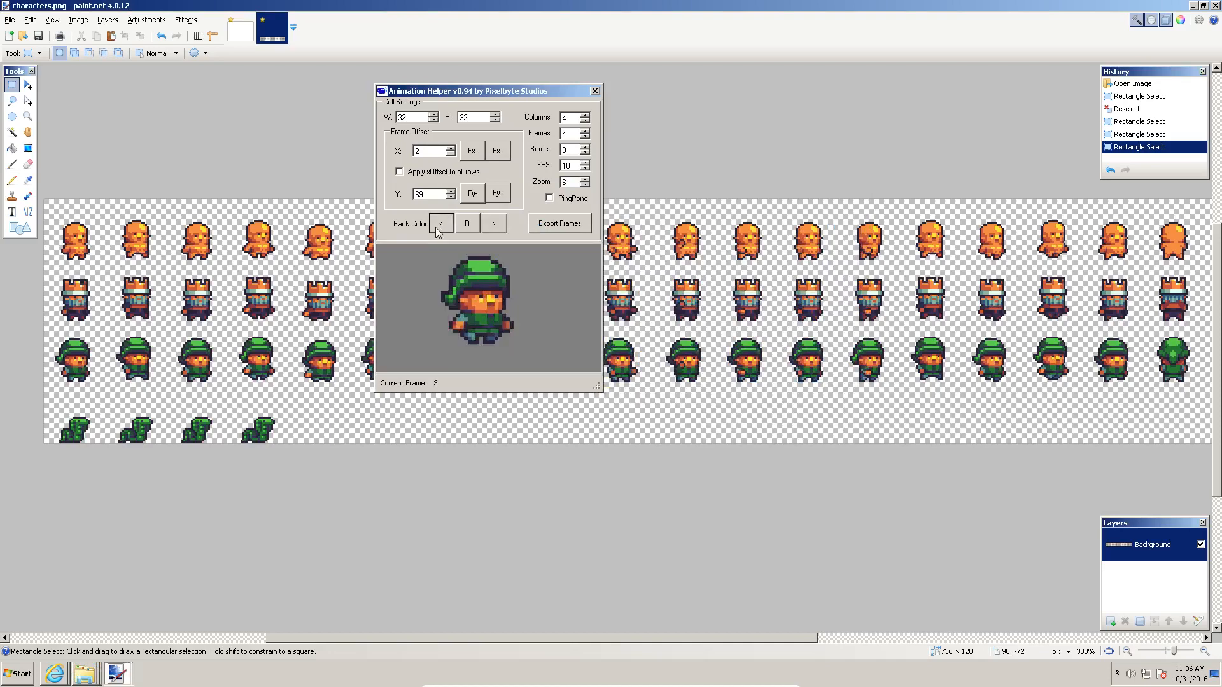
{"action": "left_click", "coordinate": [467, 224]}
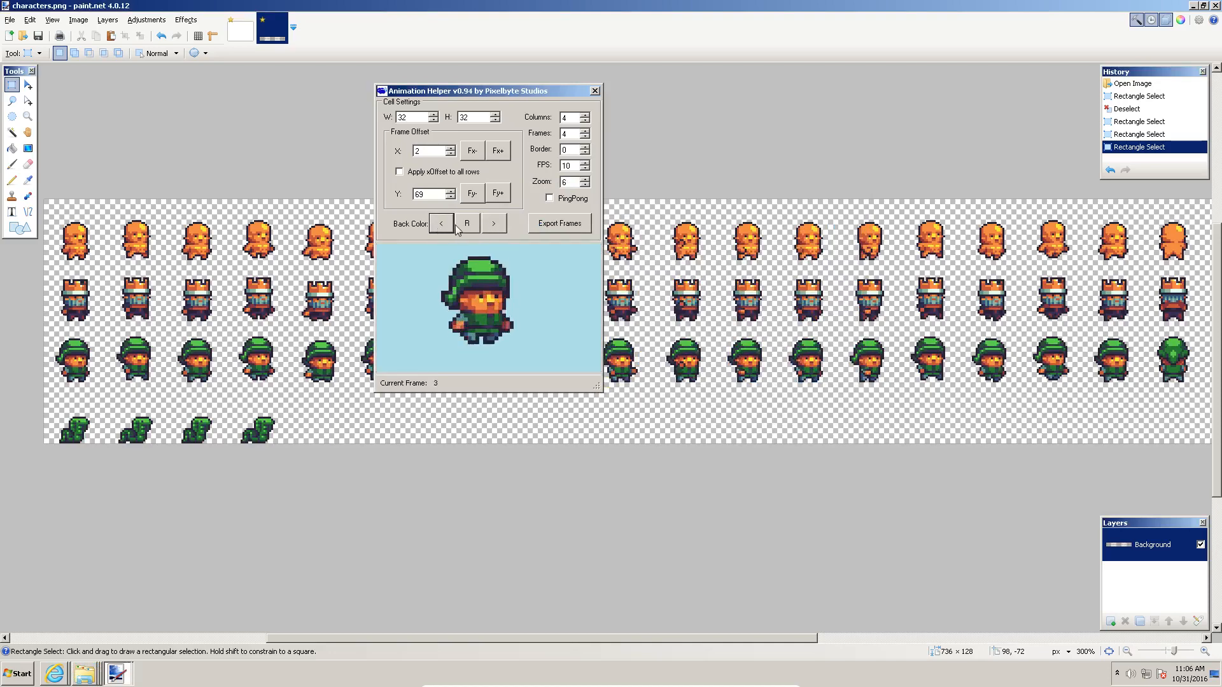
{"action": "left_click", "coordinate": [492, 224]}
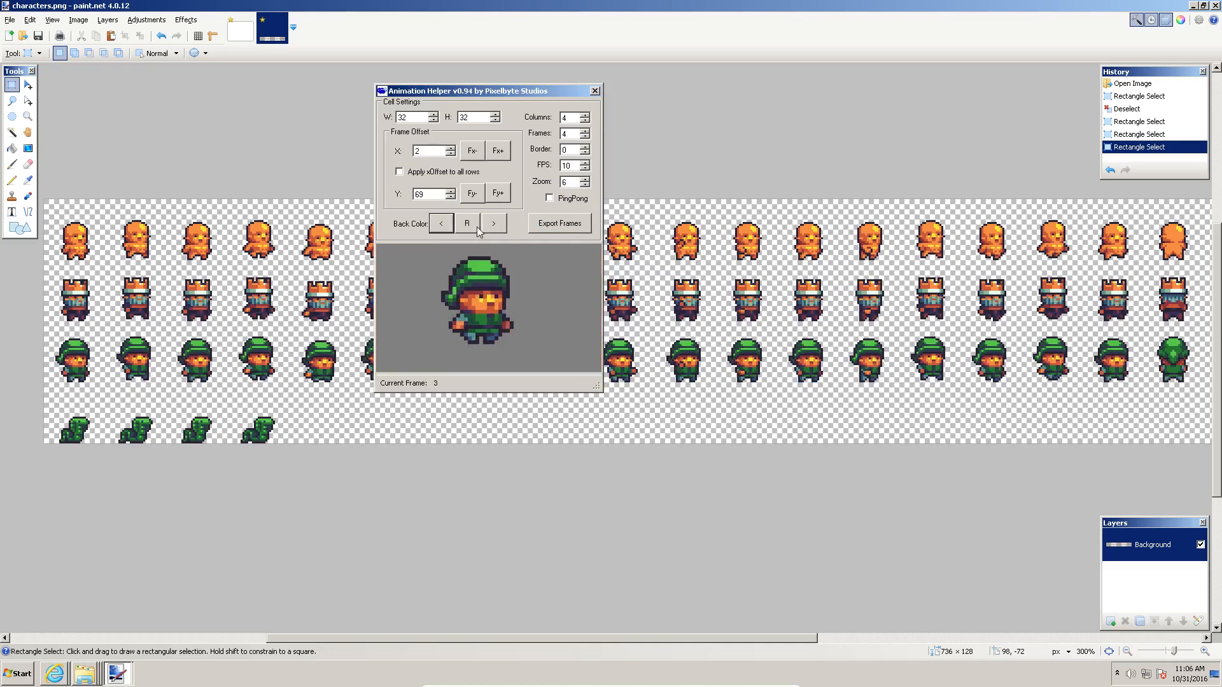
{"action": "left_click", "coordinate": [440, 224]}
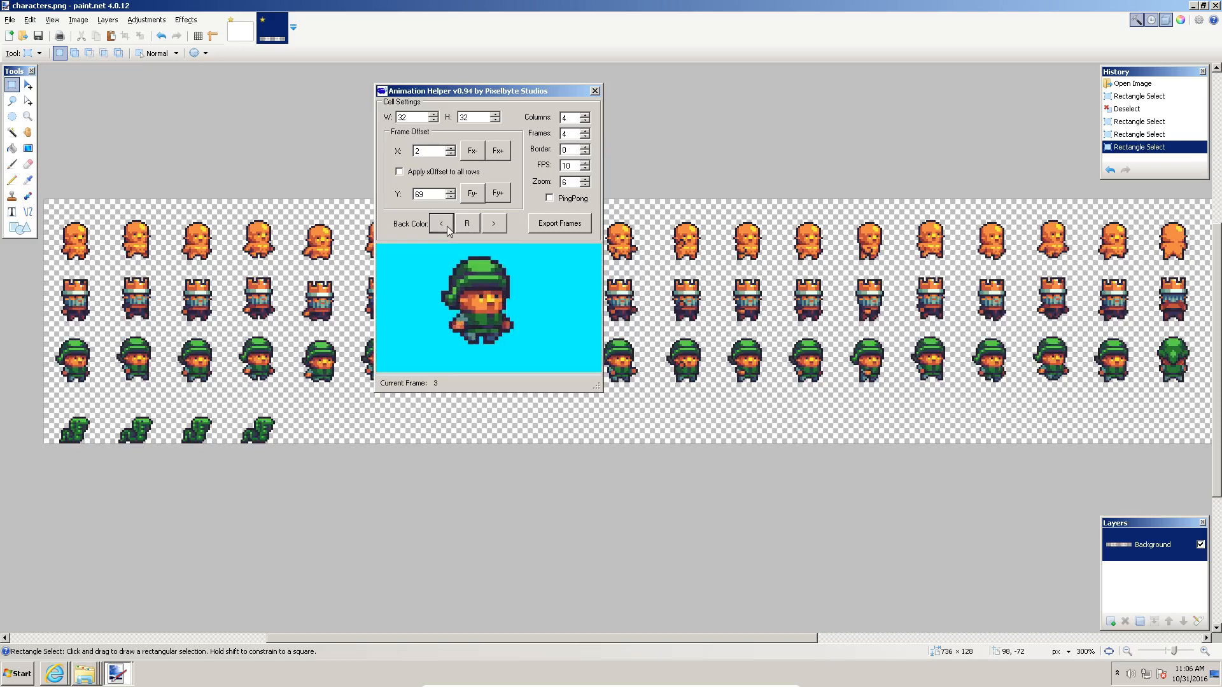
{"action": "left_click", "coordinate": [441, 223]}
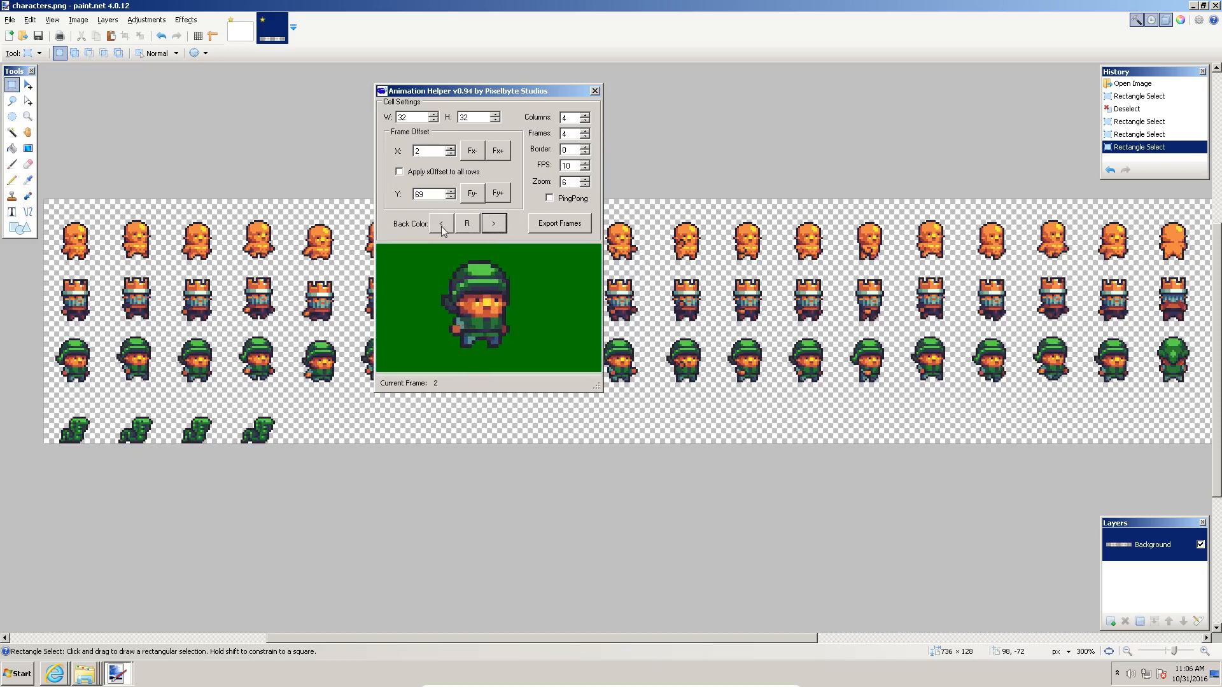
{"action": "left_click", "coordinate": [467, 223]}
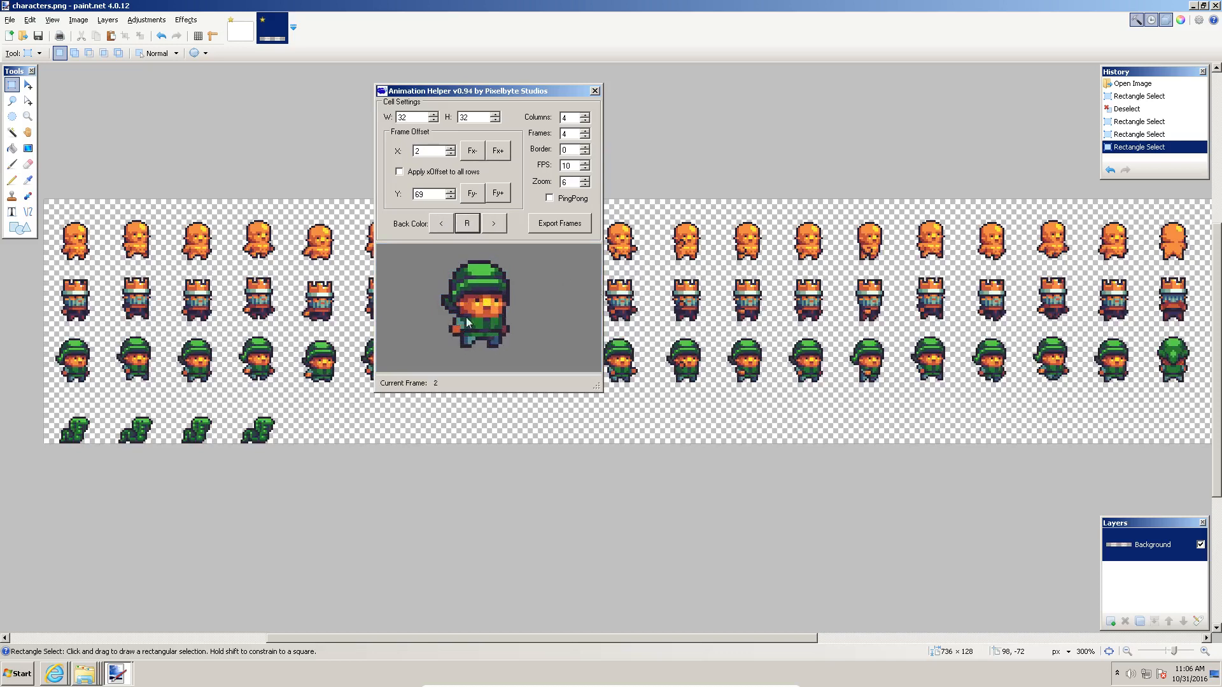
{"action": "mouse_move", "coordinate": [580, 308]}
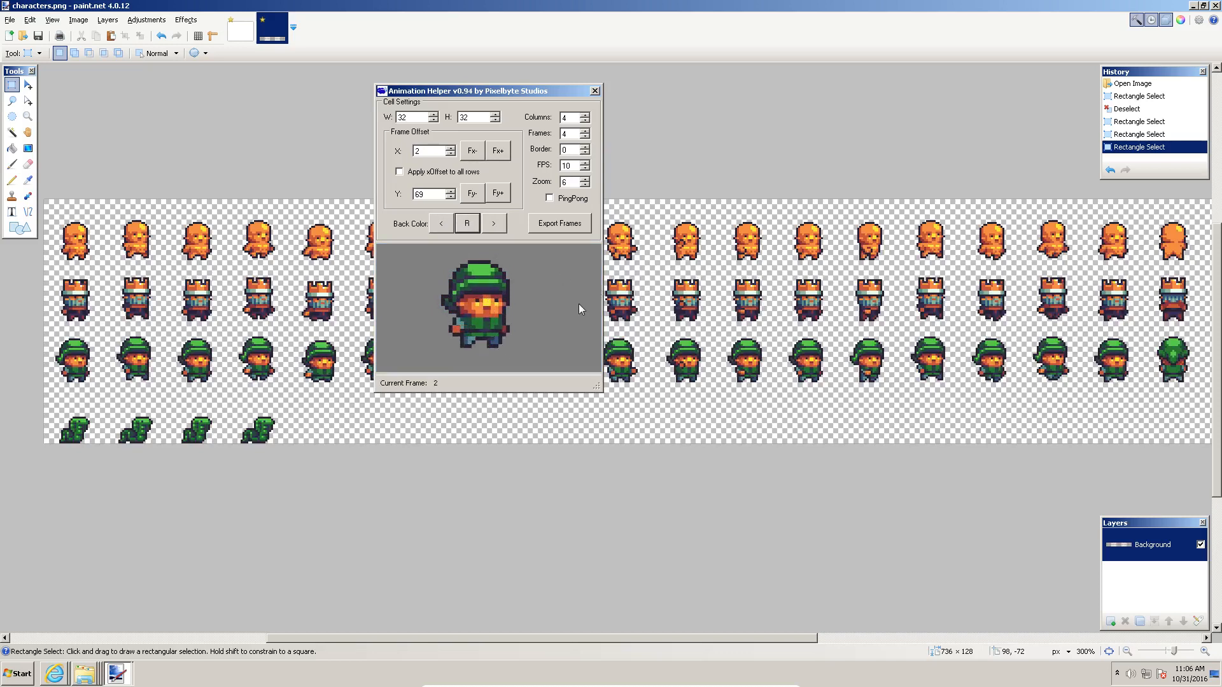
{"action": "mouse_move", "coordinate": [550, 201]}
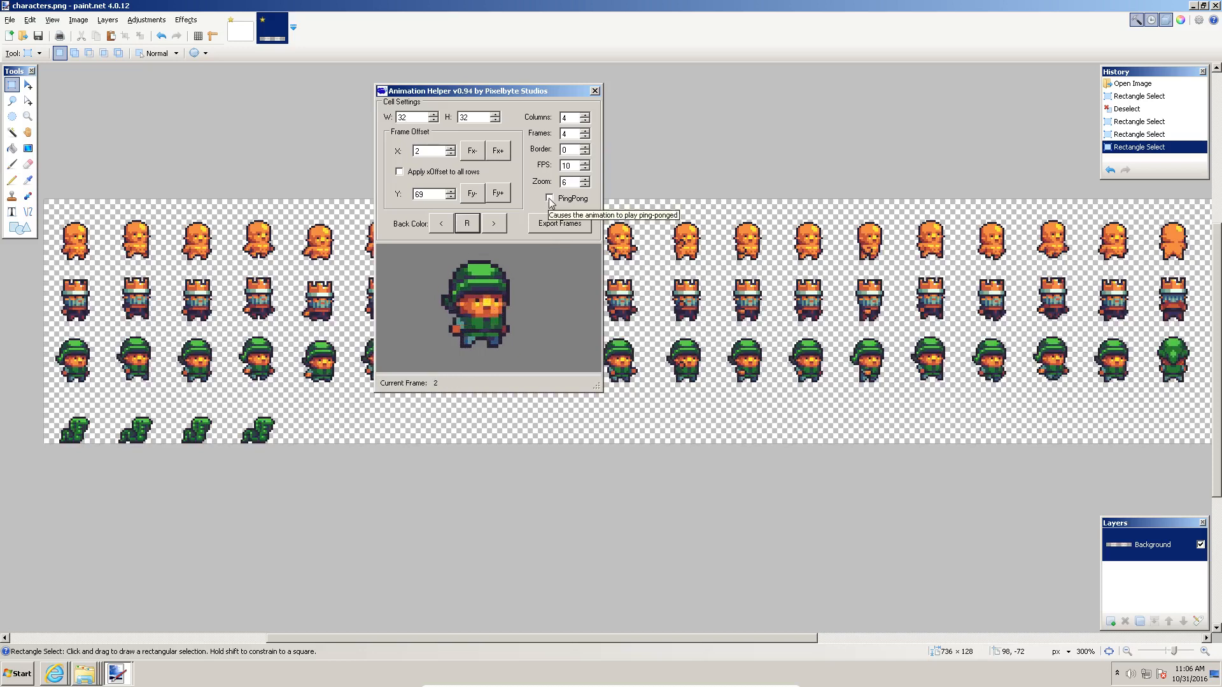
{"action": "left_click", "coordinate": [549, 199]}
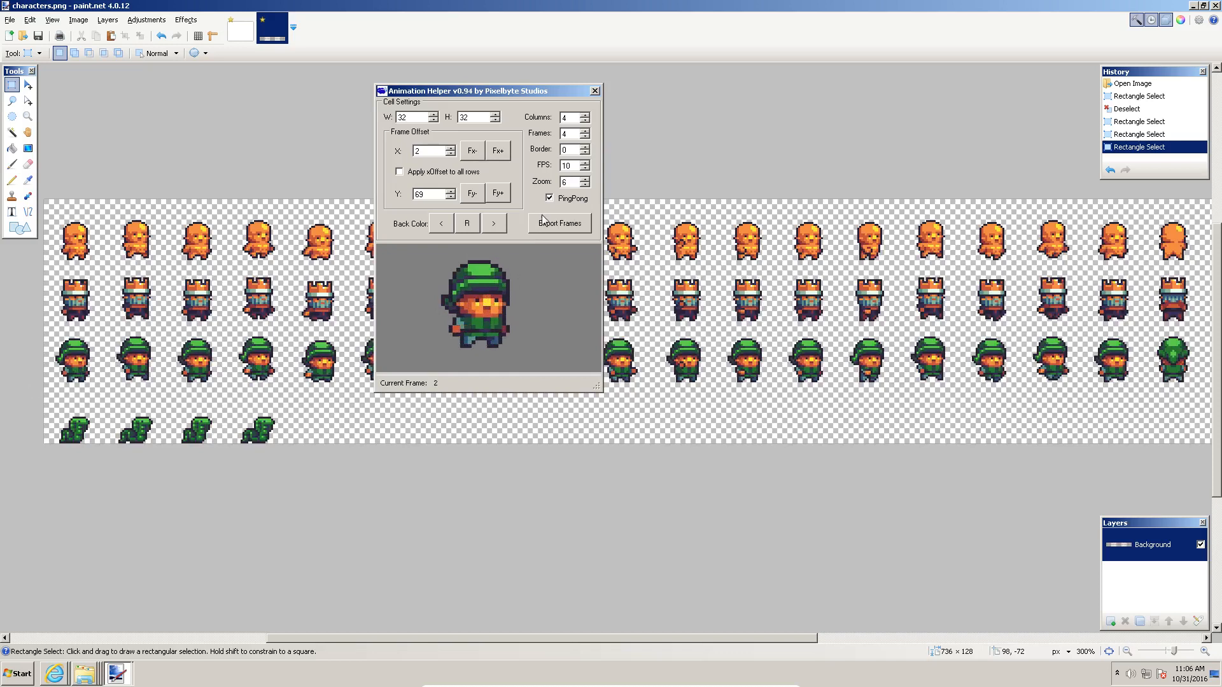
{"action": "mouse_move", "coordinate": [550, 198]}
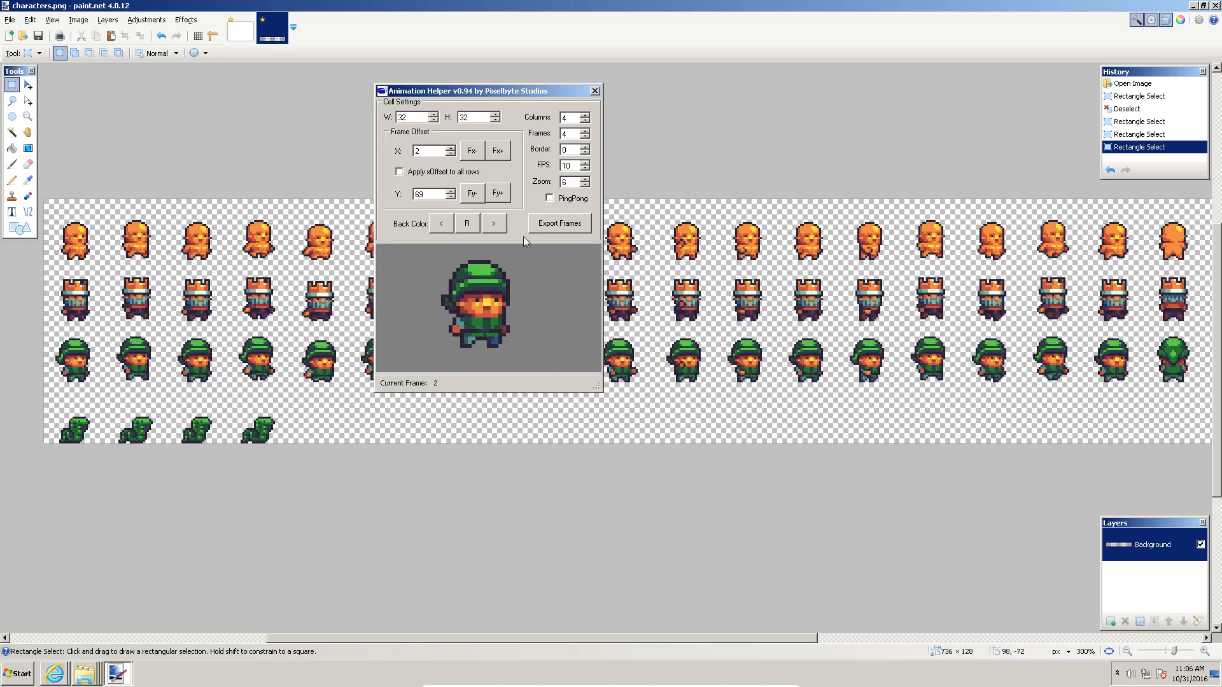
{"action": "mouse_move", "coordinate": [393, 307]}
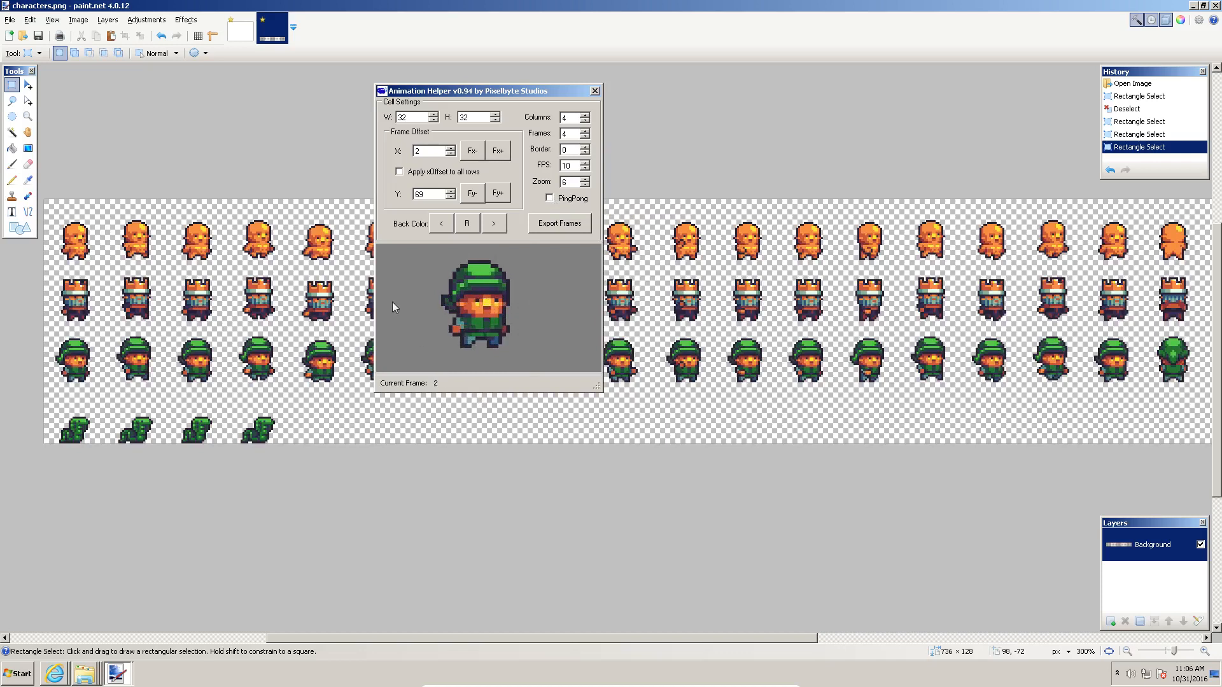
{"action": "mouse_move", "coordinate": [397, 389]}
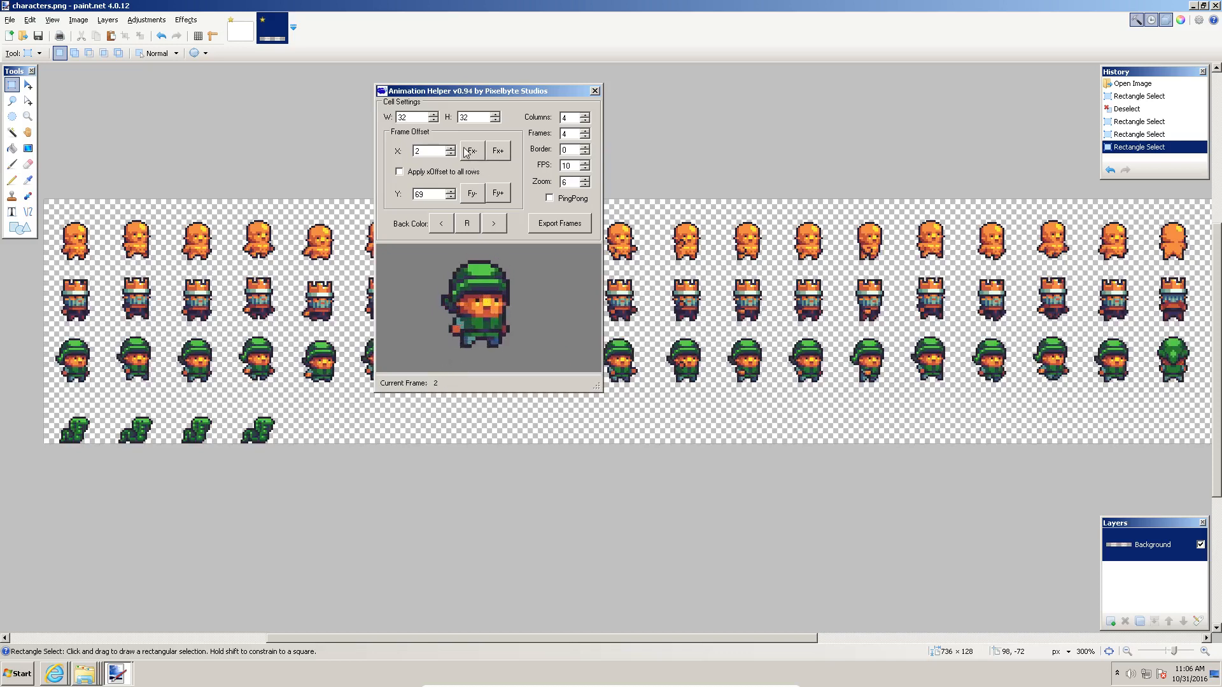
Drag the Animation Helper window left and down over the sprite sheet.
{"action": "left_click_drag", "start_coordinate": [467, 91], "coordinate": [372, 154]}
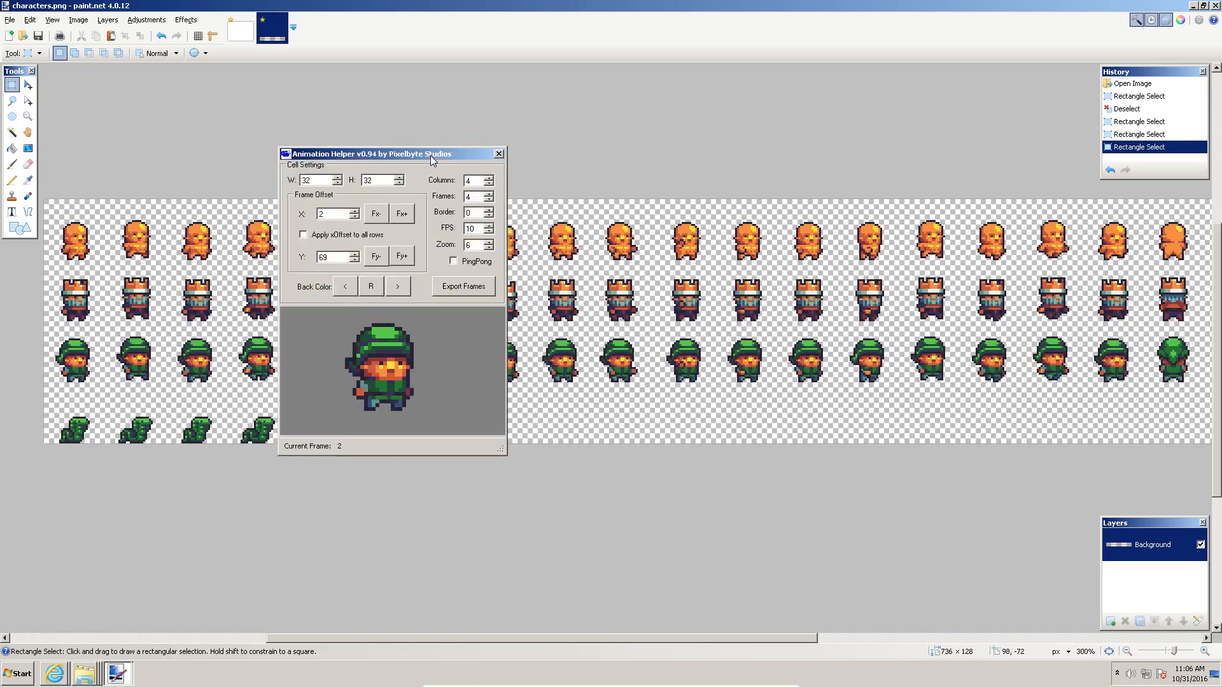
{"action": "mouse_move", "coordinate": [463, 286]}
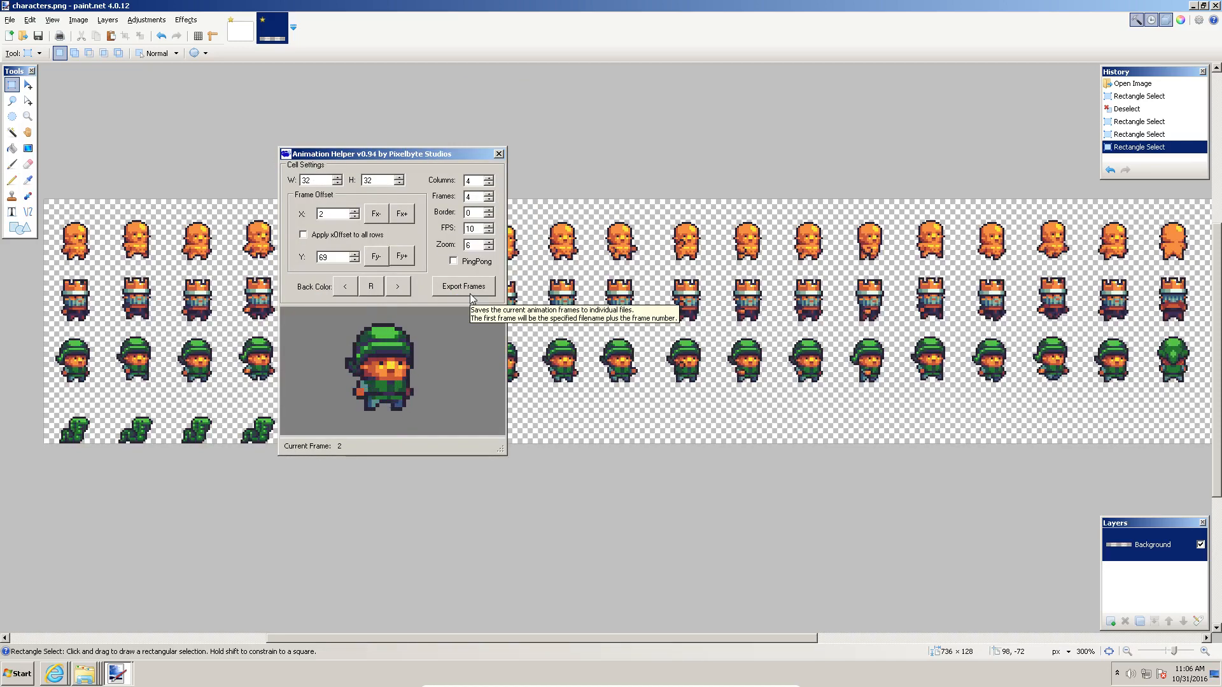
{"action": "mouse_move", "coordinate": [470, 298]}
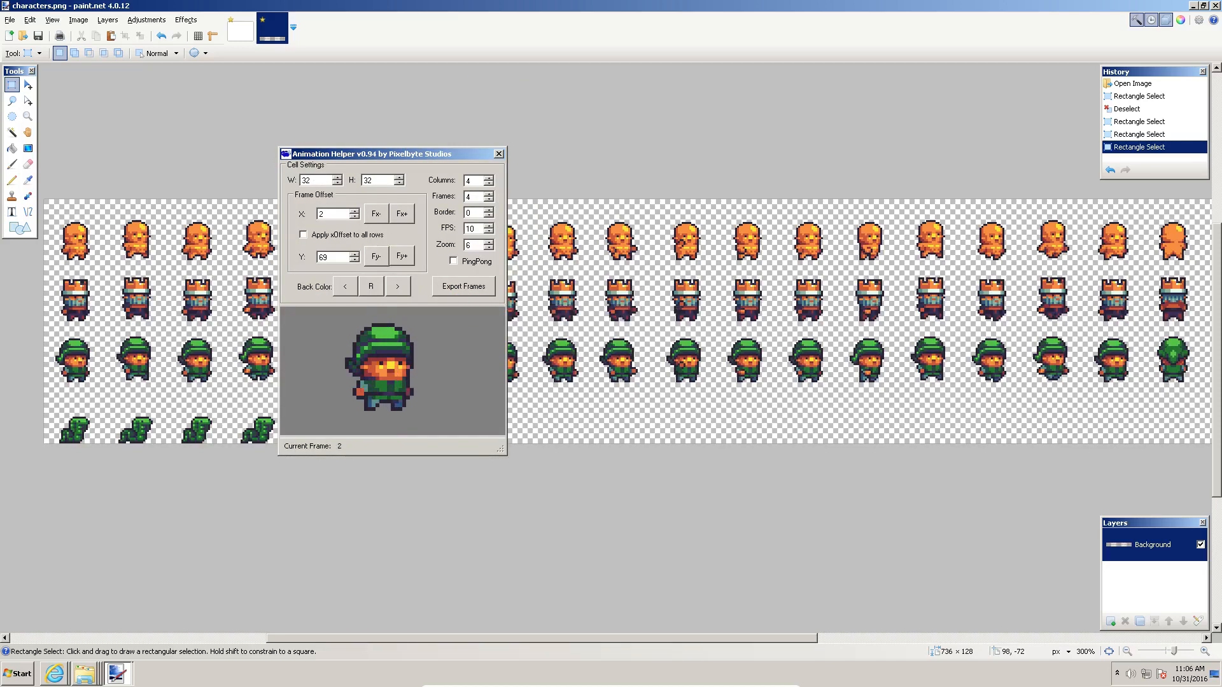